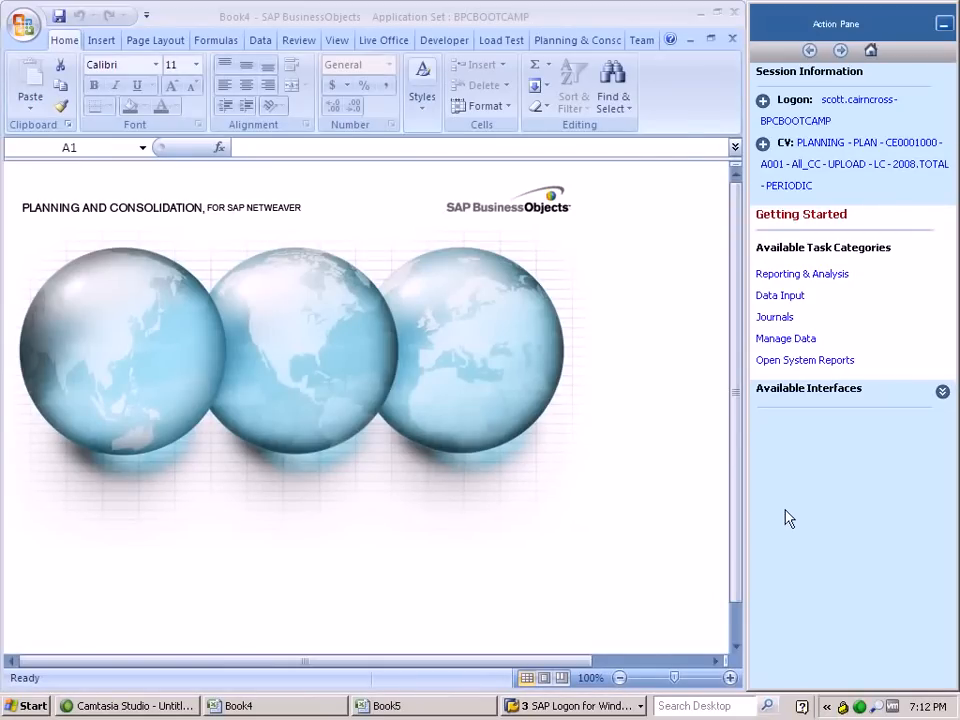
mouse_move(763, 578)
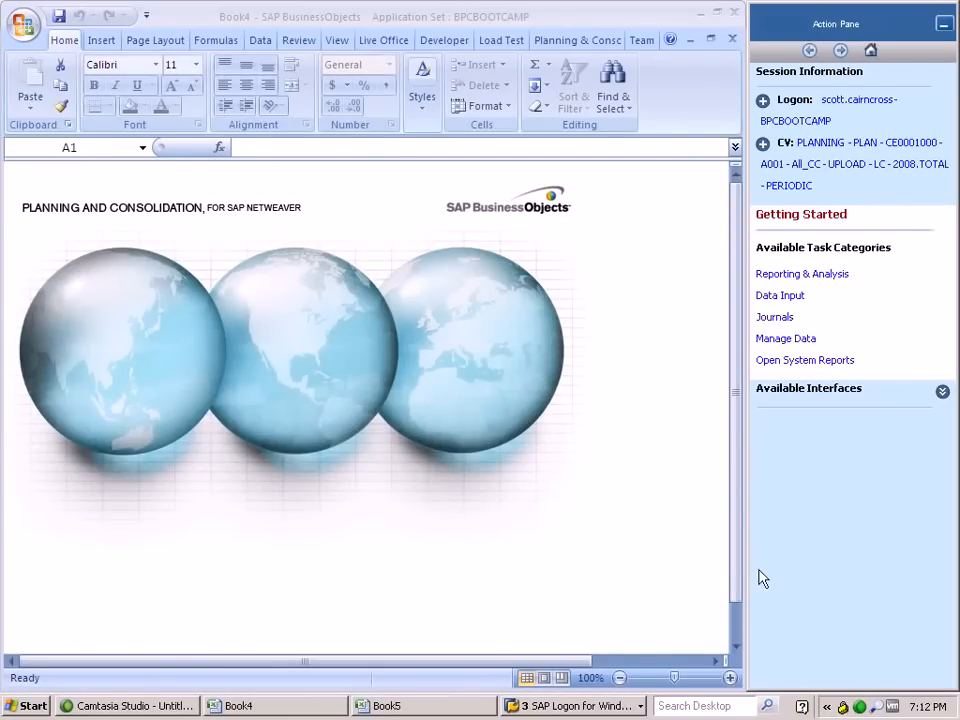
mouse_move(750, 574)
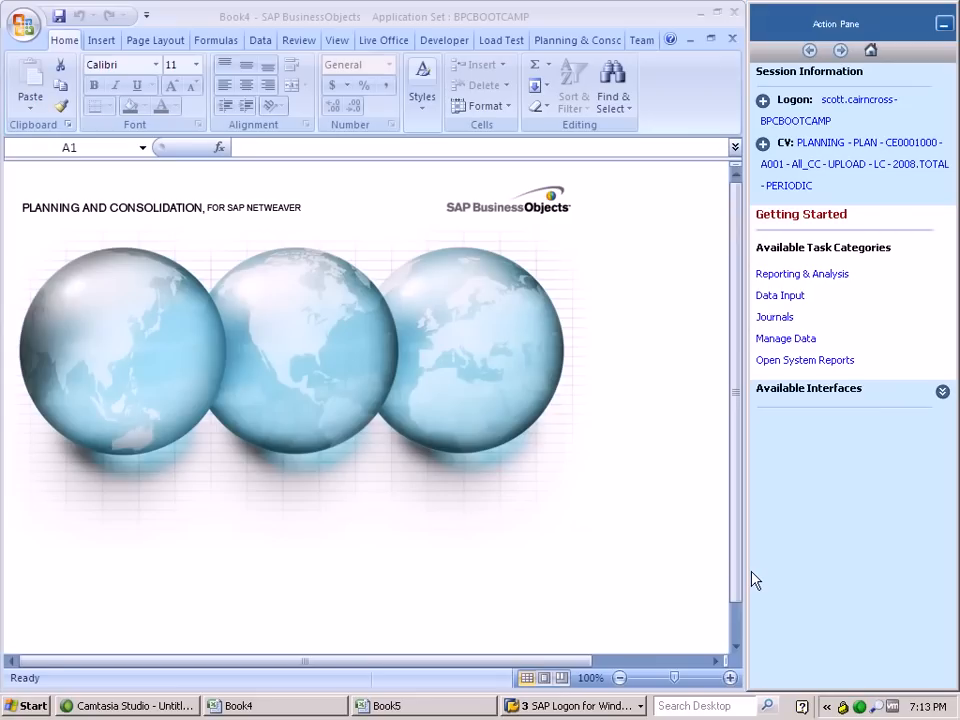
mouse_move(769, 572)
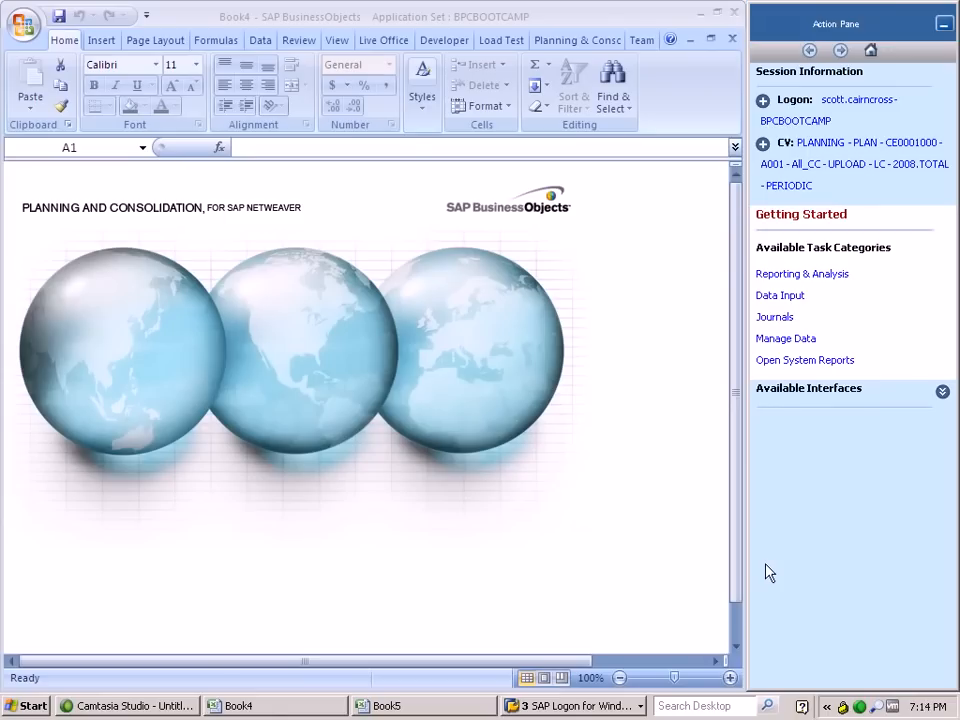
mouse_move(780, 295)
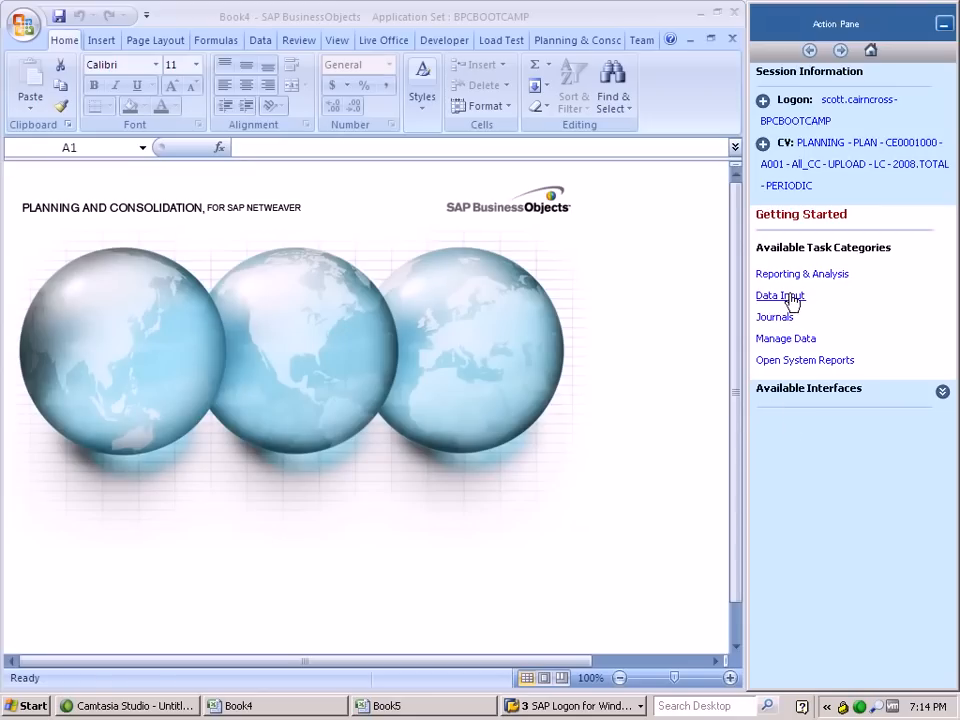
mouse_move(810, 285)
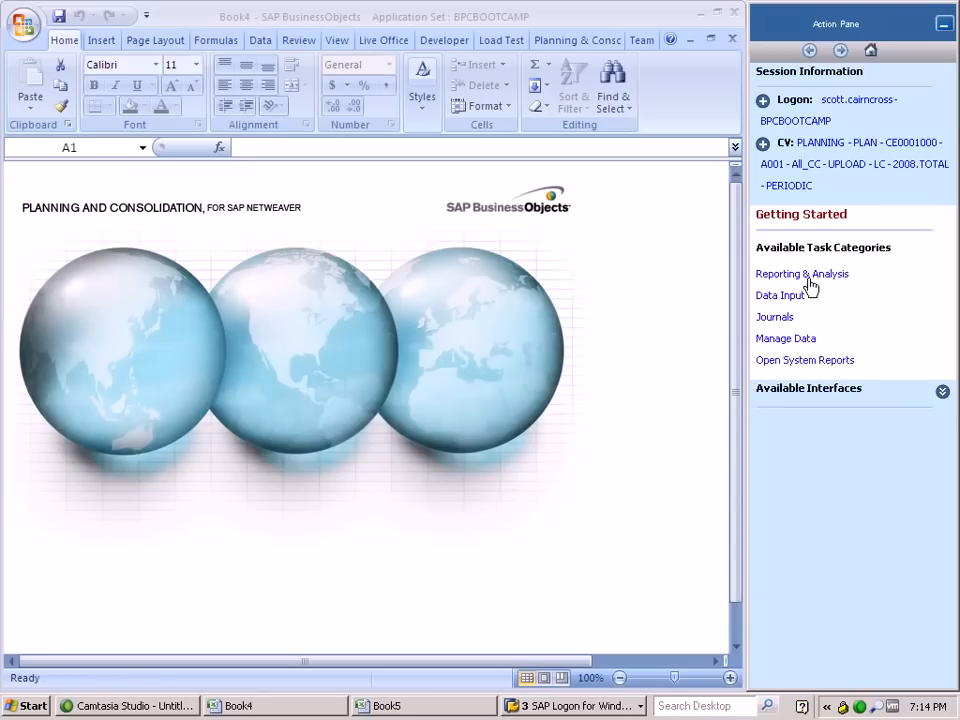
Open the Variance dynamic report template for All Cost Centers, 2008.
left_click(801, 273)
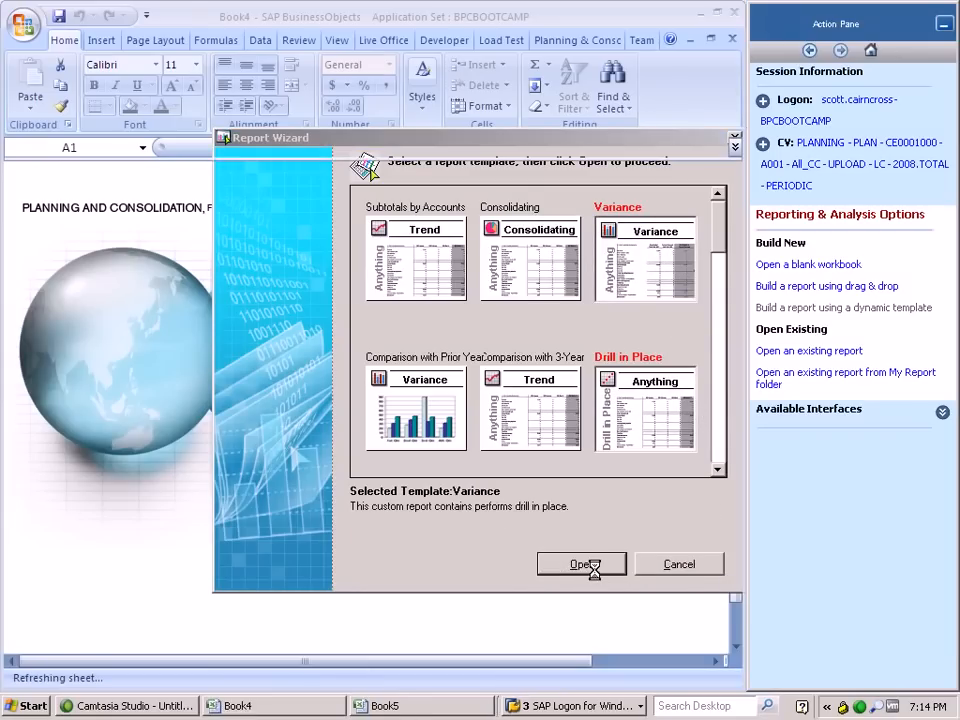
left_click(581, 563)
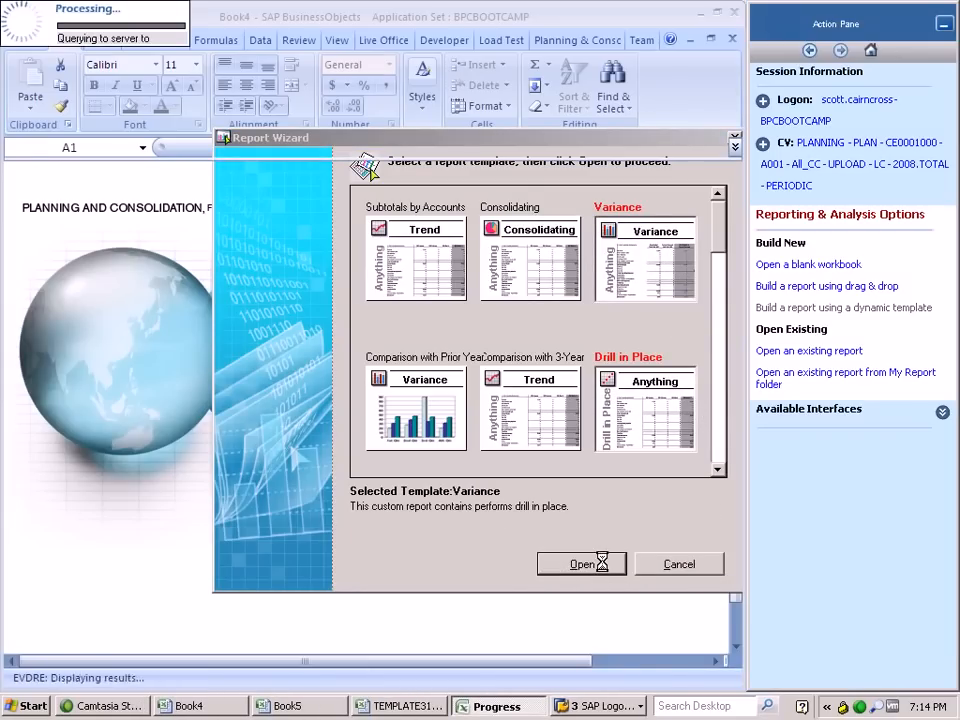
left_click(582, 563)
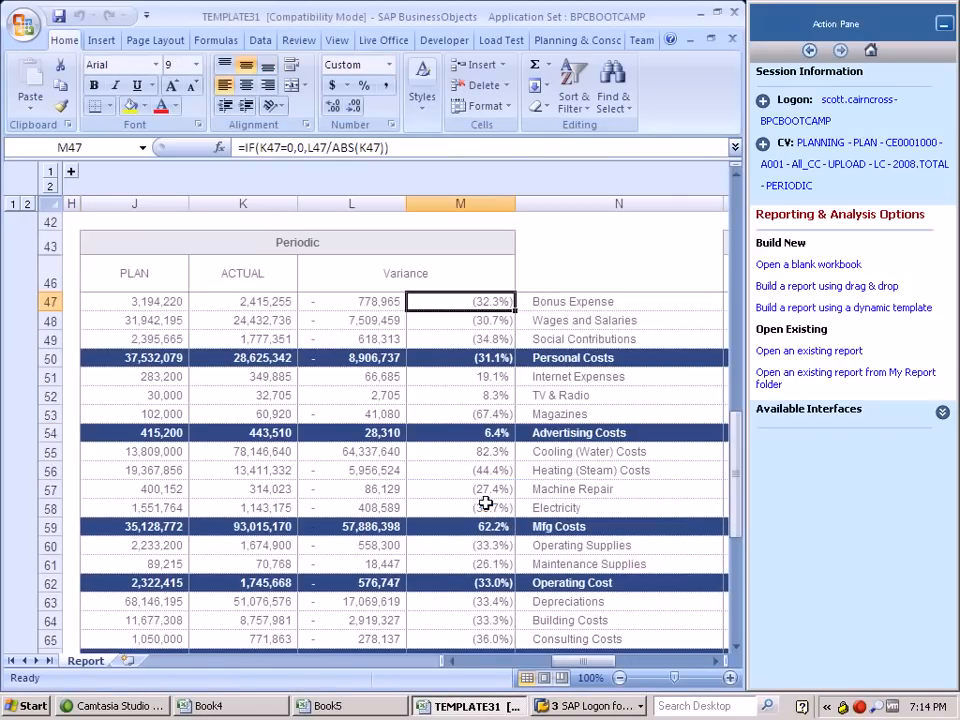
scroll("up", 3)
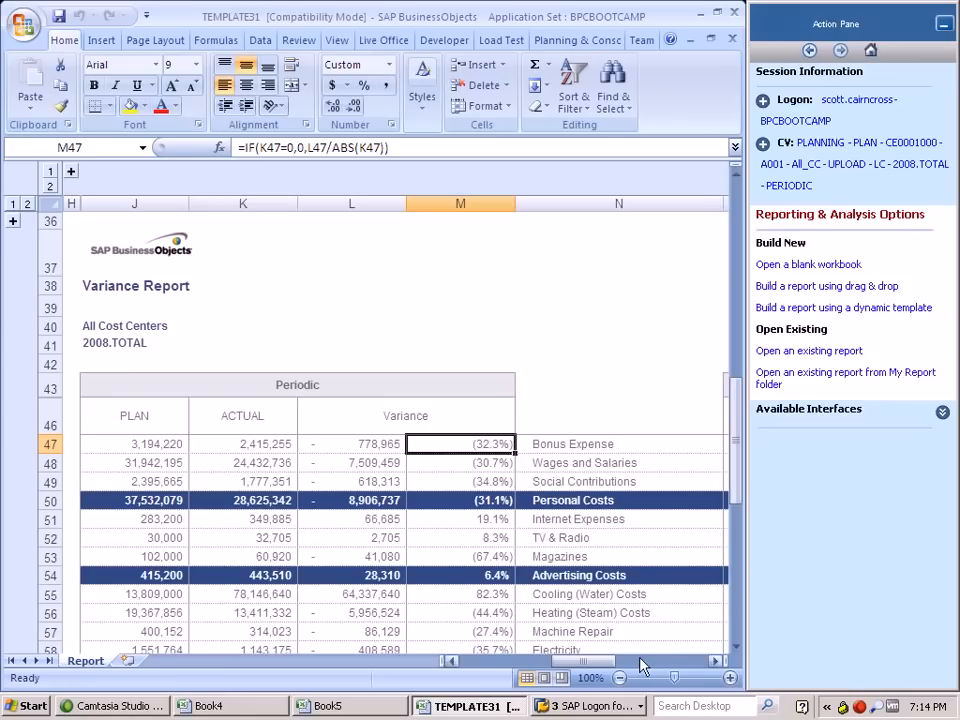
mouse_move(361, 263)
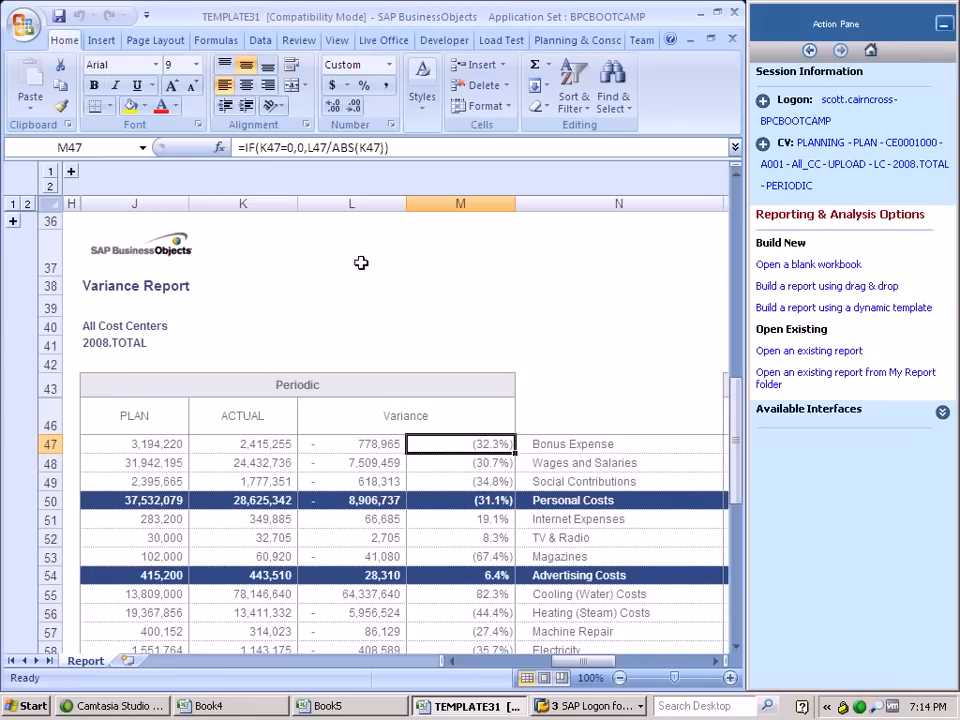
mouse_move(444, 40)
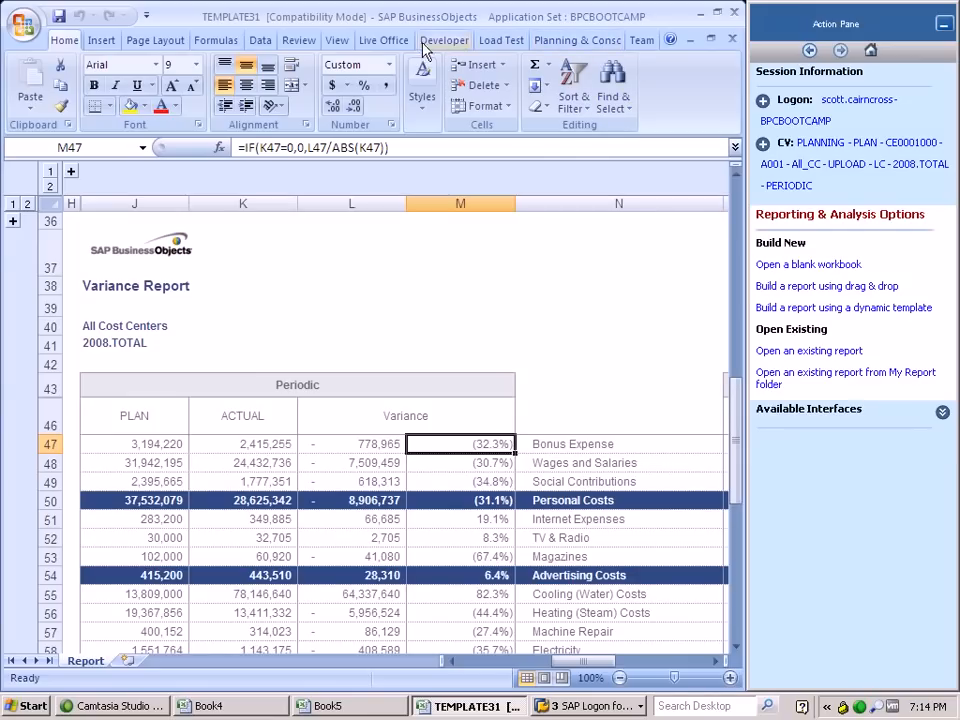
Draw a Form button beside the Variance Report title and assign it a macro named Spread.
left_click(444, 39)
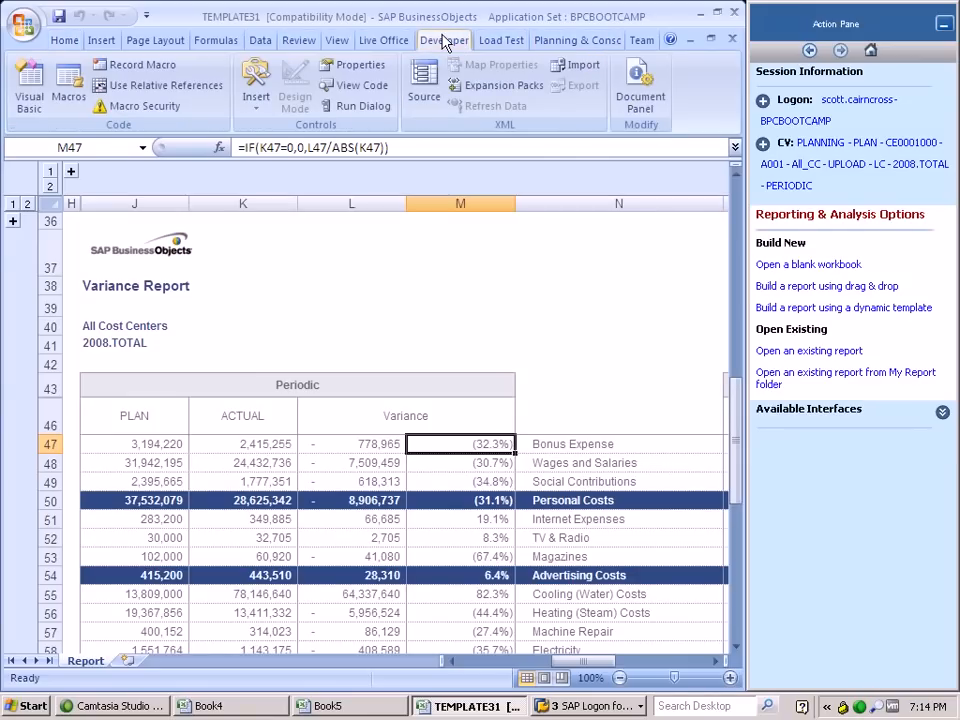
left_click(256, 85)
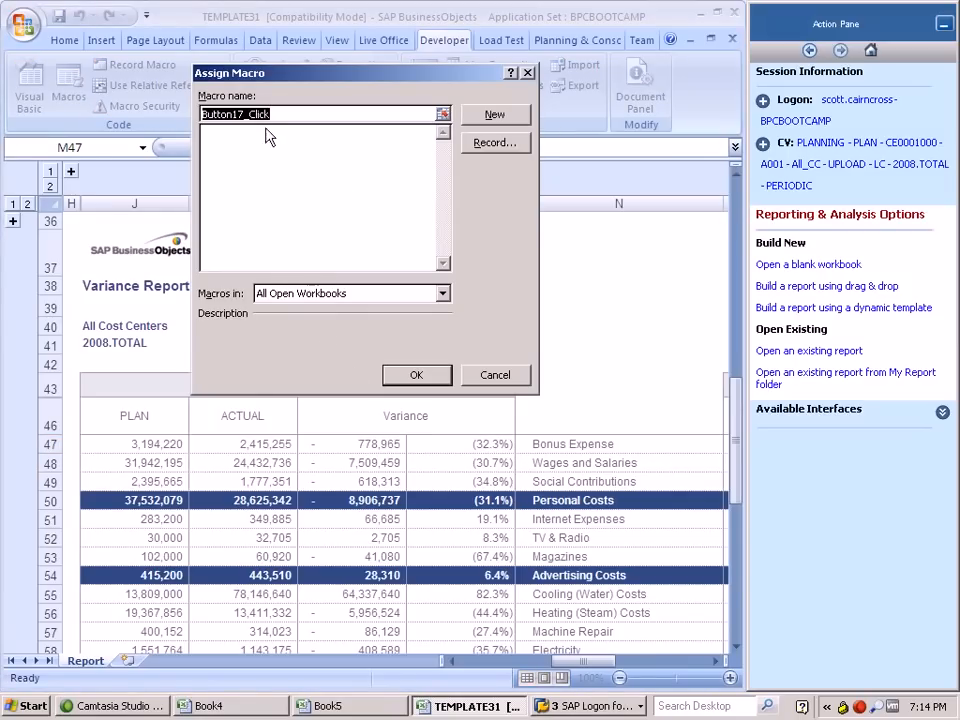
mouse_move(268, 85)
type("S")
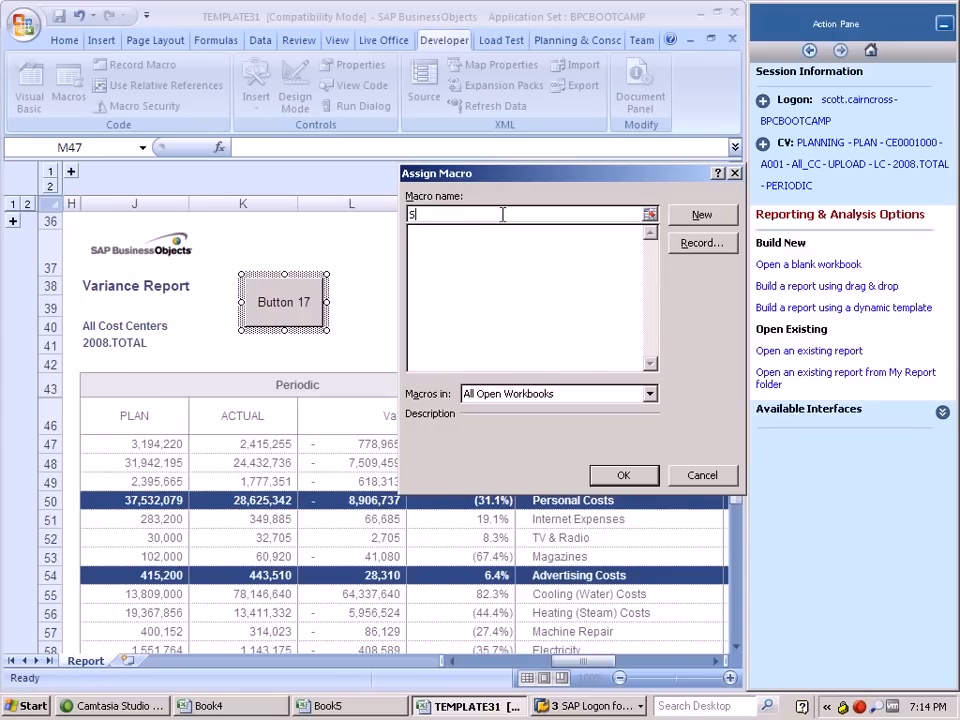
type("pre")
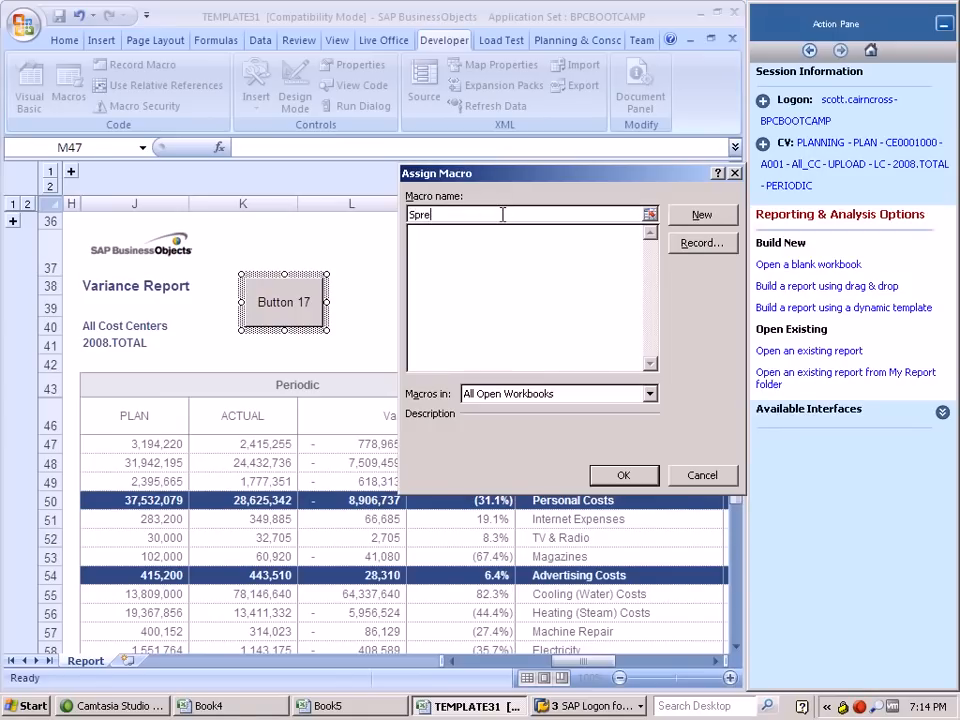
type("ad")
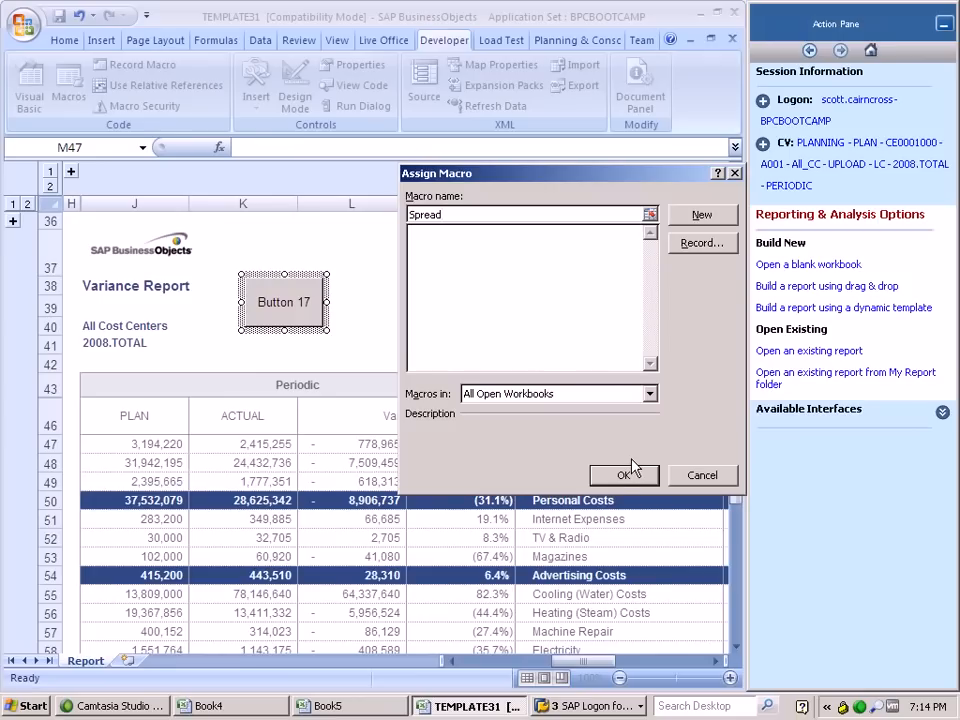
left_click(530, 214)
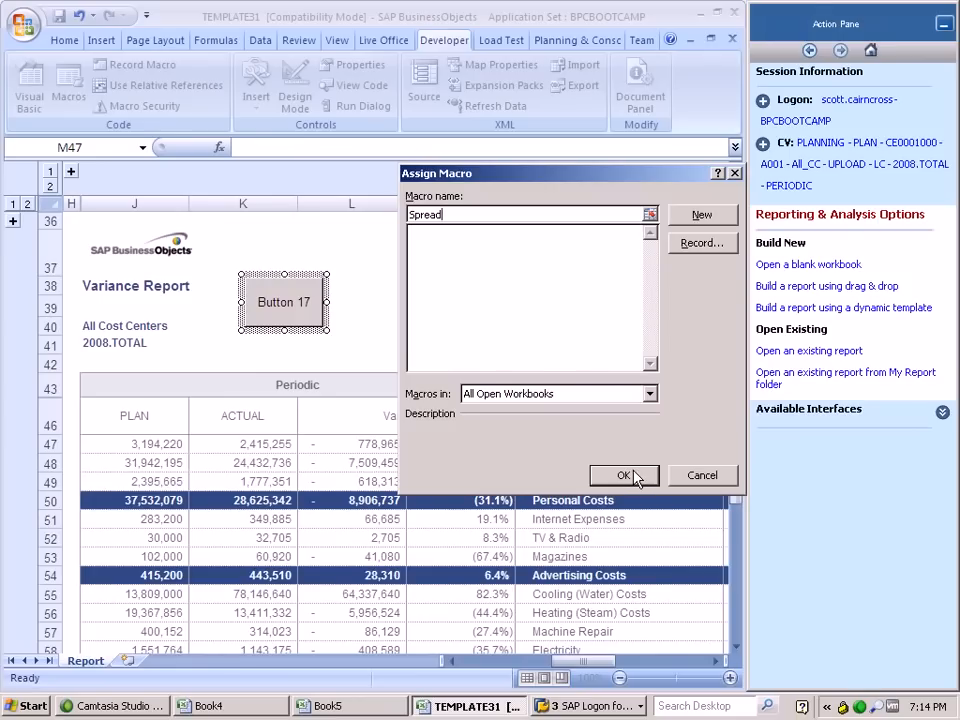
left_click(623, 475)
type("S")
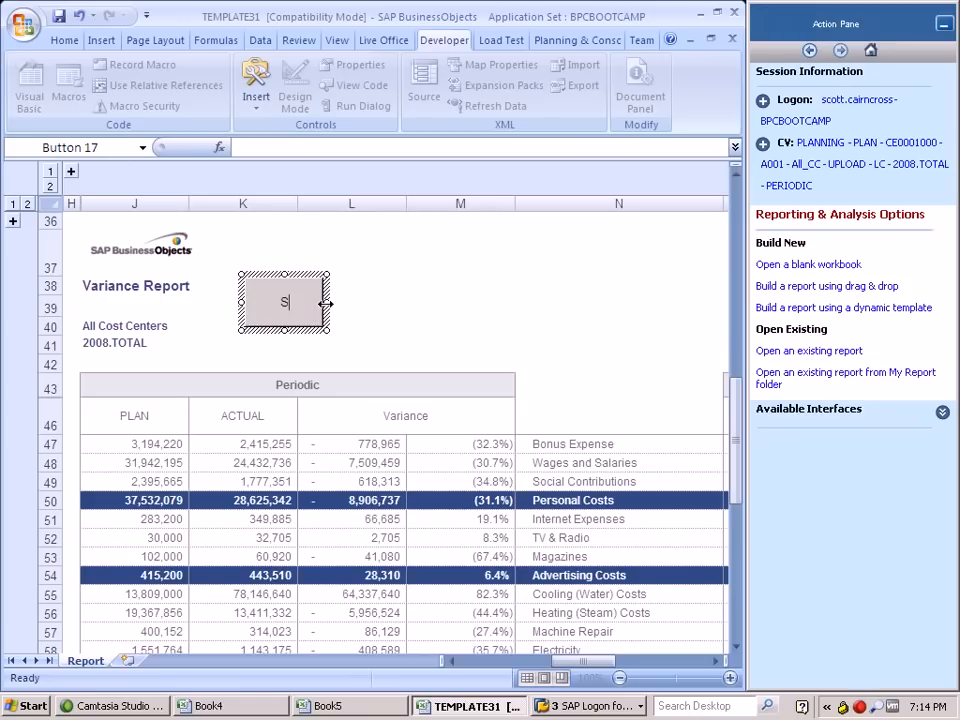
Caption the button Spread, test it, and dismiss the missing-macro warning.
type("pread")
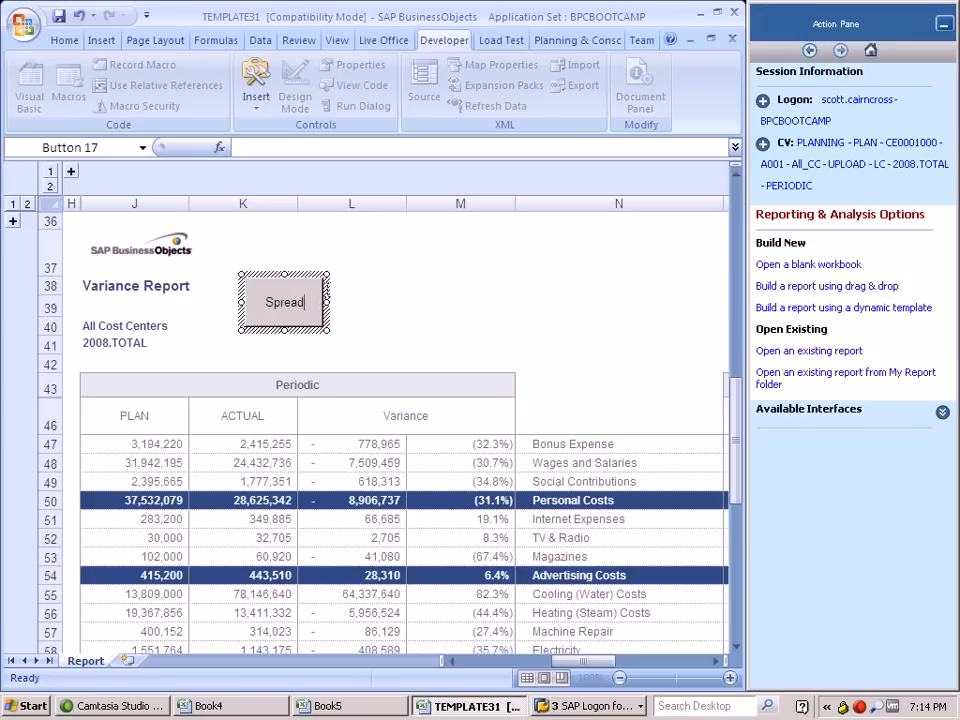
left_click(284, 302)
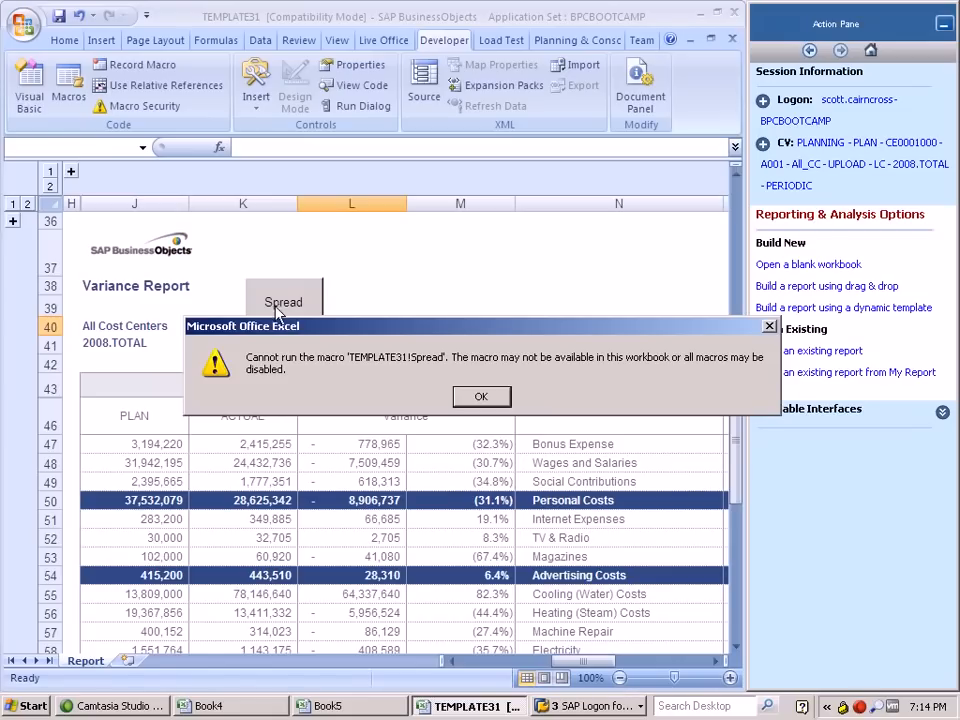
left_click(481, 396)
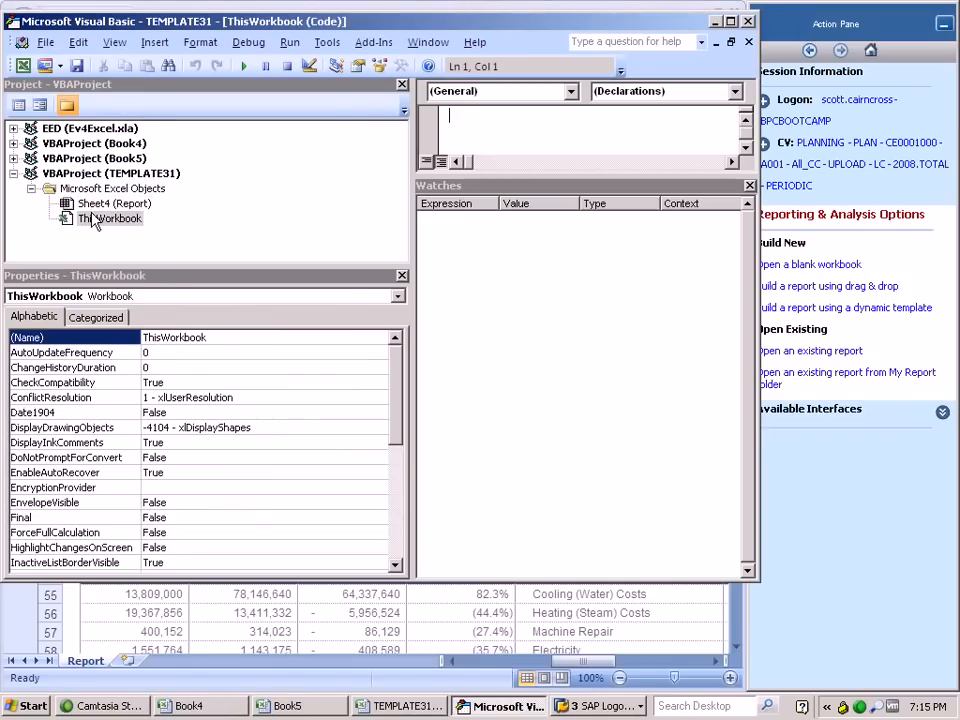
Insert Module1 into VBAProject (TEMPLATE31) and declare an empty Sub Spread procedure.
left_click(114, 203)
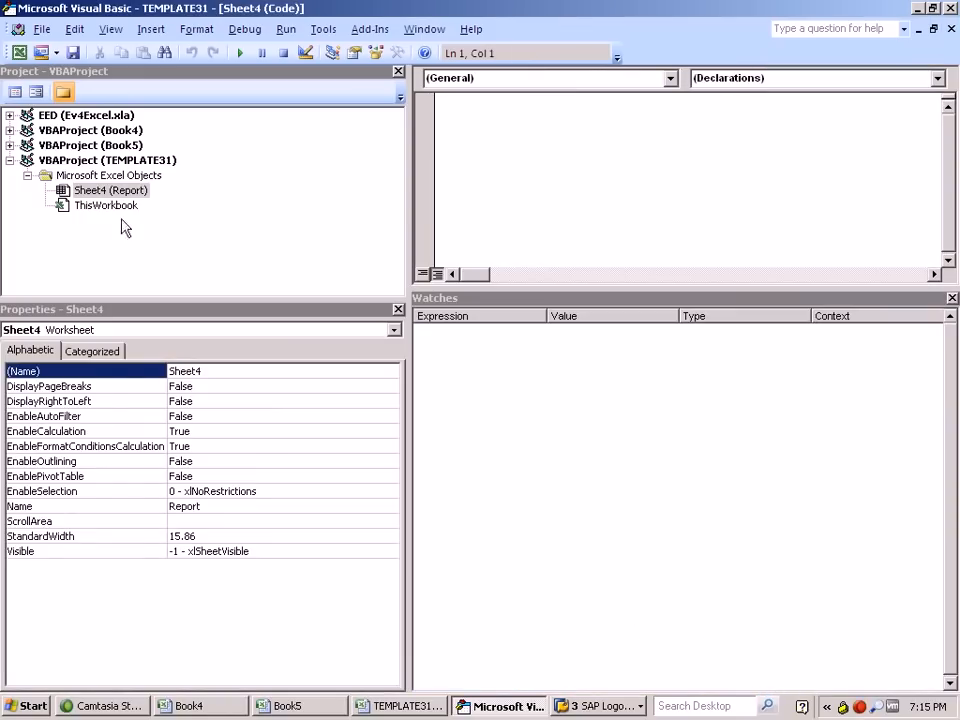
left_click(935, 78)
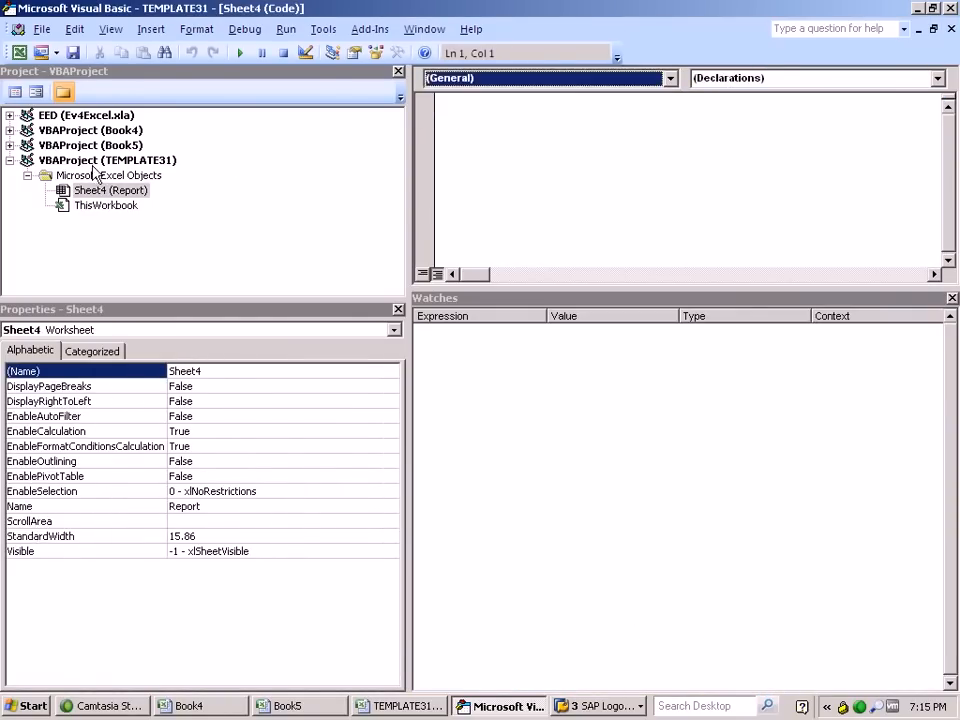
right_click(108, 160)
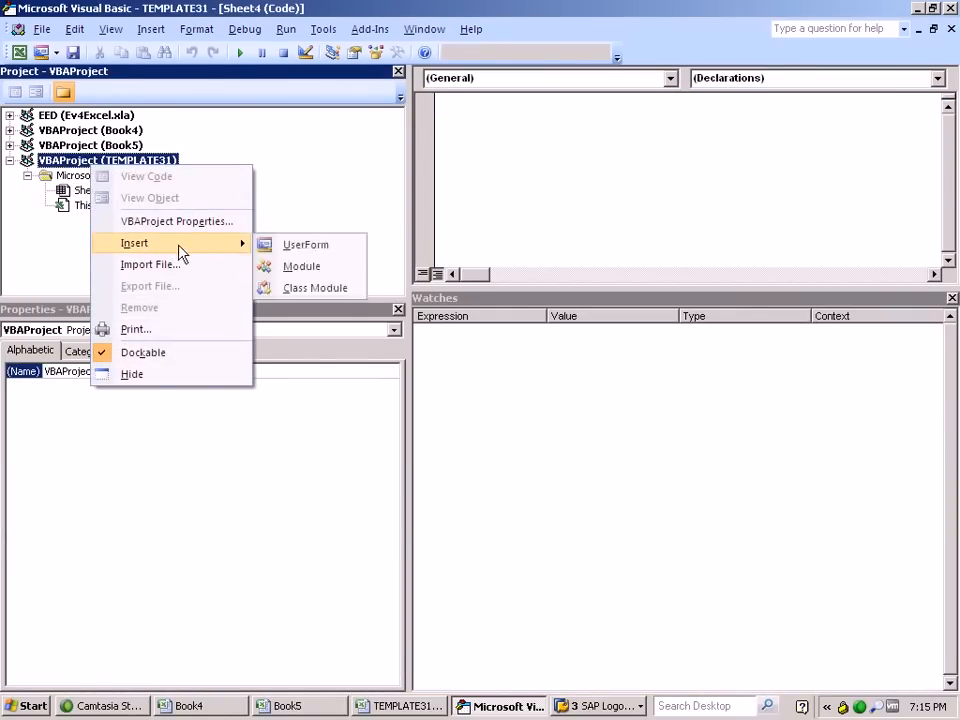
left_click(301, 265)
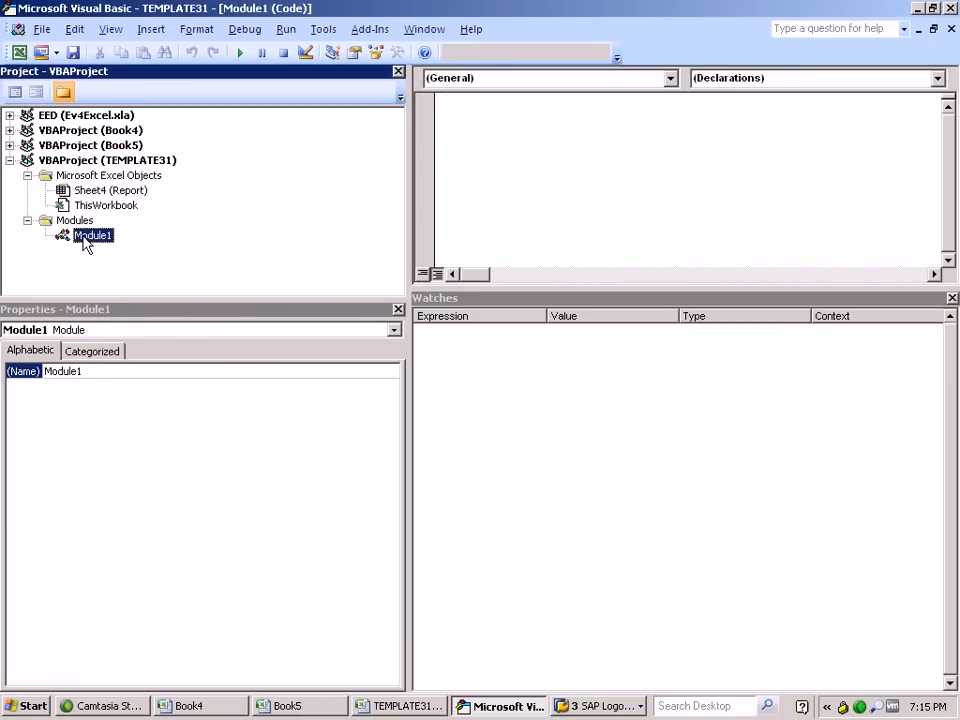
type("S")
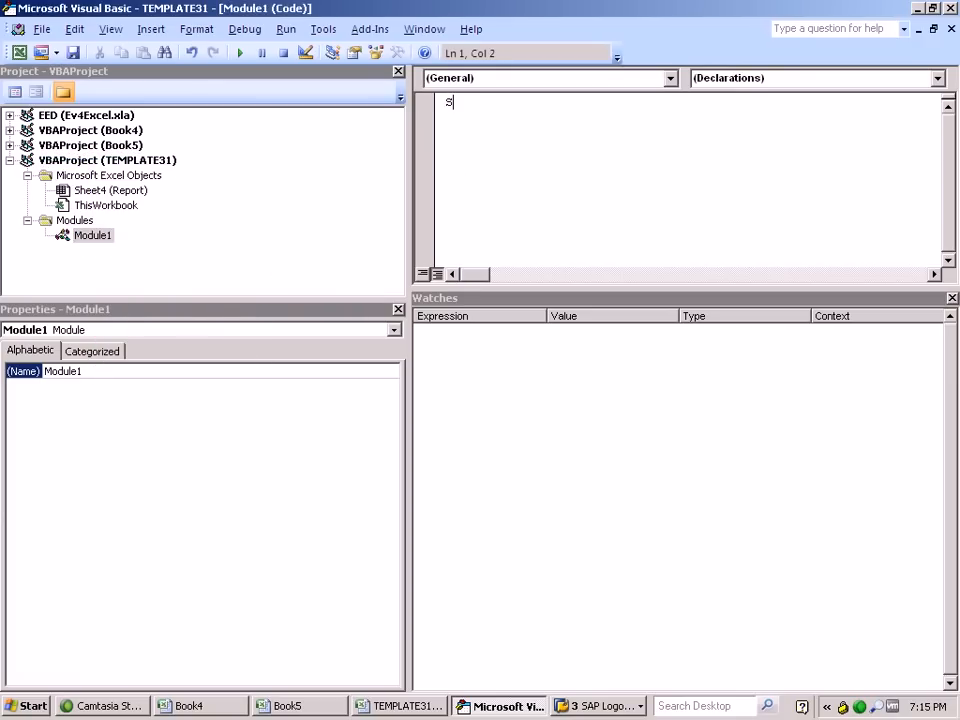
type("Sub Spread")
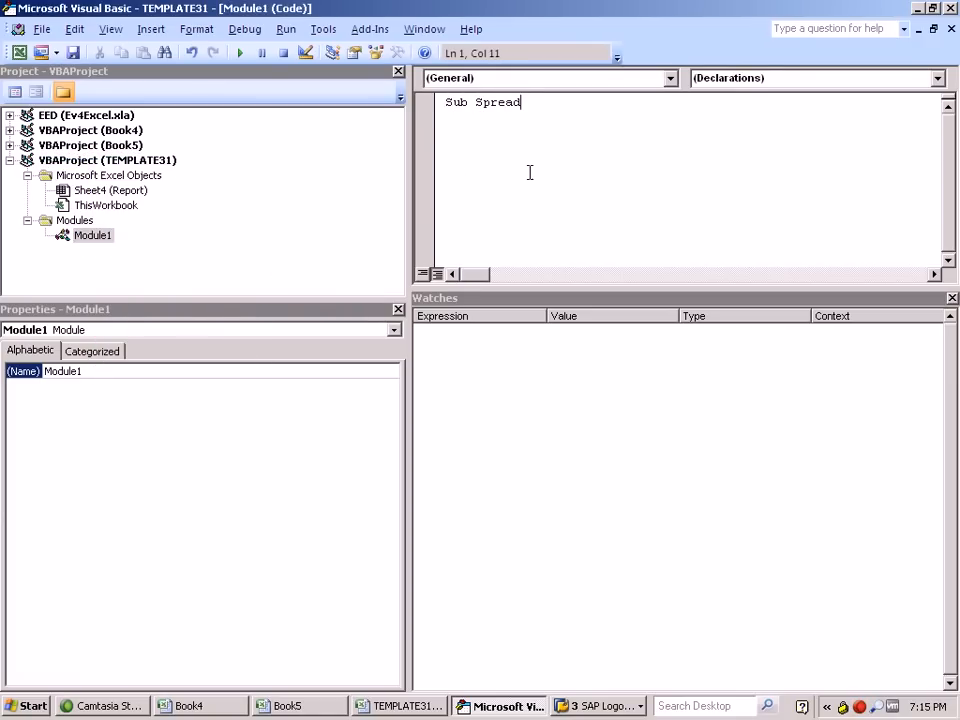
key("Return")
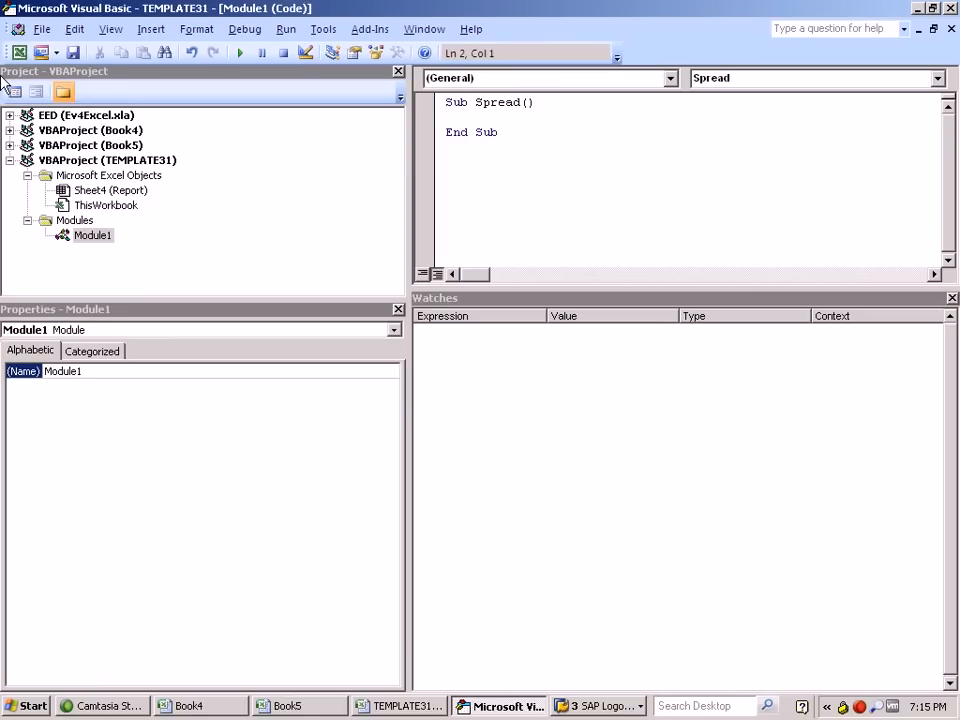
left_click(447, 116)
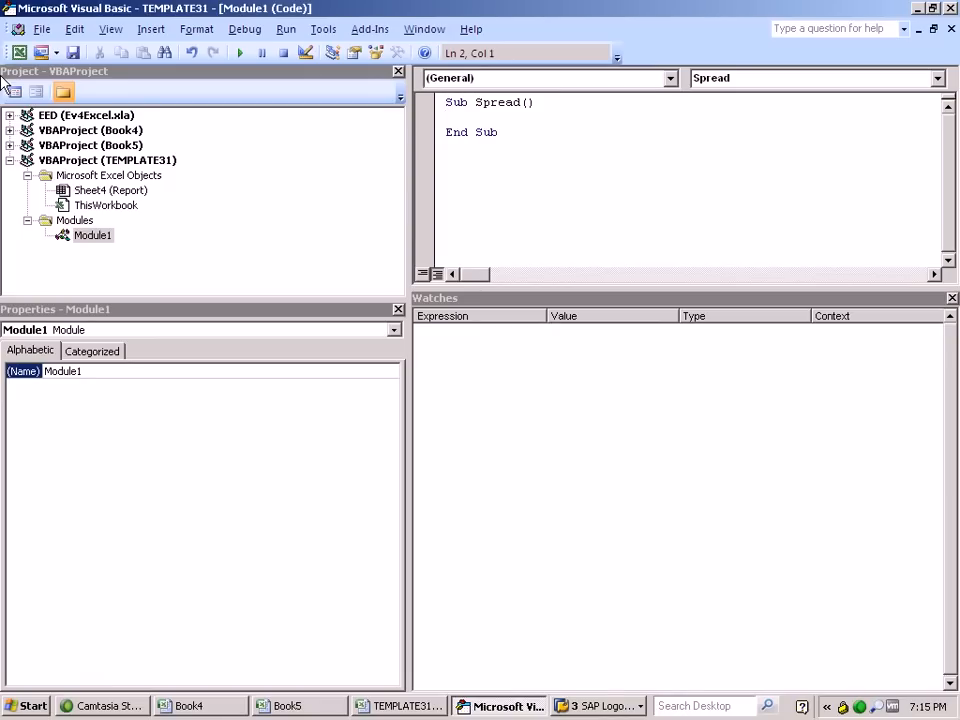
mouse_move(542, 189)
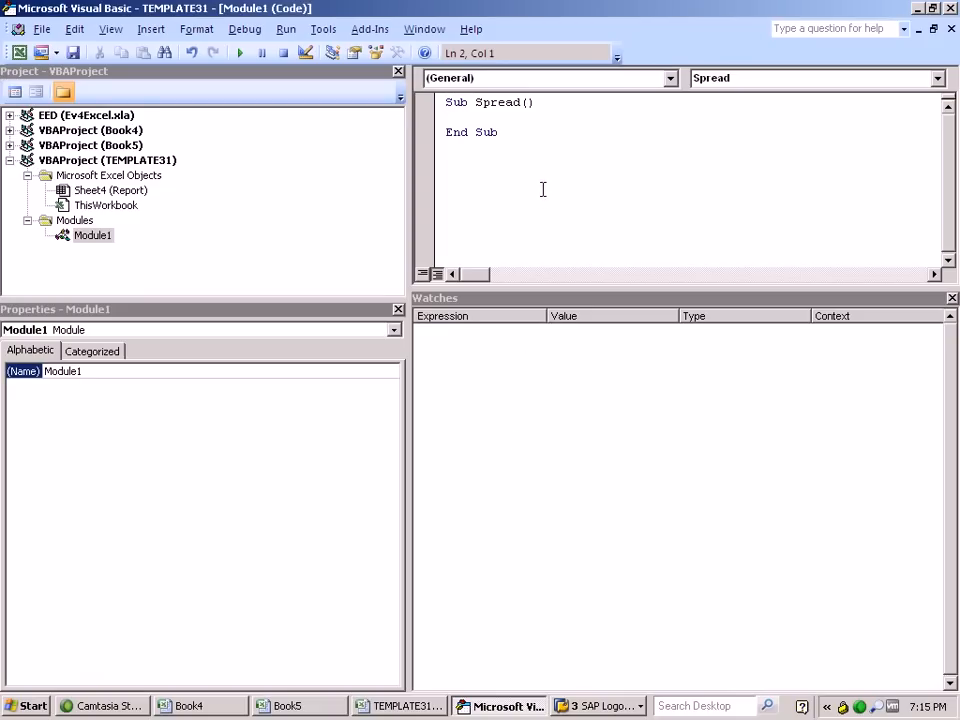
Make Spread run Application.Run ("MNU_eSUBMIT_ESpread") and duplicate it as Trend and Weight subs.
type("Application.Run (\"MNU_eSUBMIT_ESpread\")")
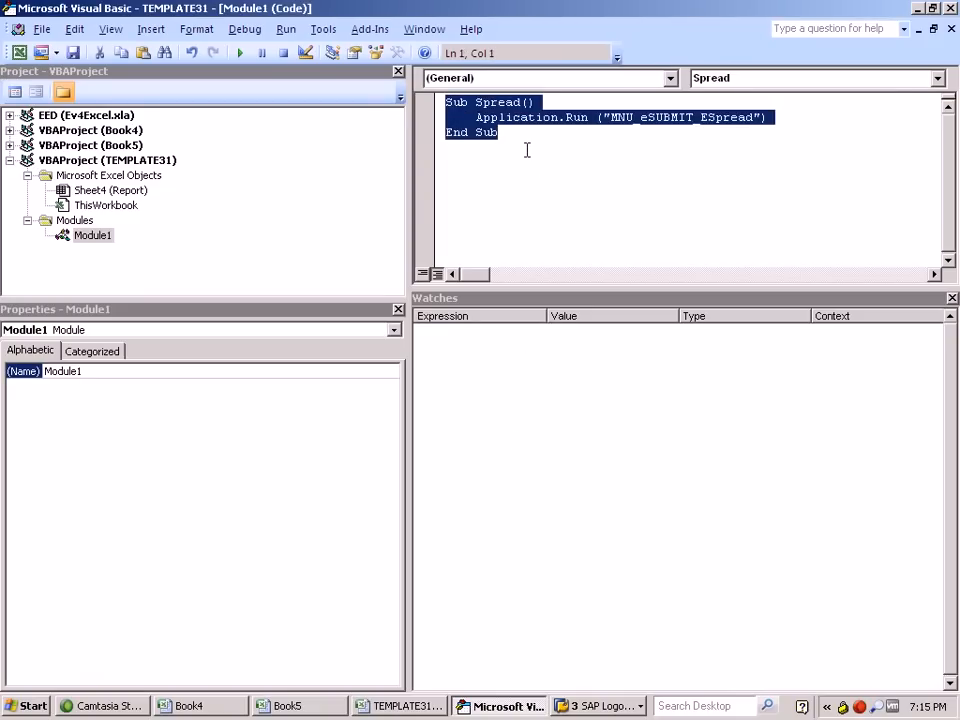
key("ctrl+v")
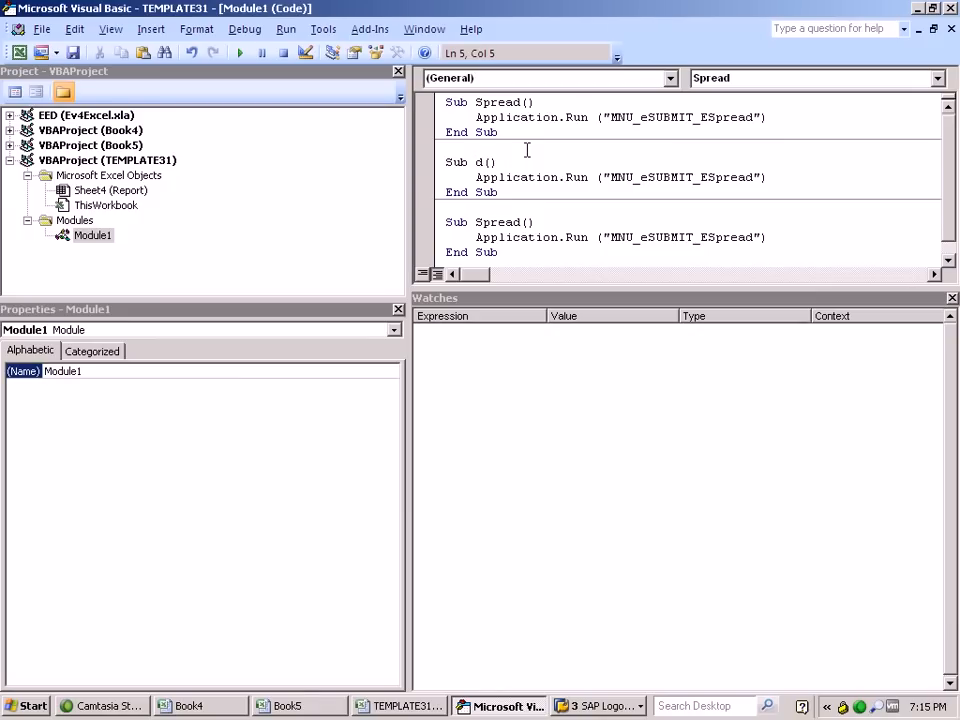
type("rend")
left_click(690, 221)
type("W")
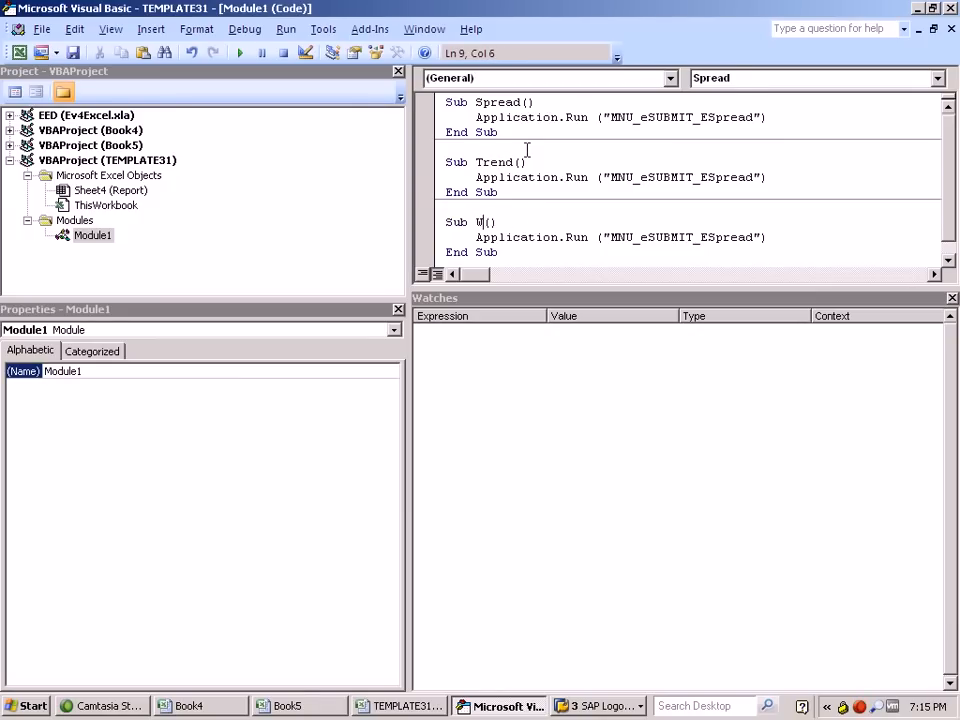
type("eight")
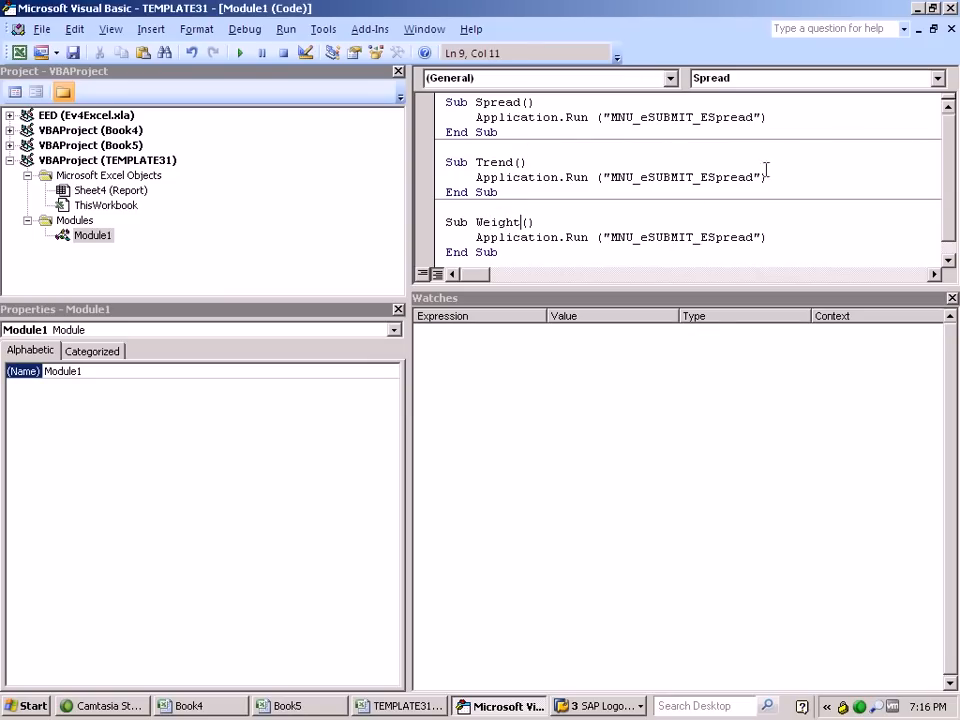
Change the copies' Run arguments to MNU_eSUBMIT_ETrend and MNU_eSUBMIT_EWeight.
double_click(735, 177)
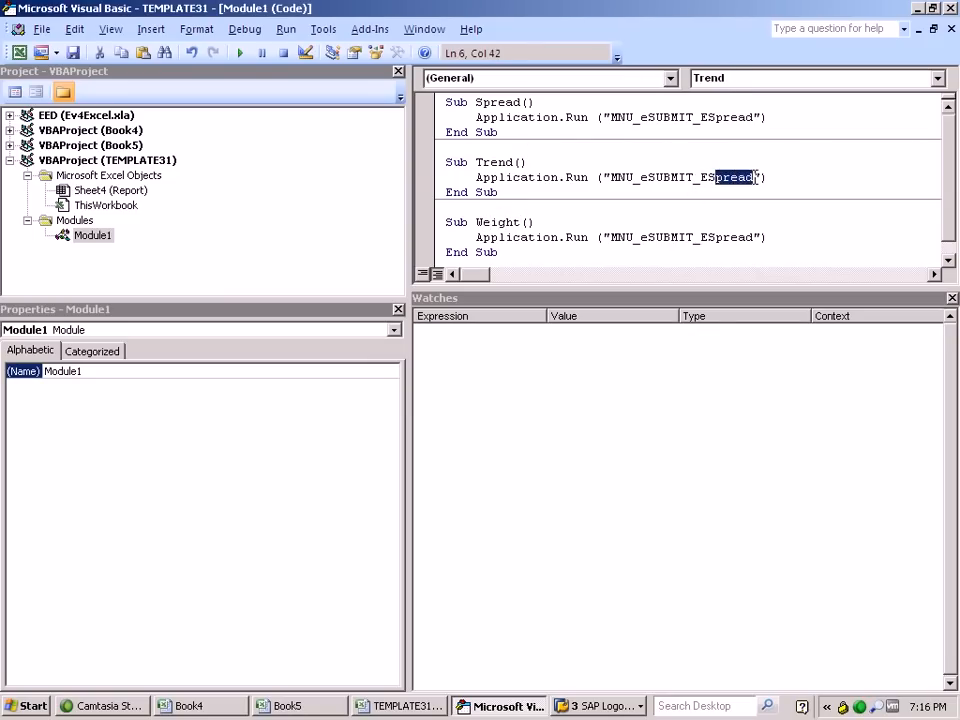
type("ETren")
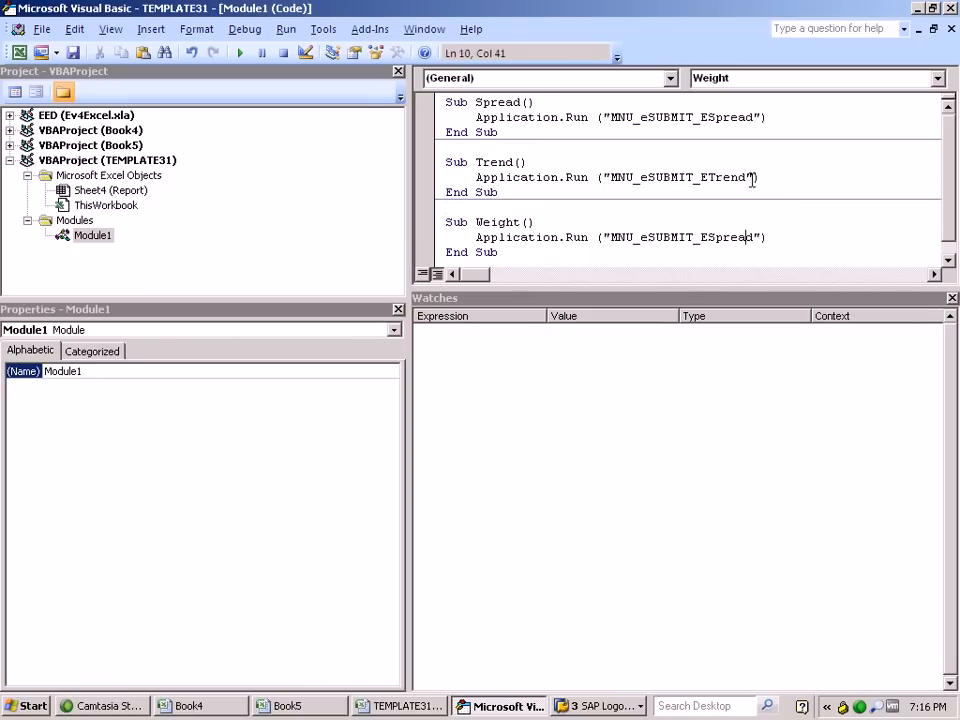
key("BackSpace")
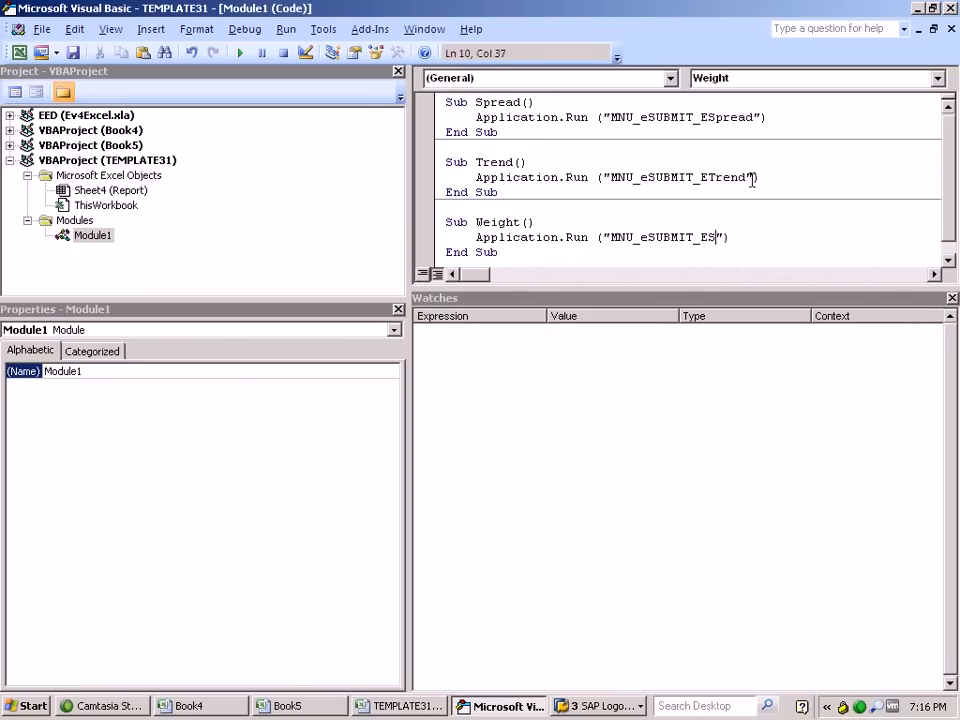
key("Backspace")
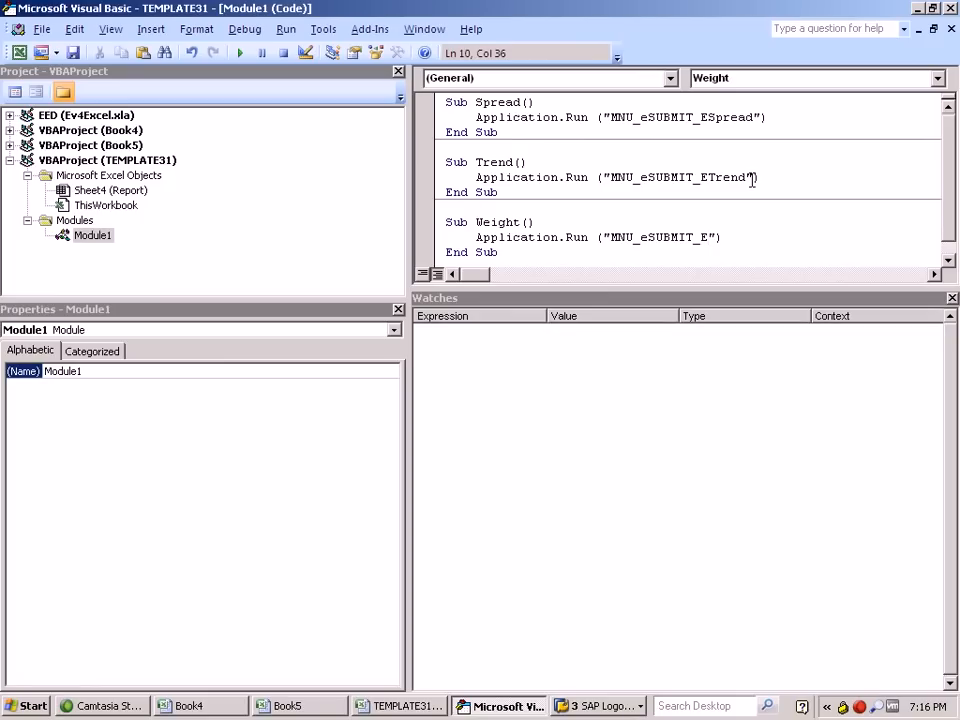
type("W")
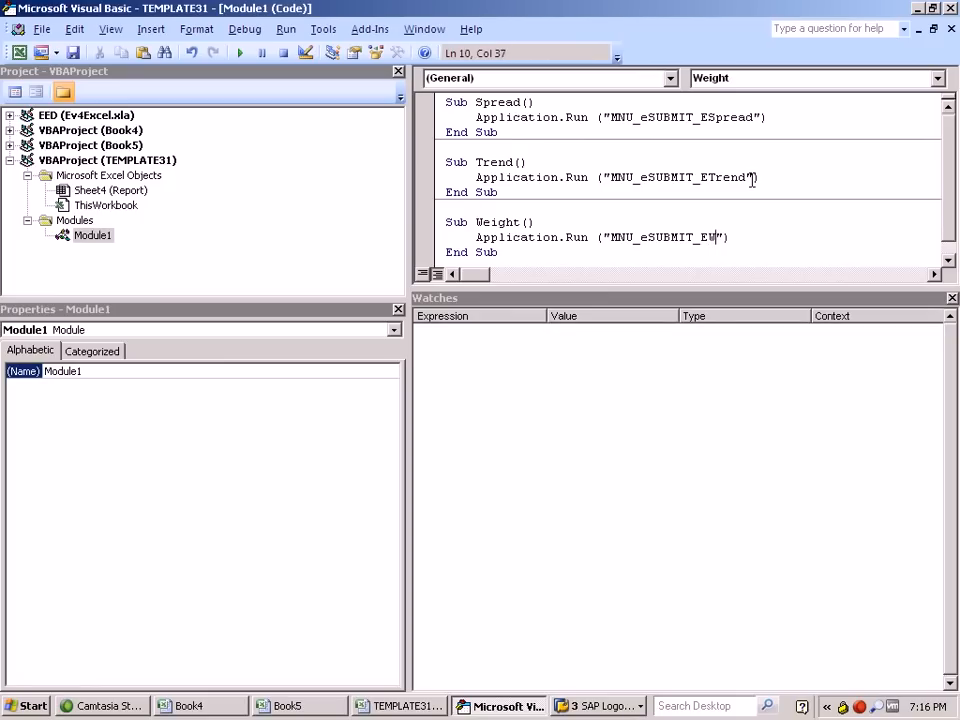
type("eight")
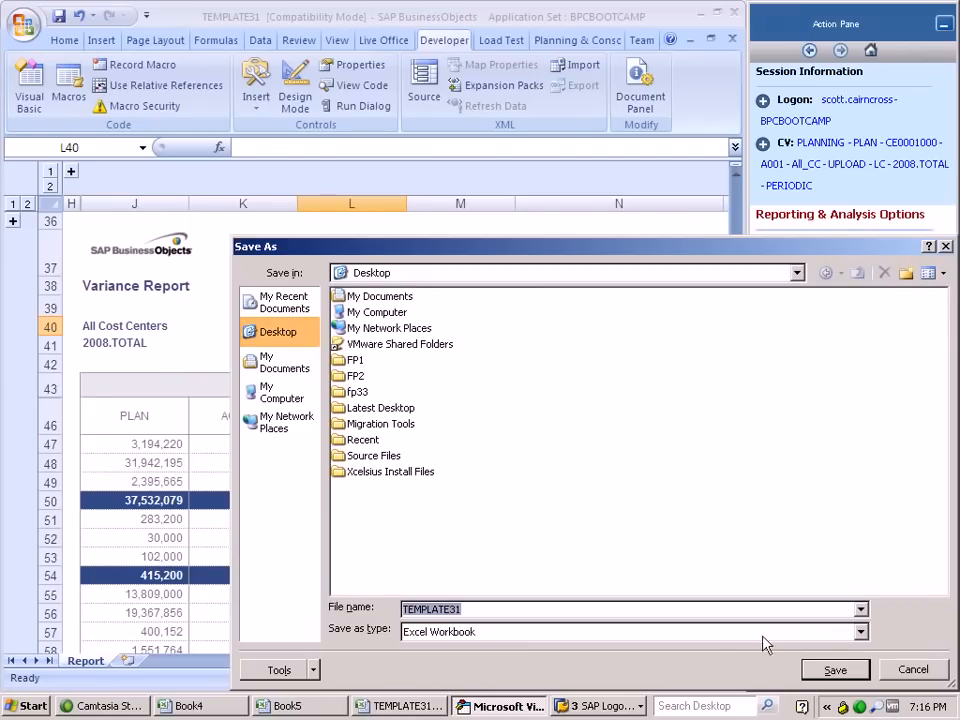
mouse_move(392, 546)
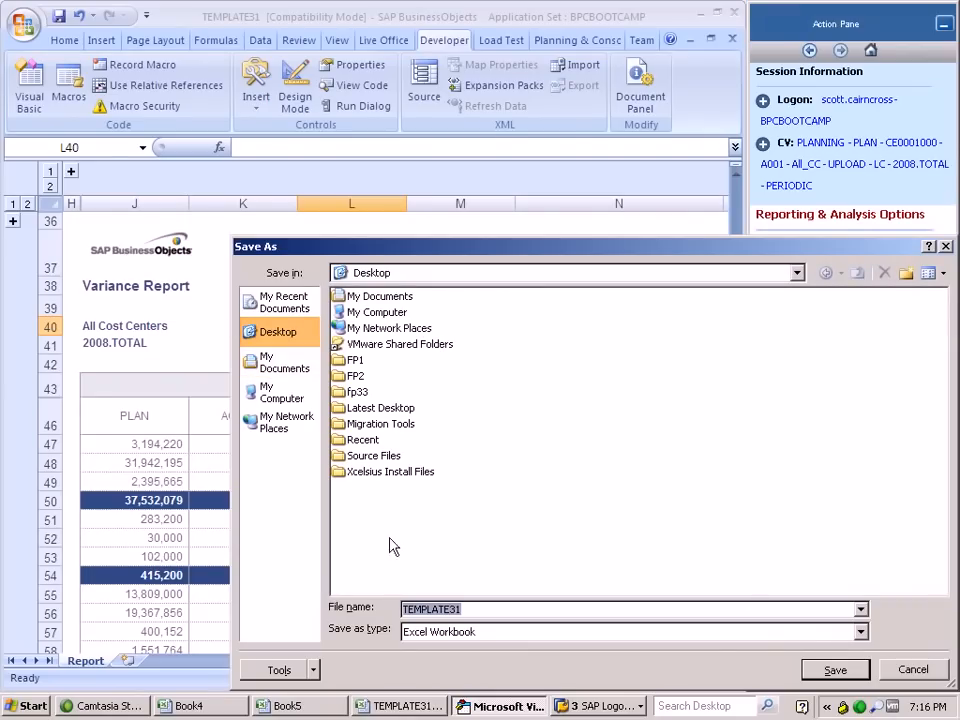
Save the workbook as BPC Bootcamp Demo, an Excel Macro-Enabled Workbook.
type("BPC Bootcamp")
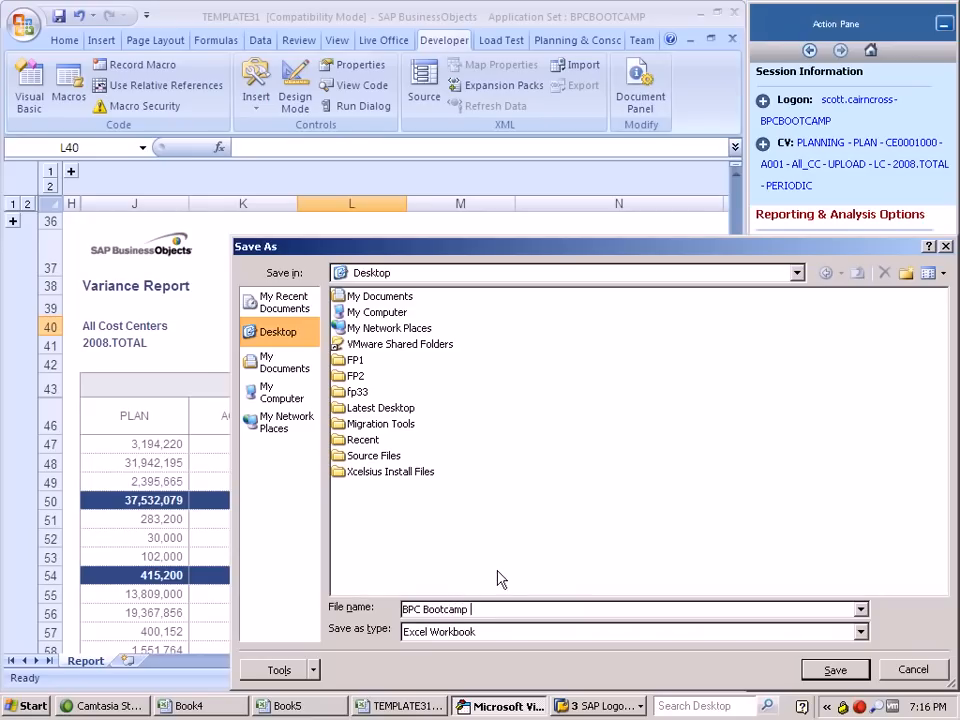
left_click(834, 669)
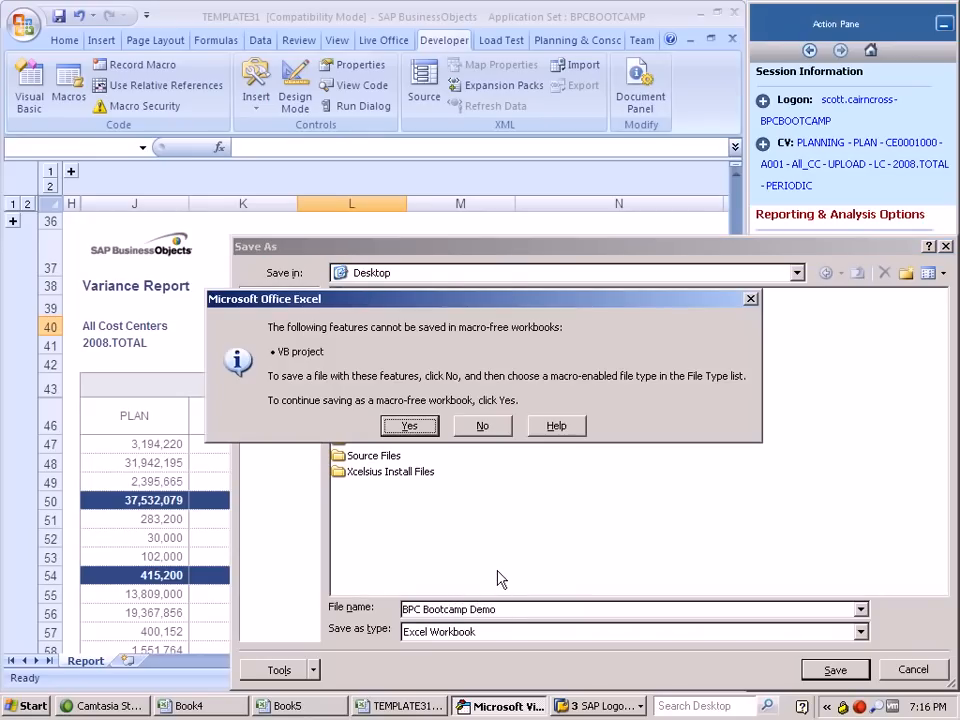
mouse_move(490, 430)
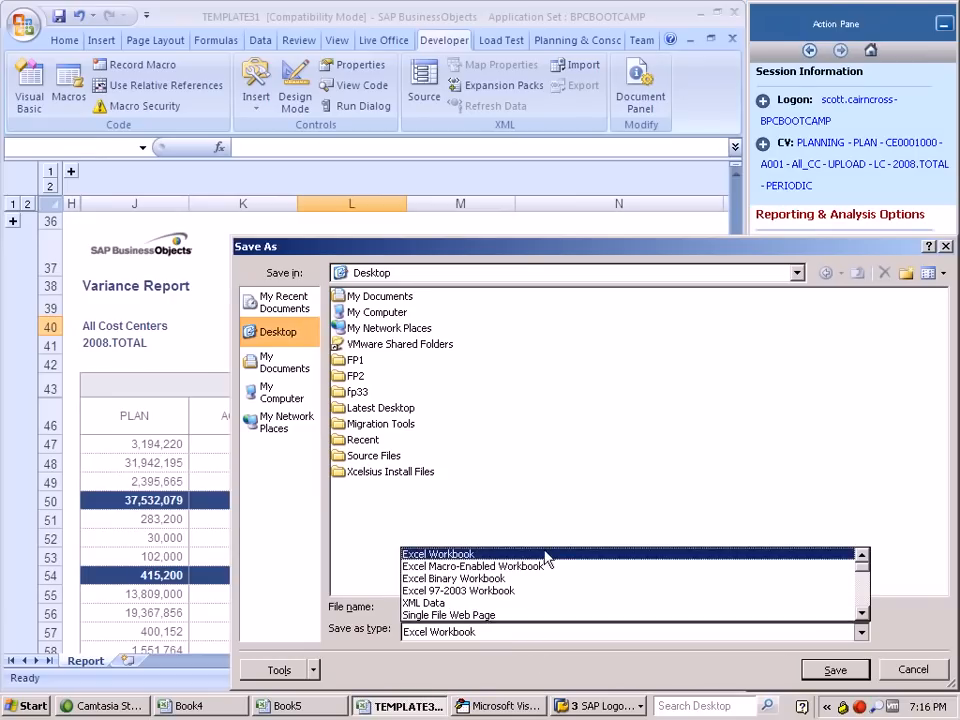
left_click(478, 566)
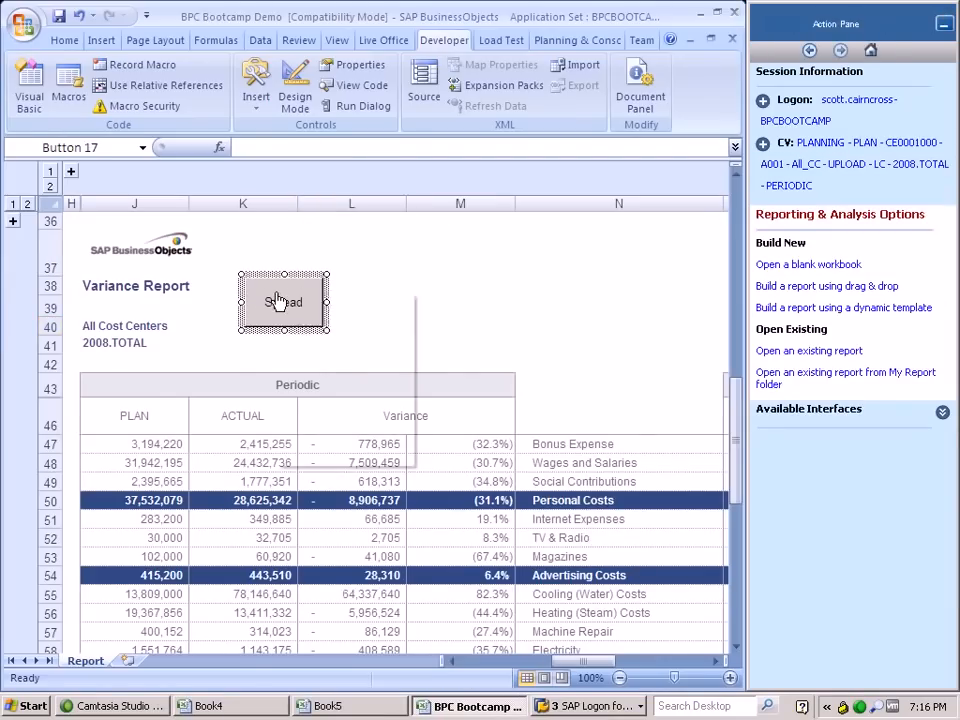
Assign the Spread macro to the Spread button, test it, and cancel the Spread dialog.
right_click(283, 301)
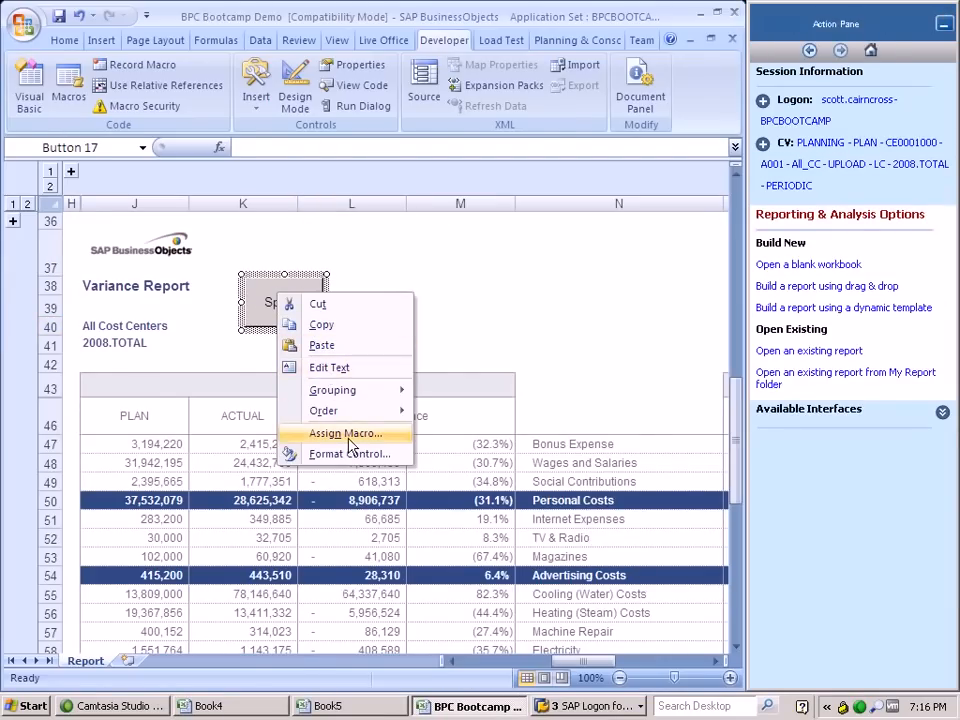
left_click(345, 433)
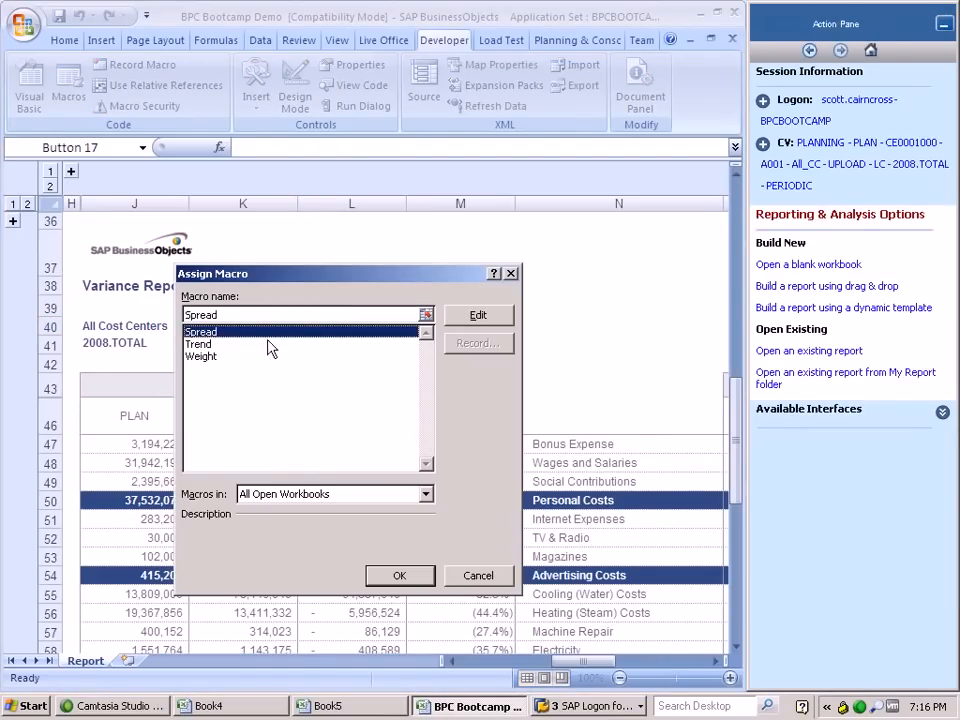
left_click(399, 575)
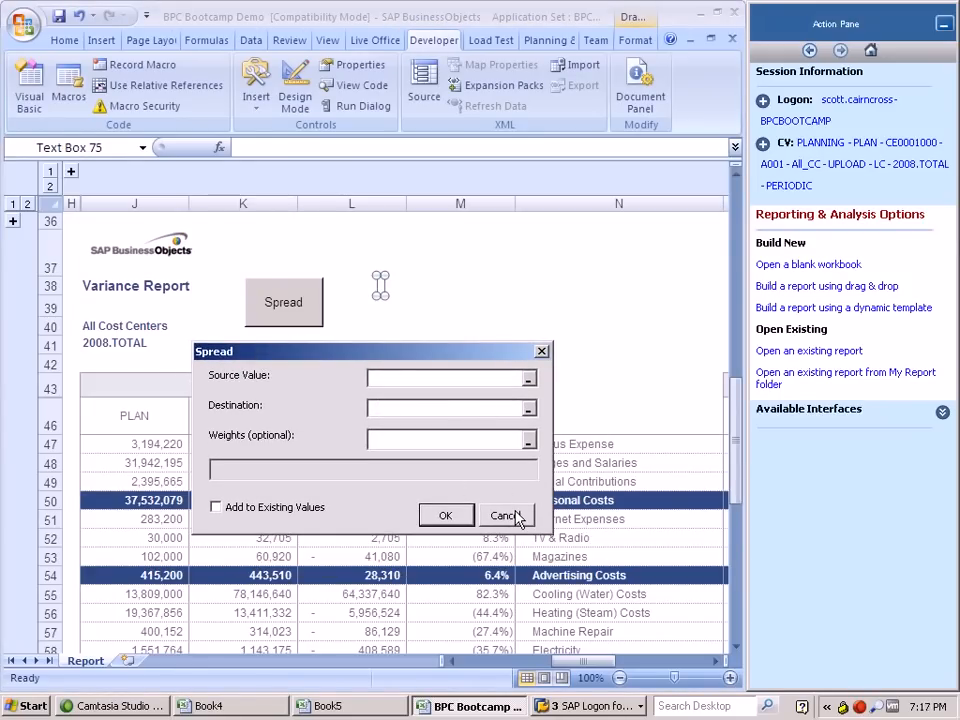
left_click(505, 514)
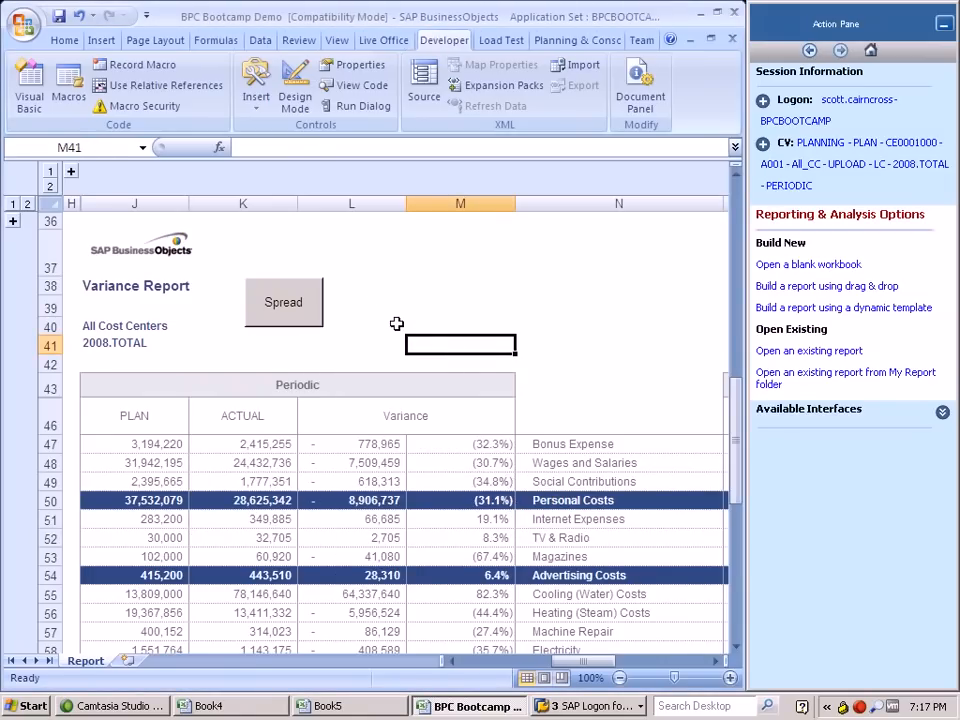
Add Trend and Weight buttons beside Spread, assigned to the Trend and Weight macros.
left_click(256, 85)
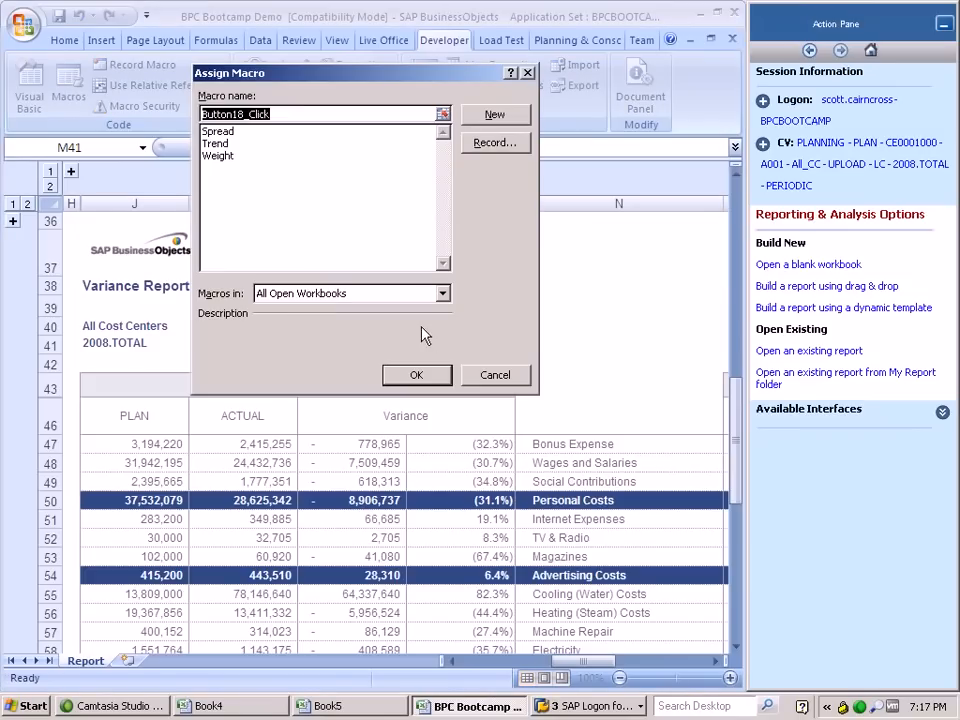
left_click(417, 374)
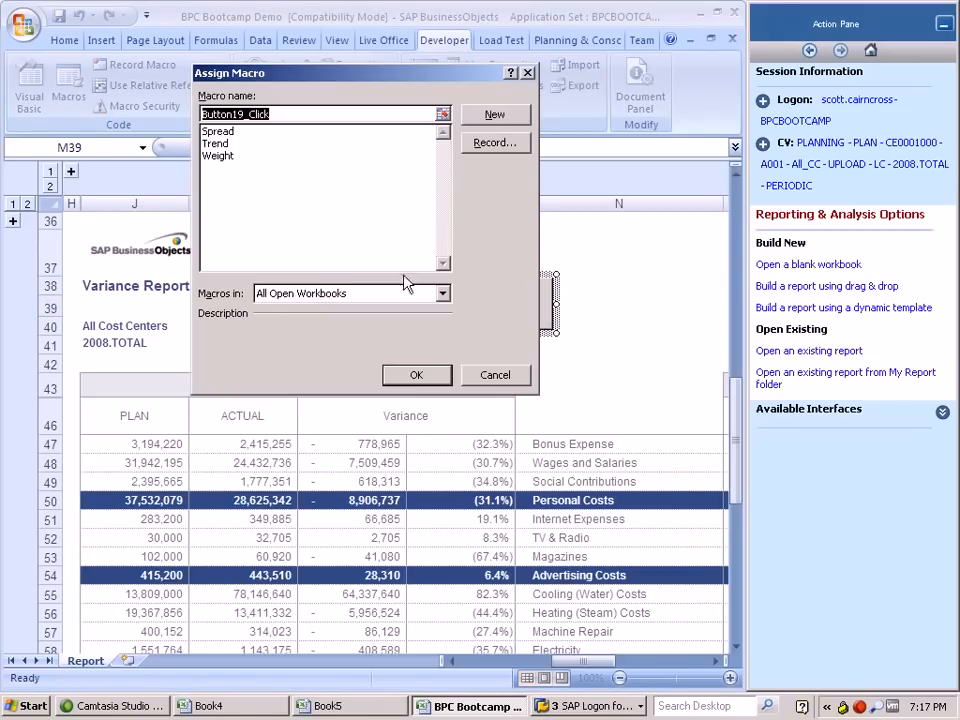
left_click(218, 156)
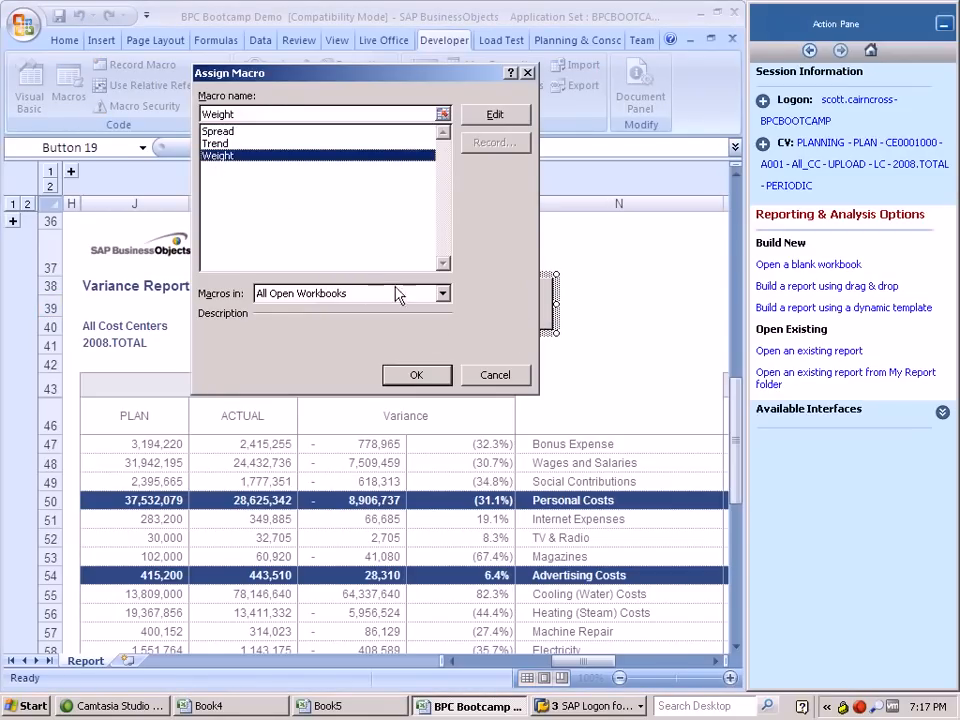
left_click(417, 374)
type("Weight")
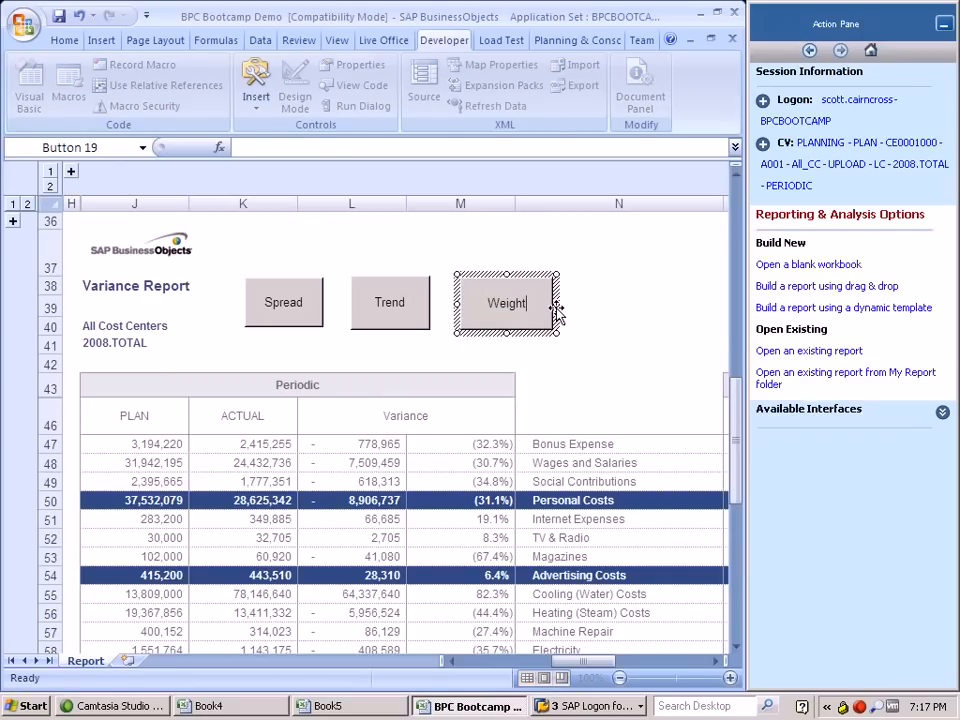
left_click(389, 302)
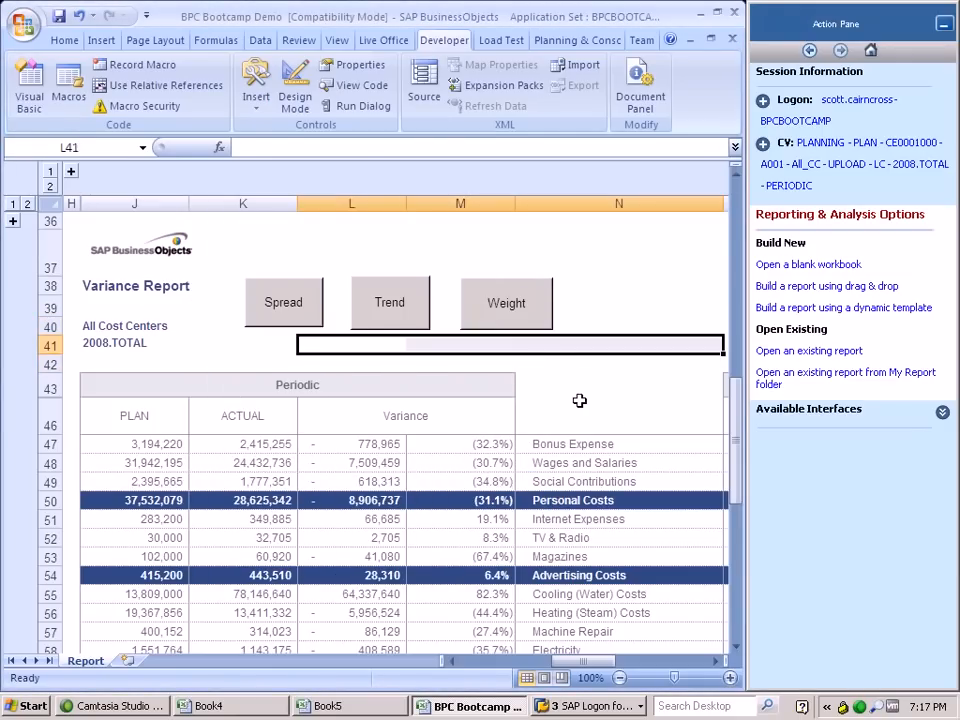
left_click(618, 415)
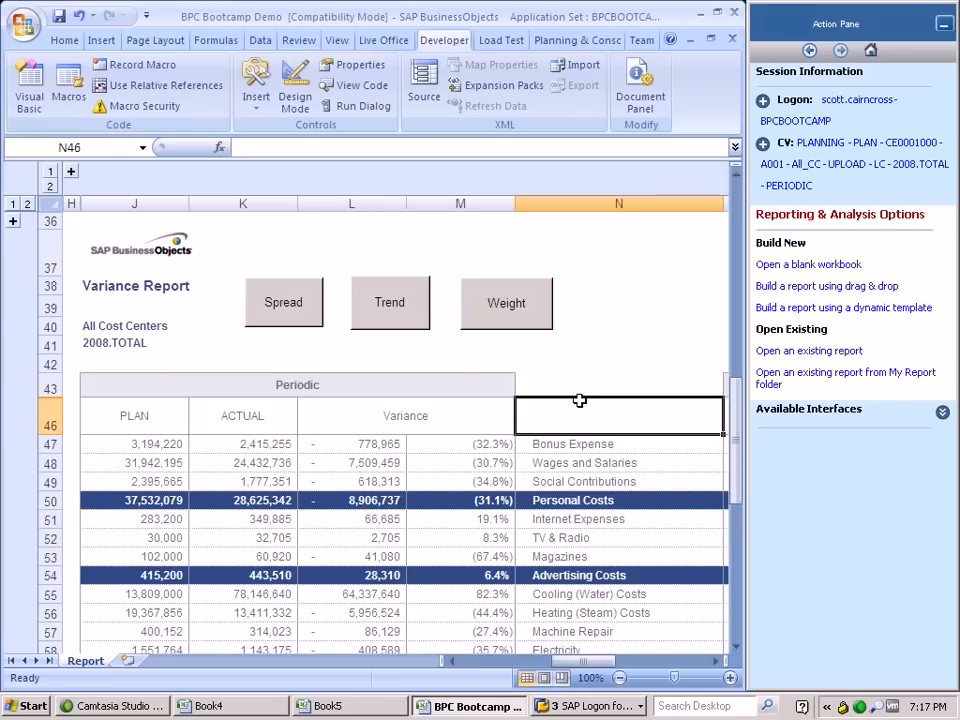
mouse_move(493, 360)
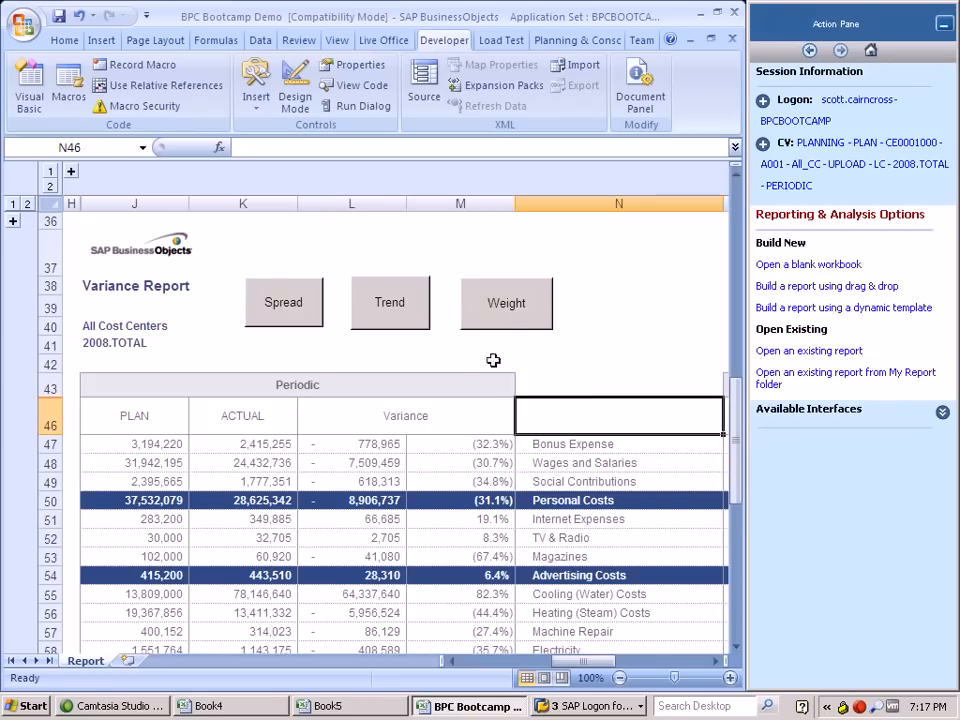
mouse_move(302, 412)
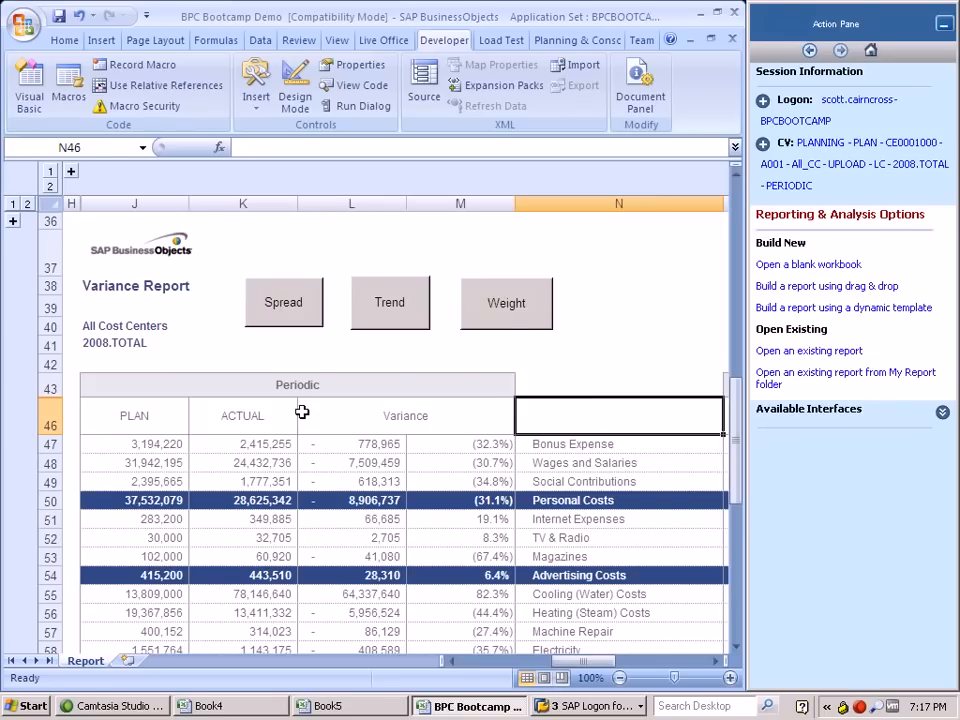
mouse_move(297, 358)
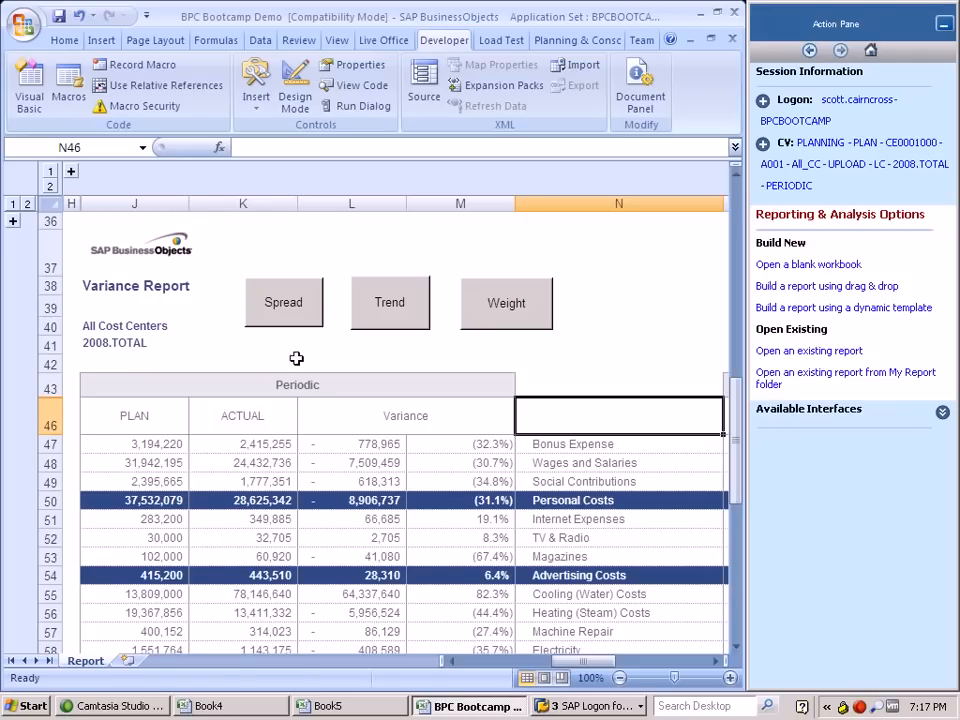
right_click(283, 302)
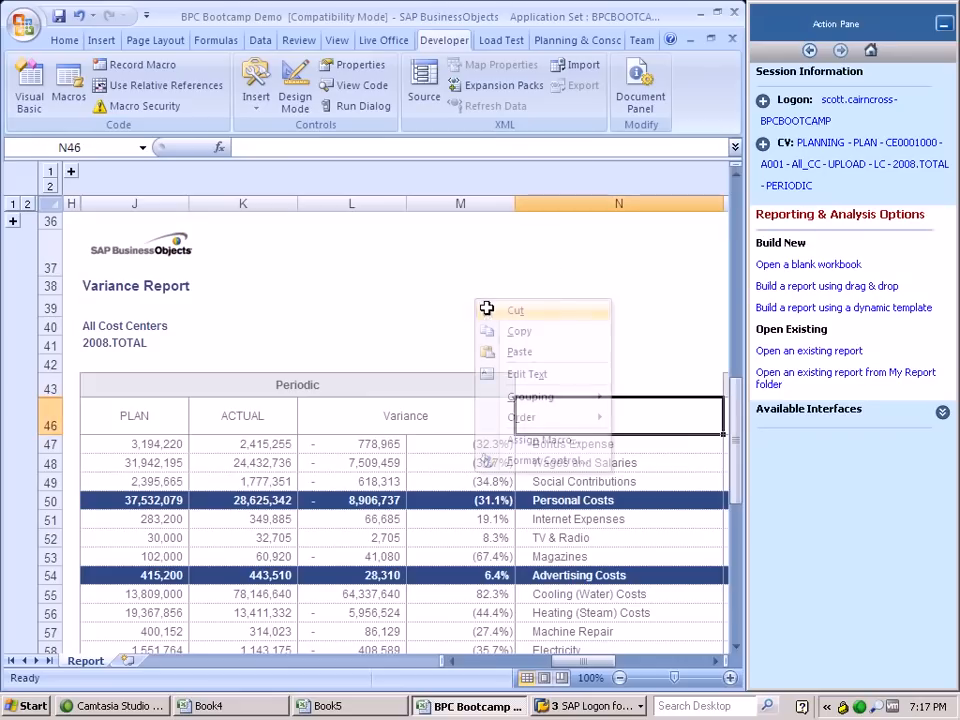
left_click(267, 294)
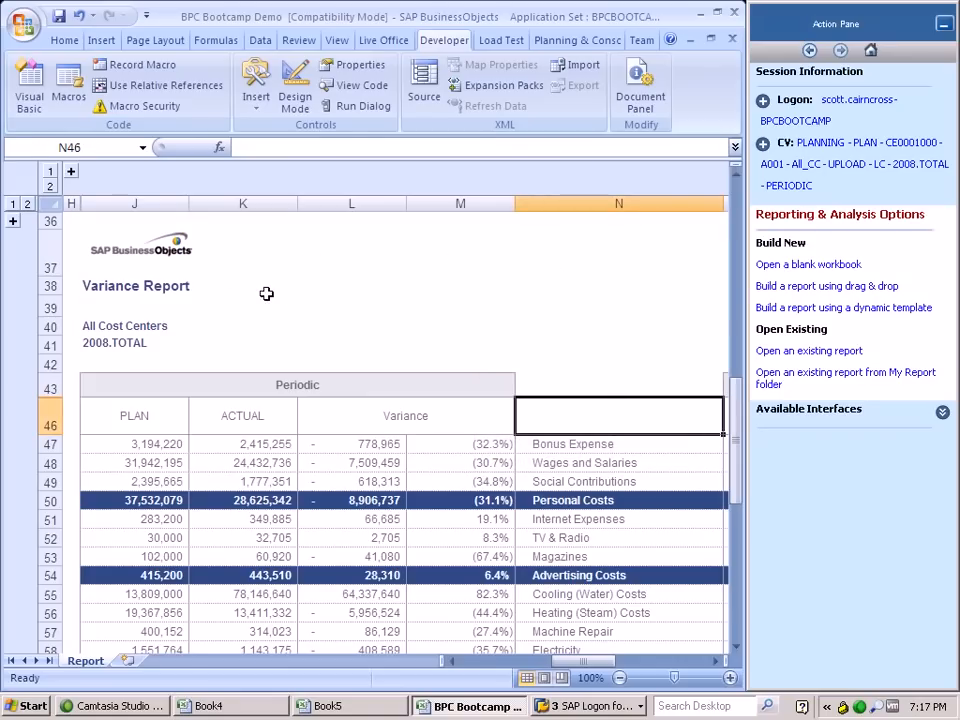
mouse_move(630, 33)
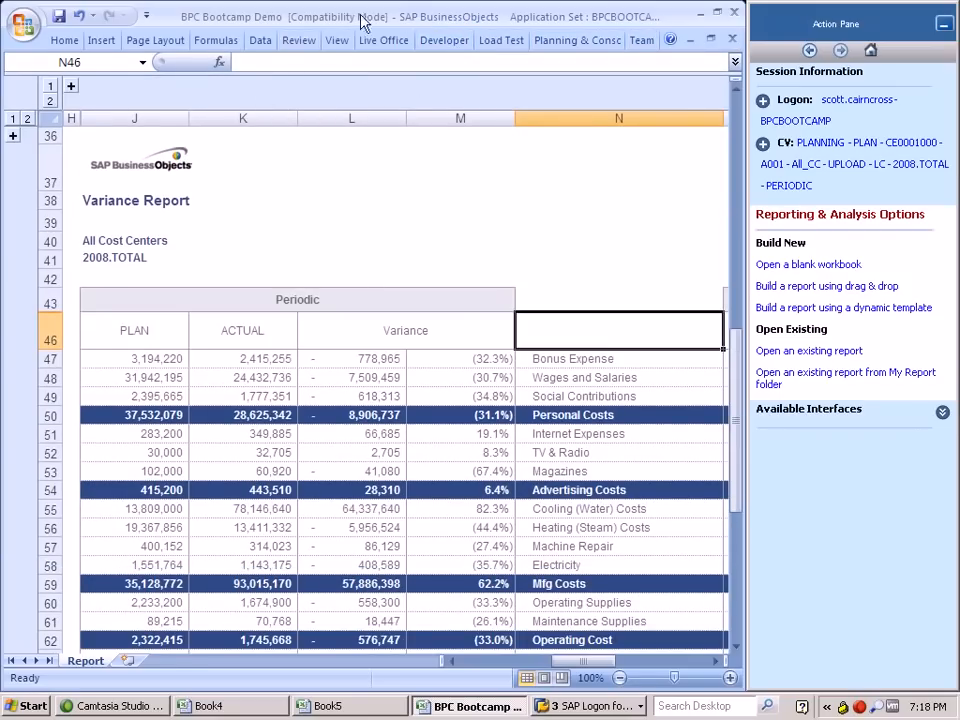
mouse_move(452, 333)
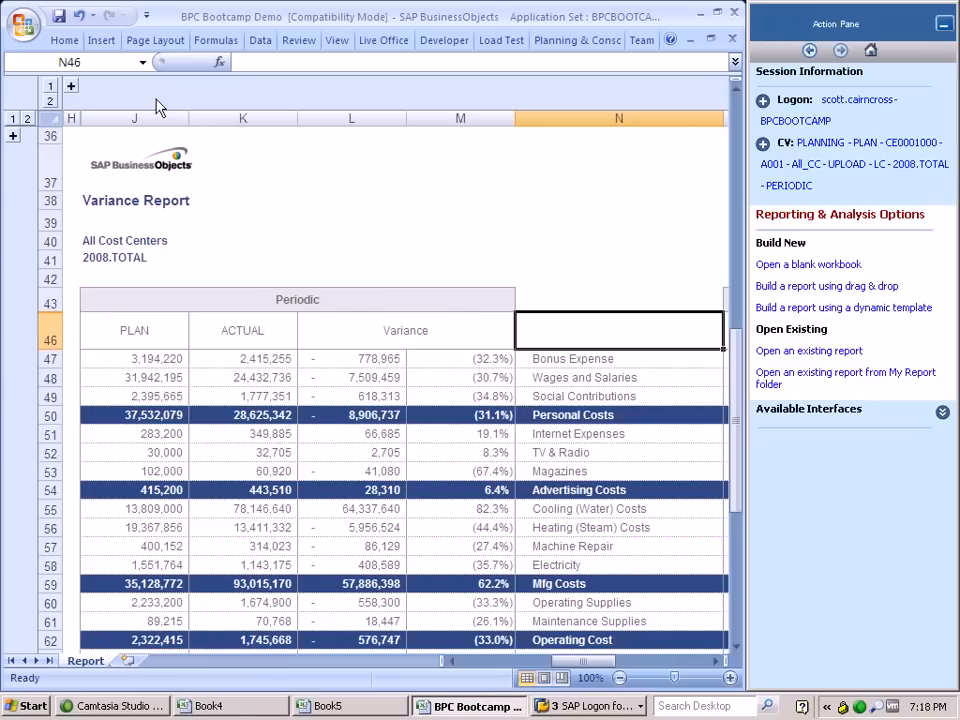
mouse_move(535, 490)
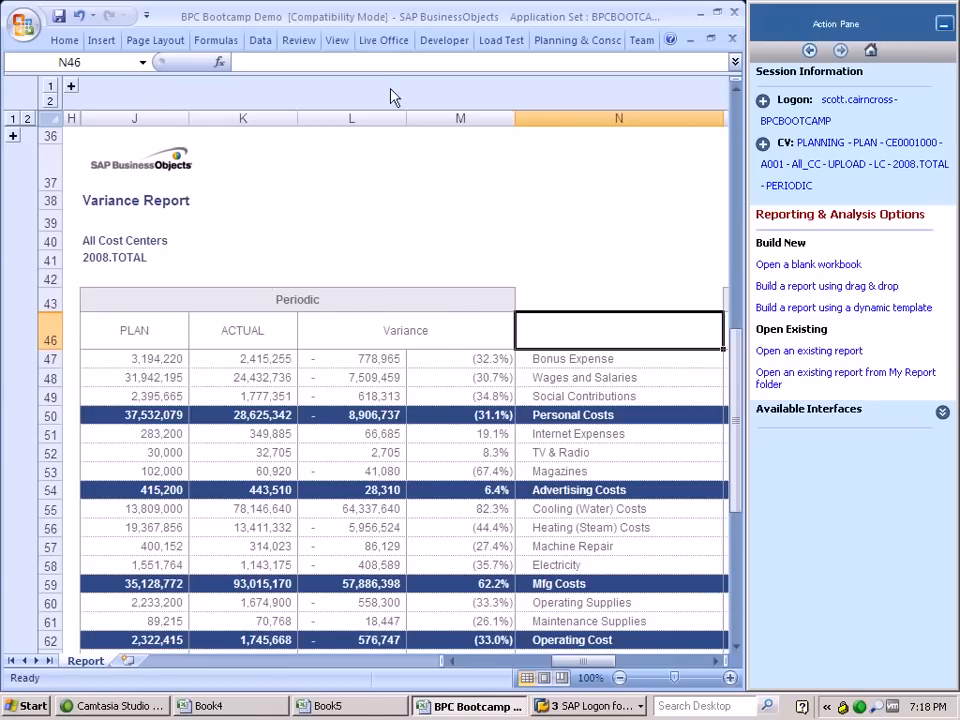
mouse_move(360, 40)
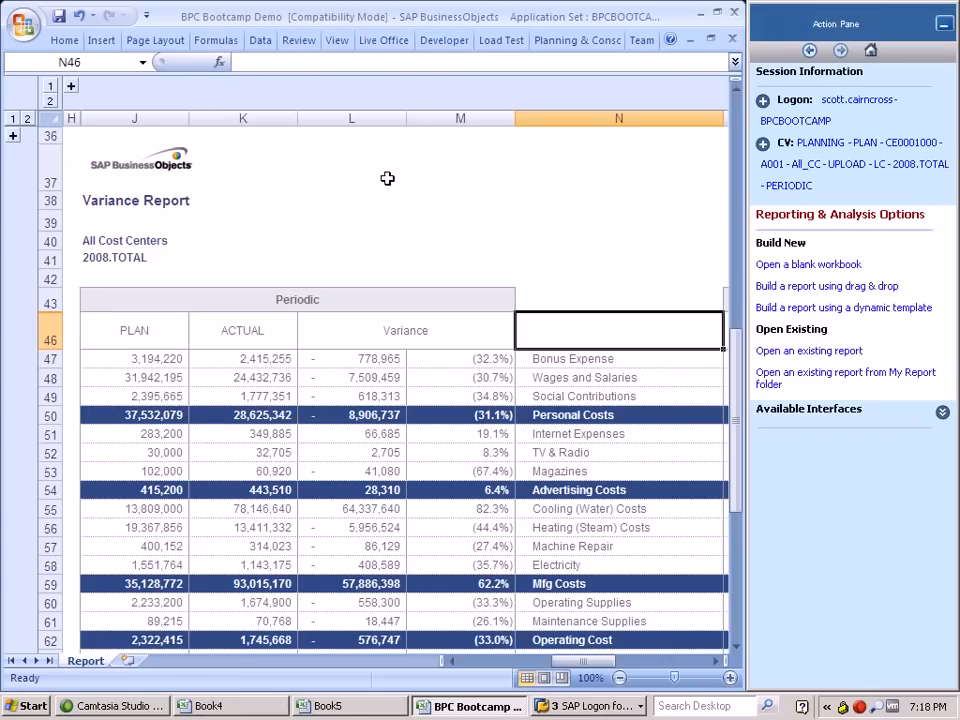
mouse_move(461, 146)
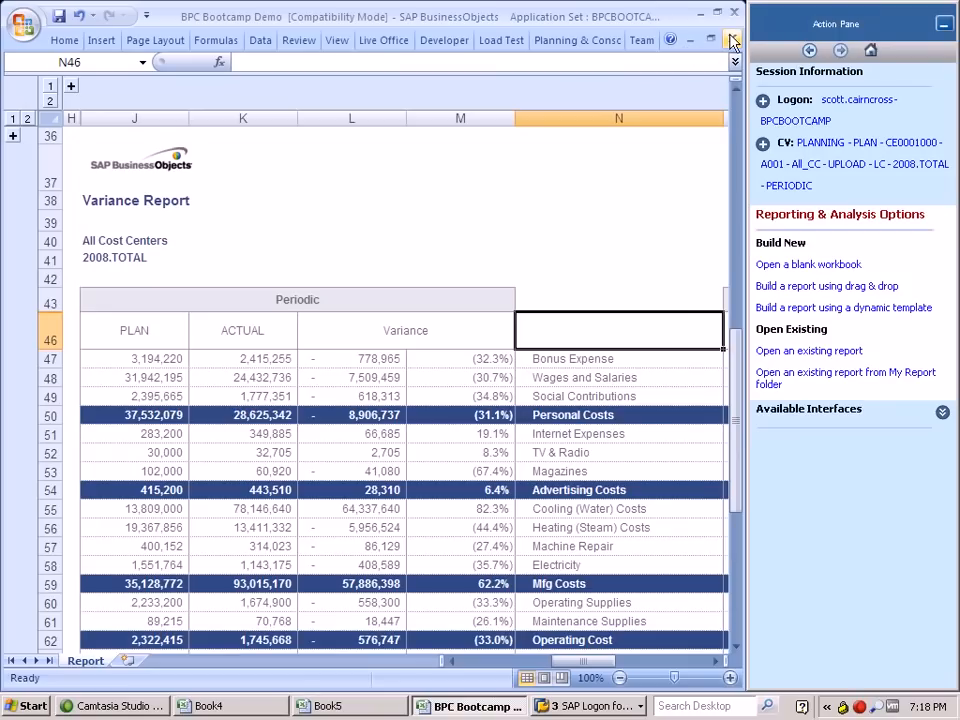
Close the BPC Bootcamp Demo workbook and answer the save-changes prompt.
left_click(734, 39)
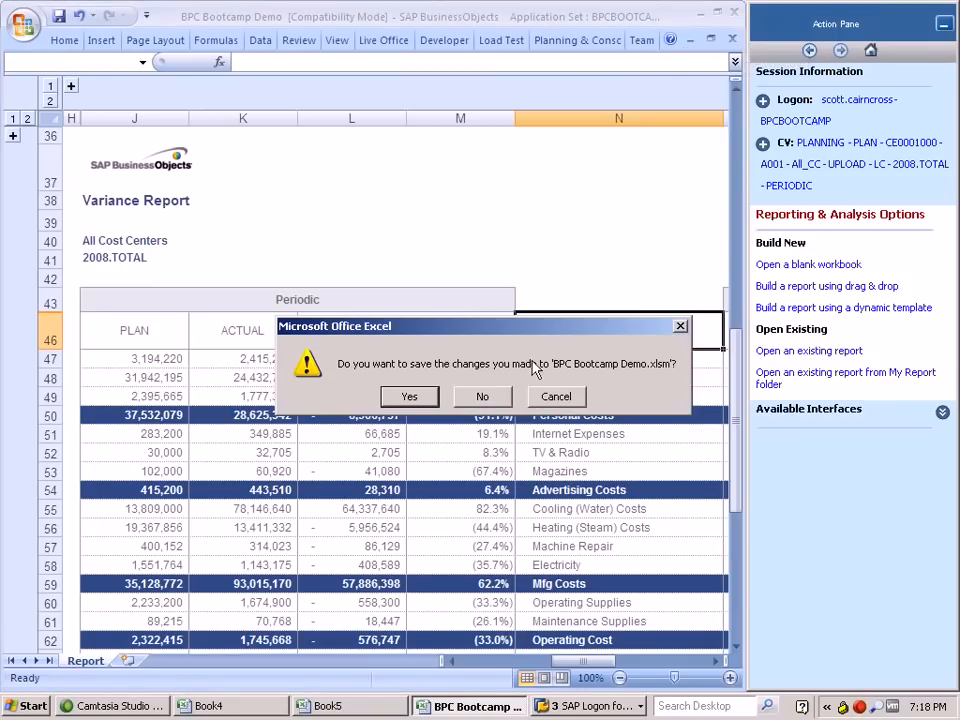
left_click(482, 396)
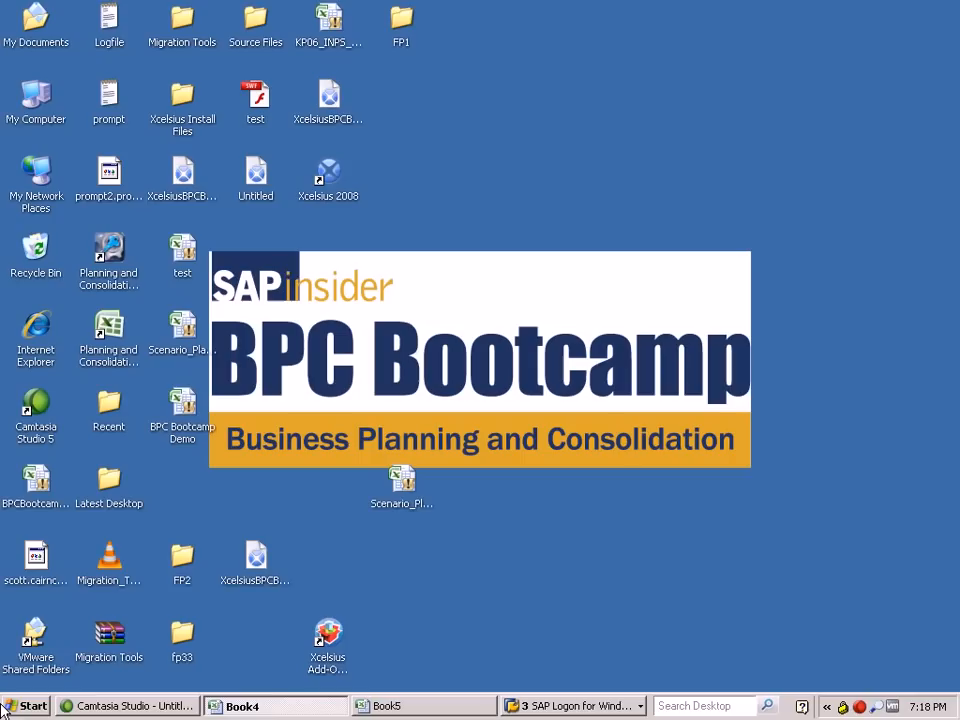
Launch Office 2007 Custom UI Editor, open BPC Bootcamp Demo.xlsm, and maximize the window.
left_click(25, 705)
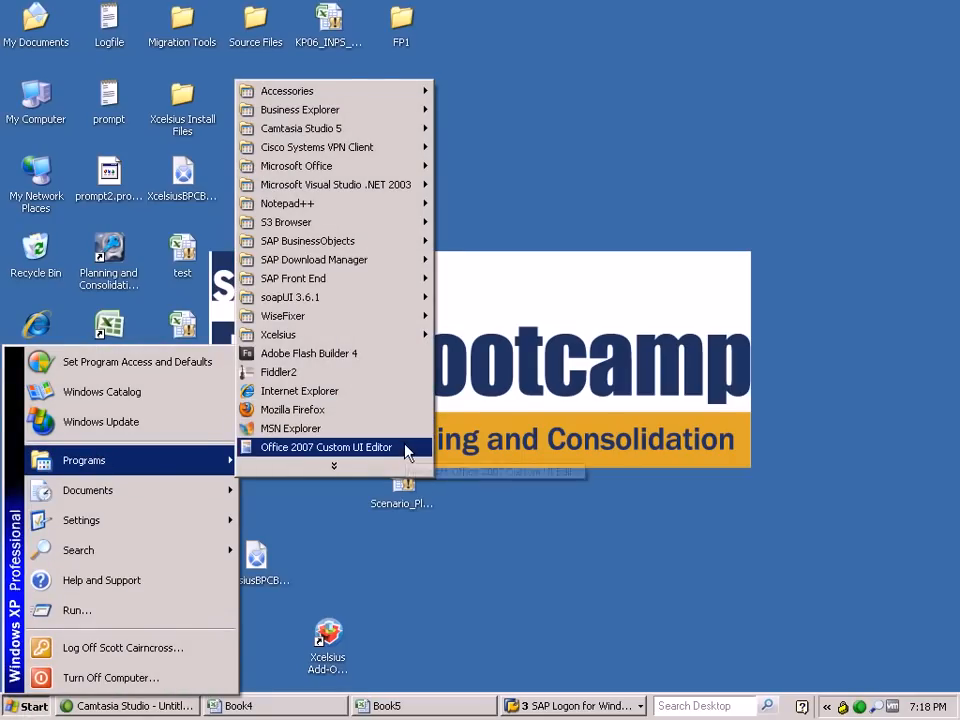
left_click(325, 447)
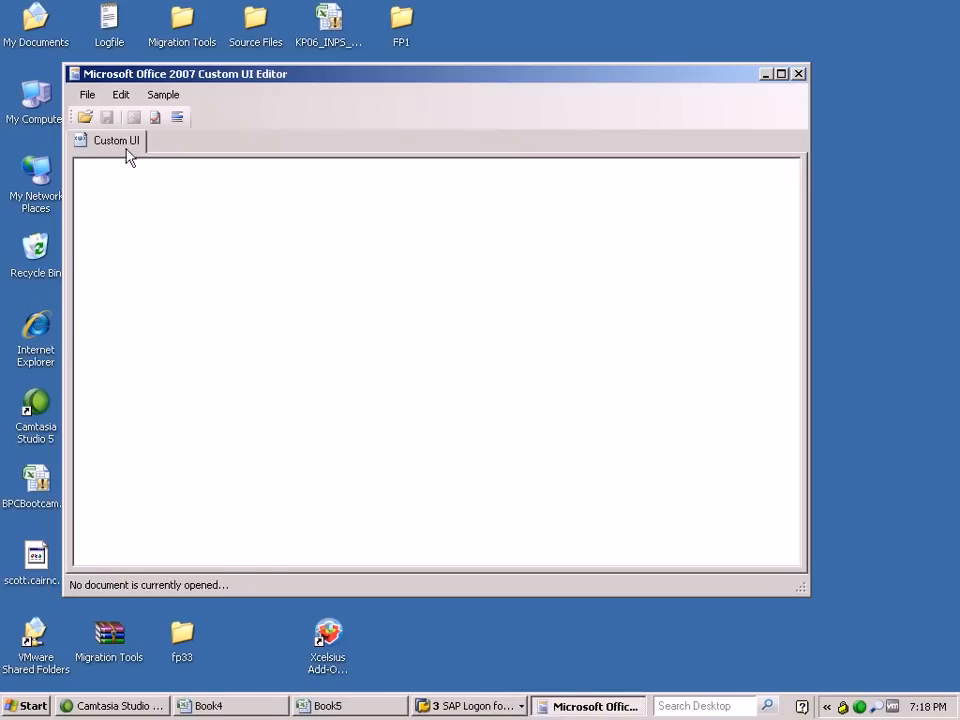
left_click(85, 117)
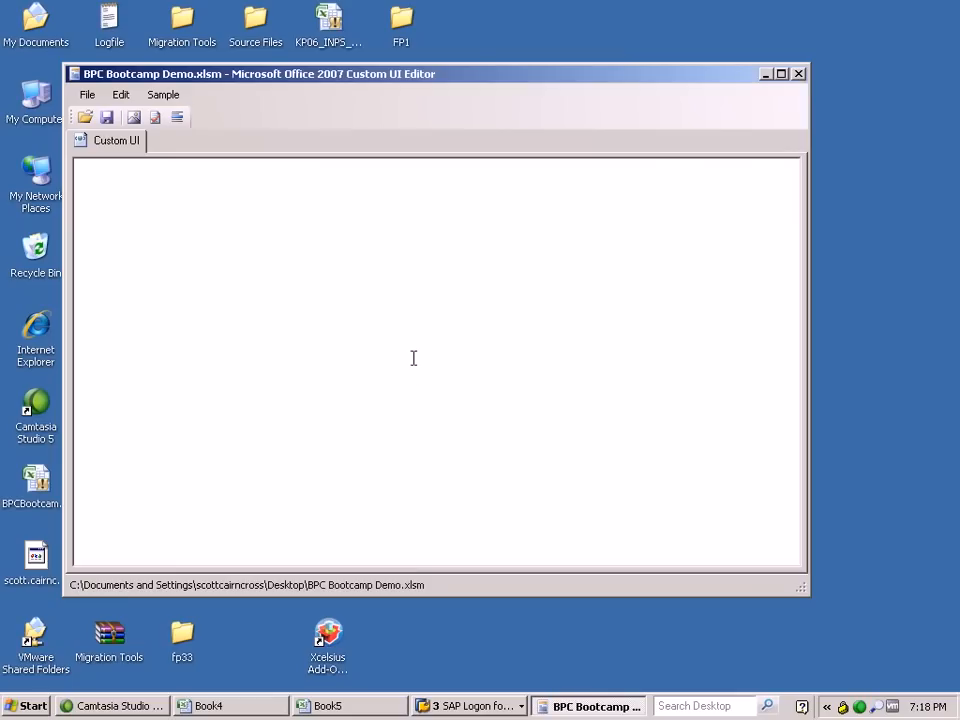
mouse_move(5, 350)
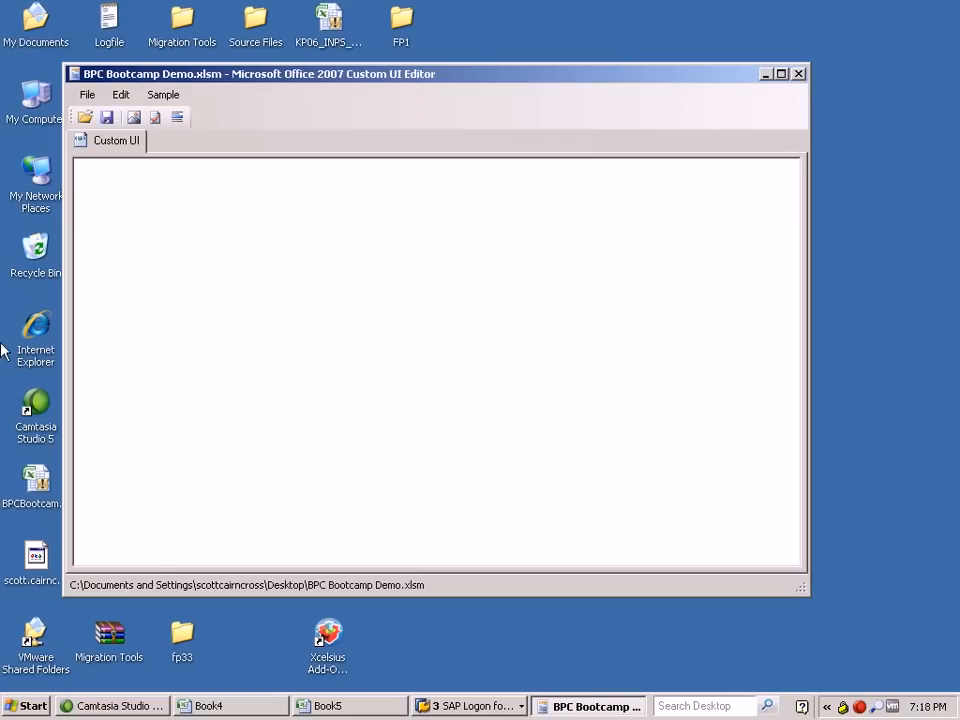
mouse_move(210, 82)
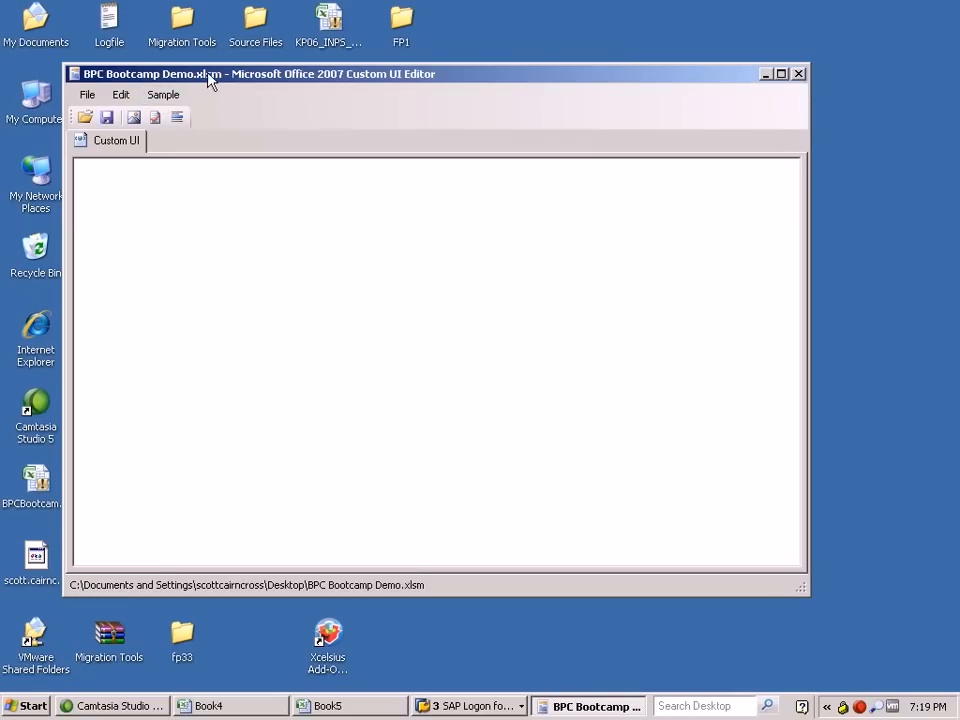
left_click(781, 73)
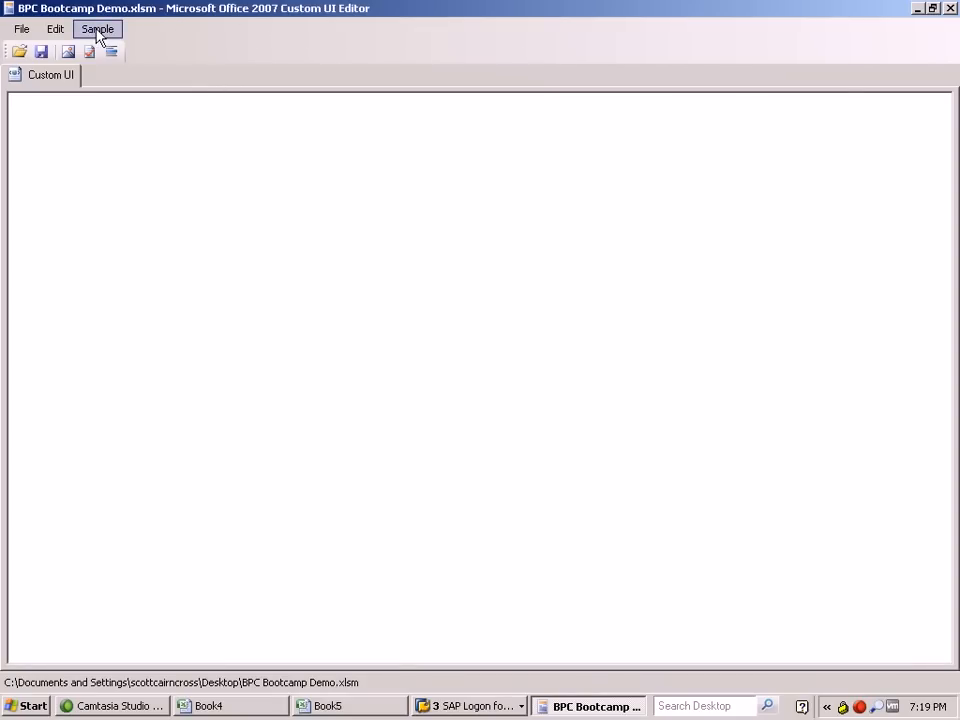
Insert the Custom Tab sample XML and relabel the tab BPC Bootcamp with a new id.
left_click(97, 28)
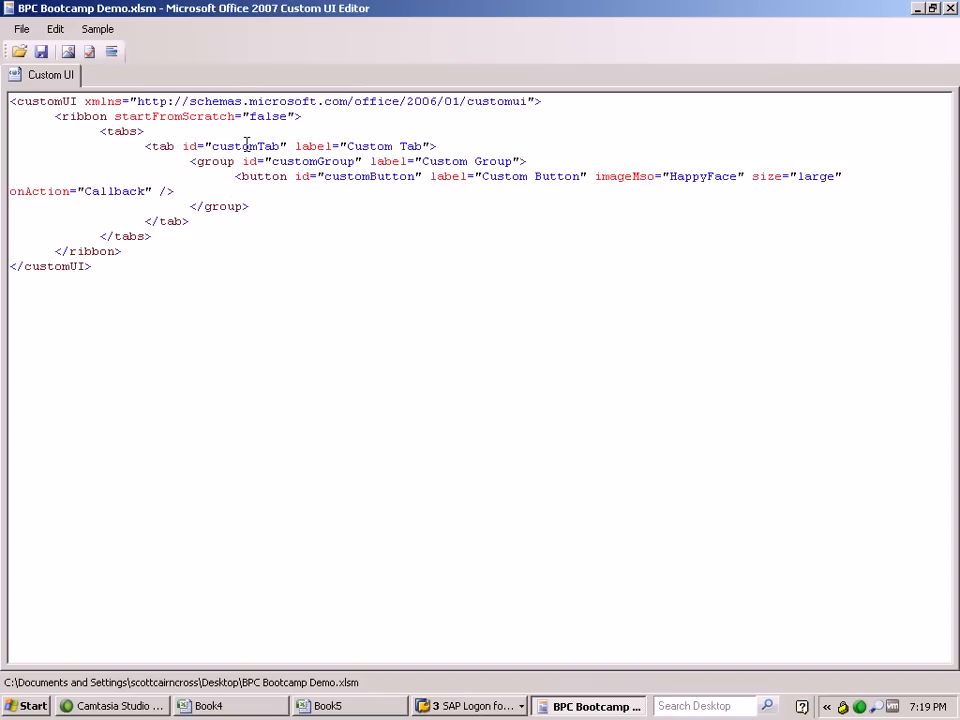
double_click(245, 146)
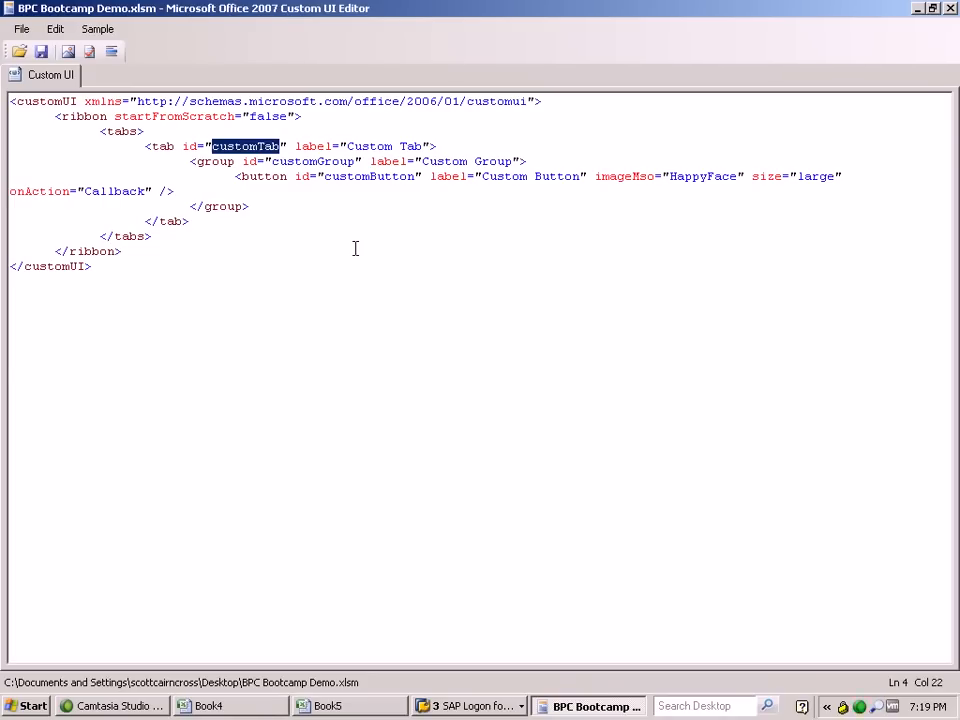
type("bpcBootcampR")
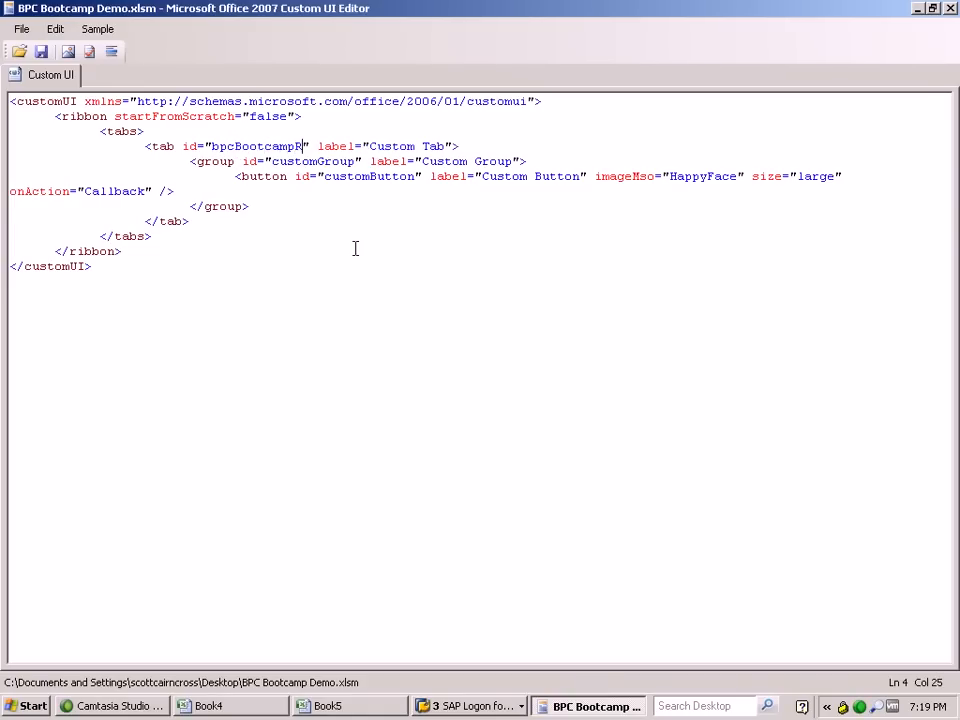
type("Tab")
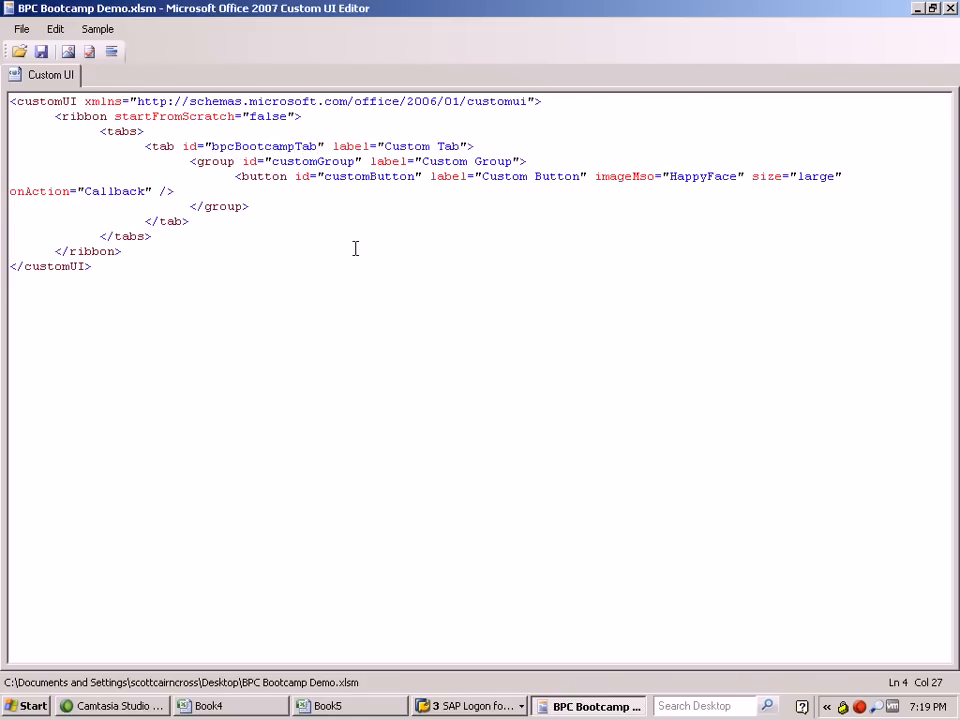
double_click(407, 145)
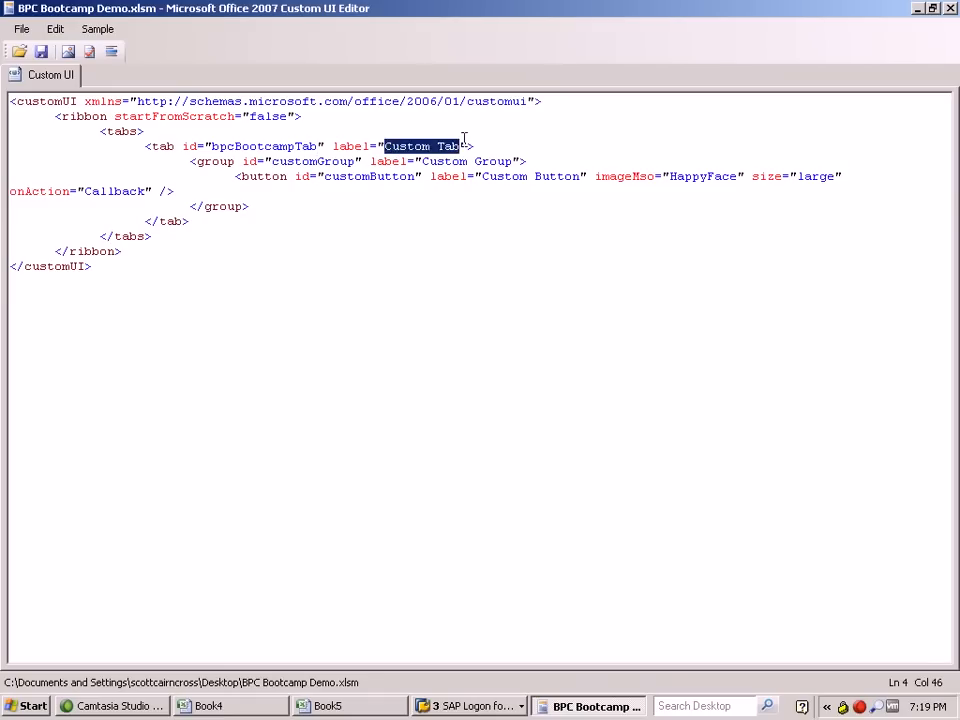
type("BPC")
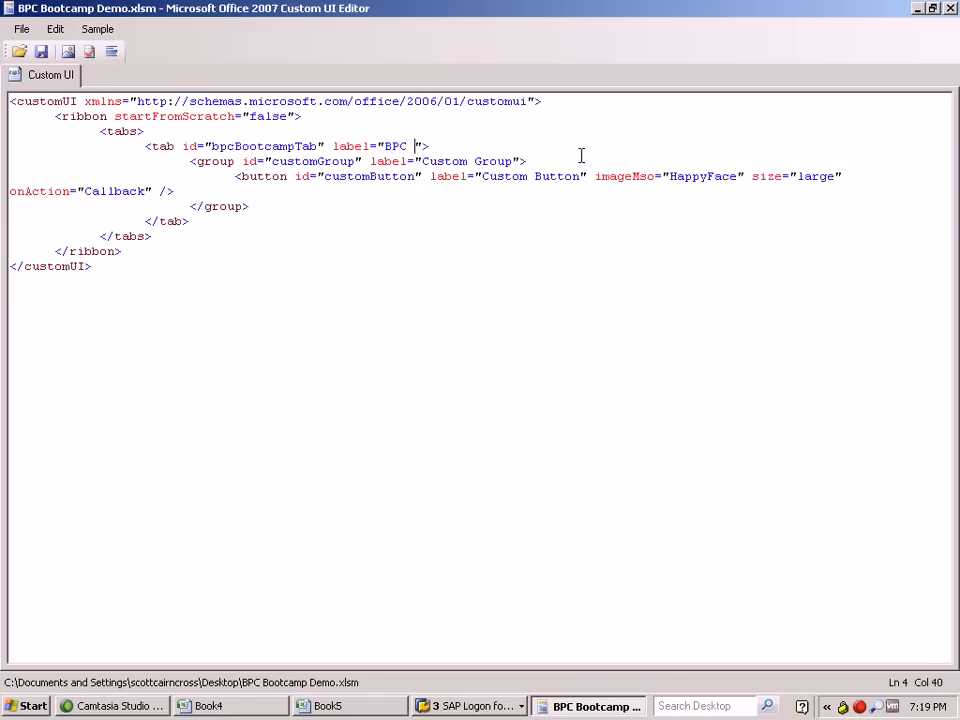
type("Bootcamp")
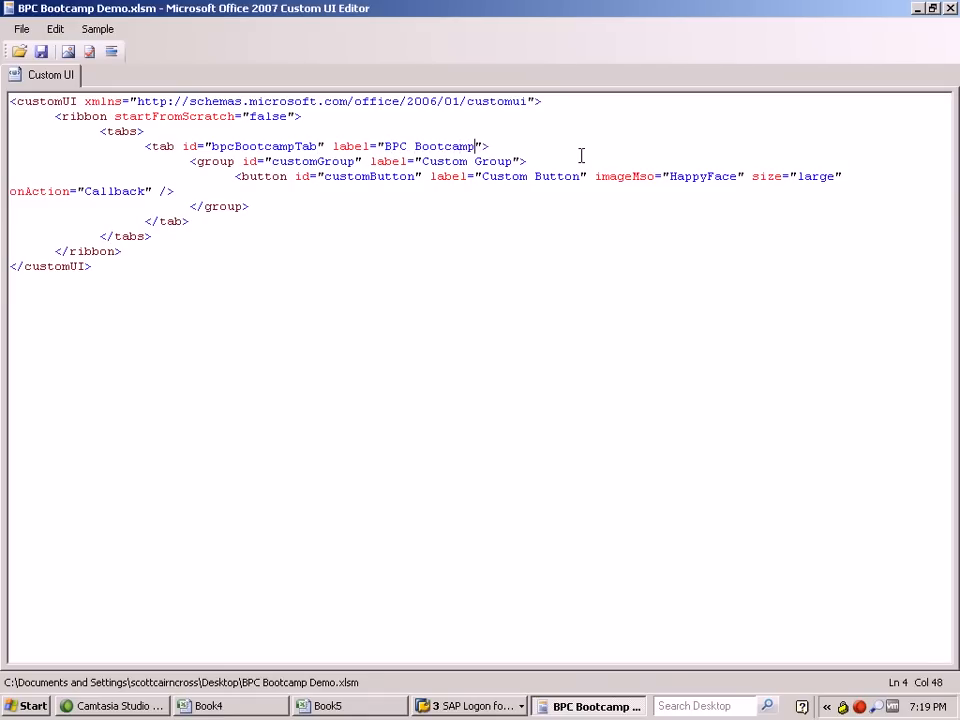
Rename the group to id bpcFunctionGroup with label BPC Forecast Functions.
double_click(312, 161)
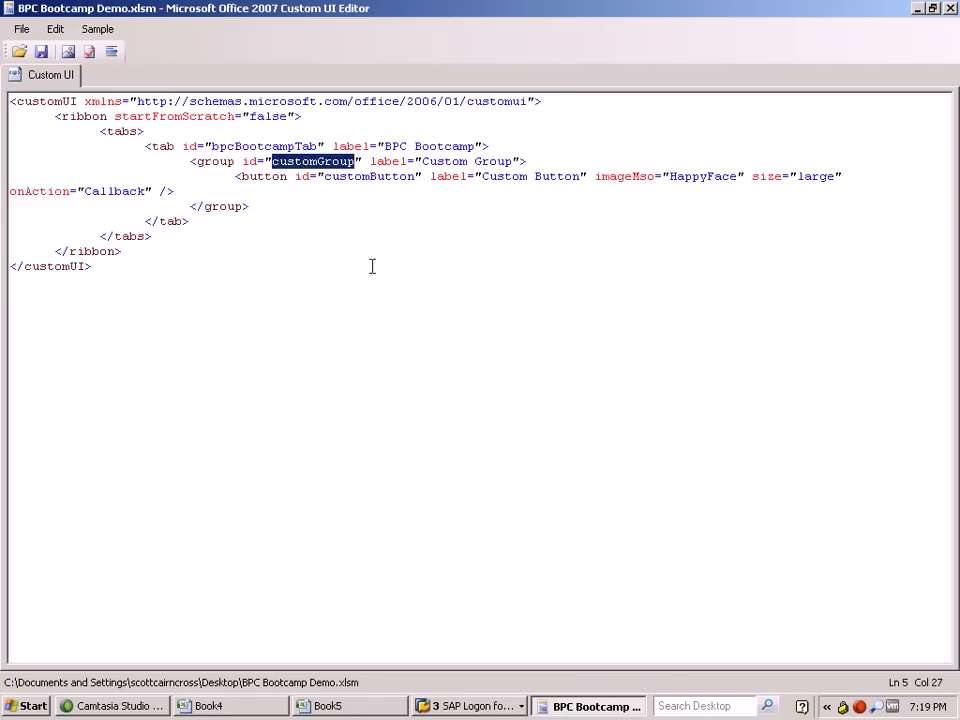
type("bpcFu")
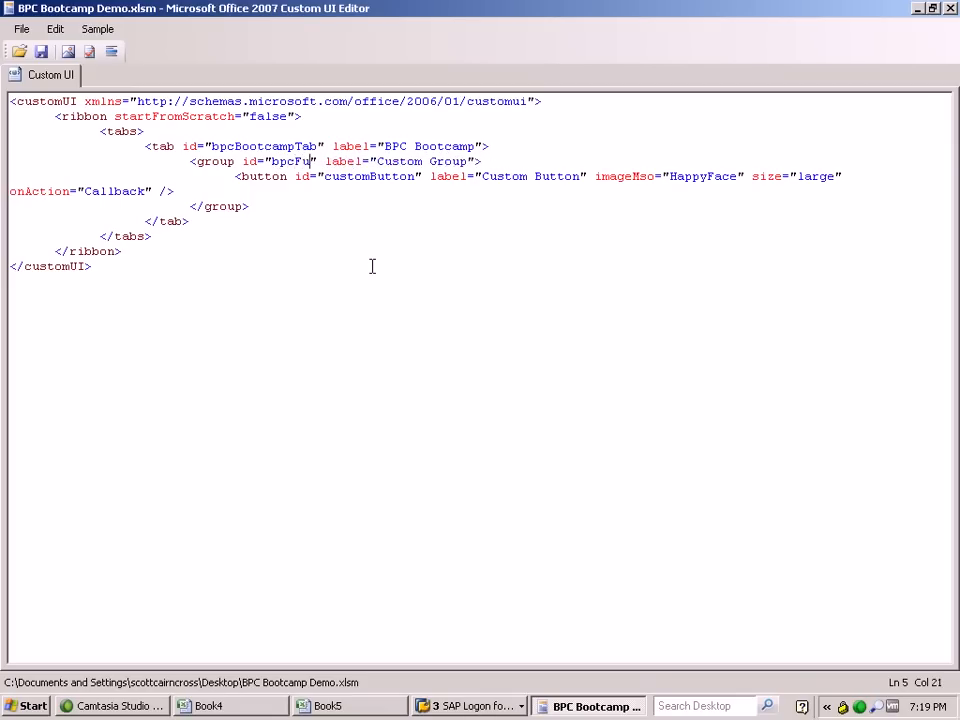
type("nctionGroup")
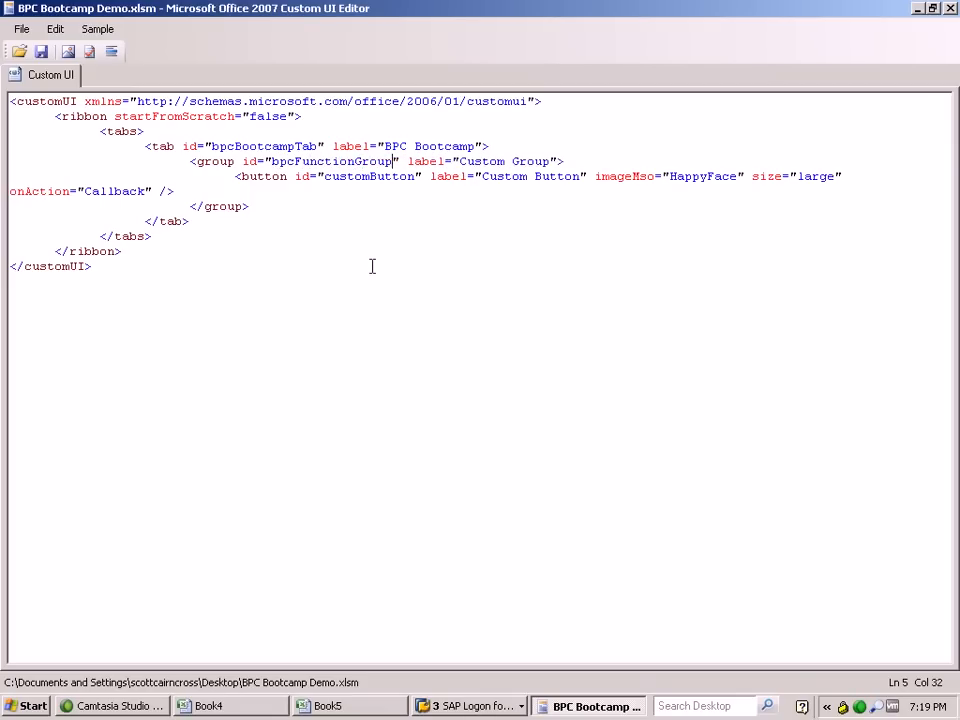
double_click(505, 161)
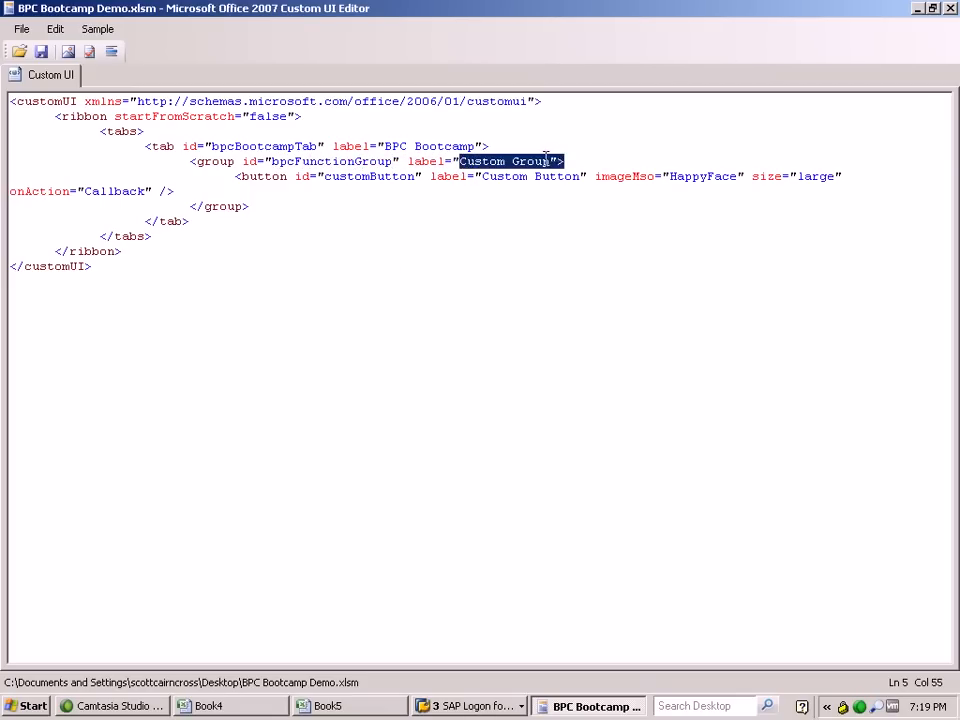
type("B")
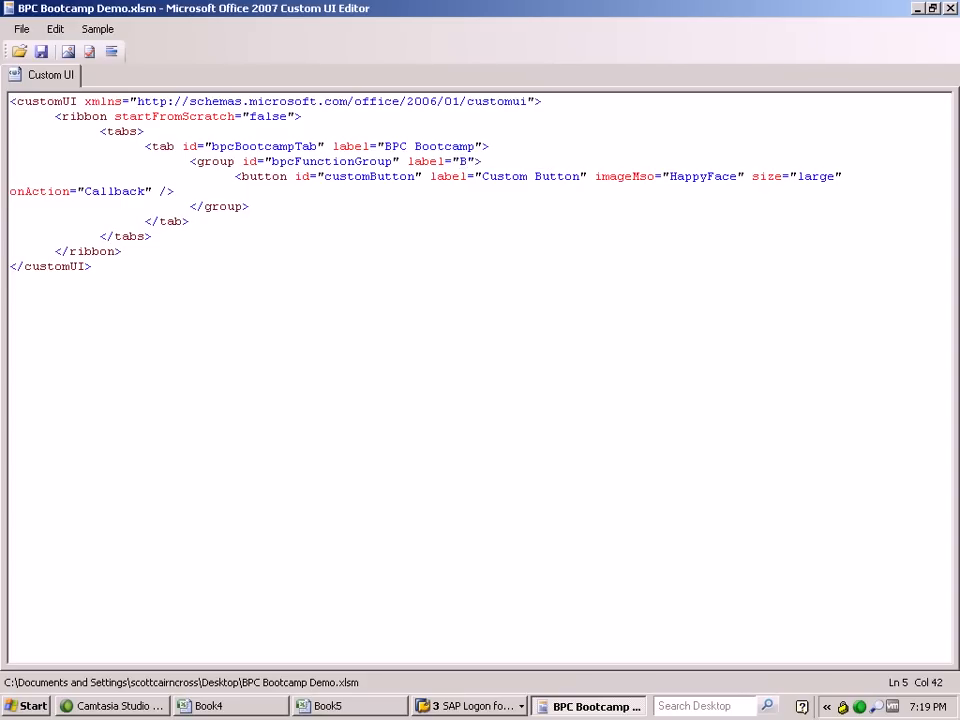
type("PC Forecast Functions")
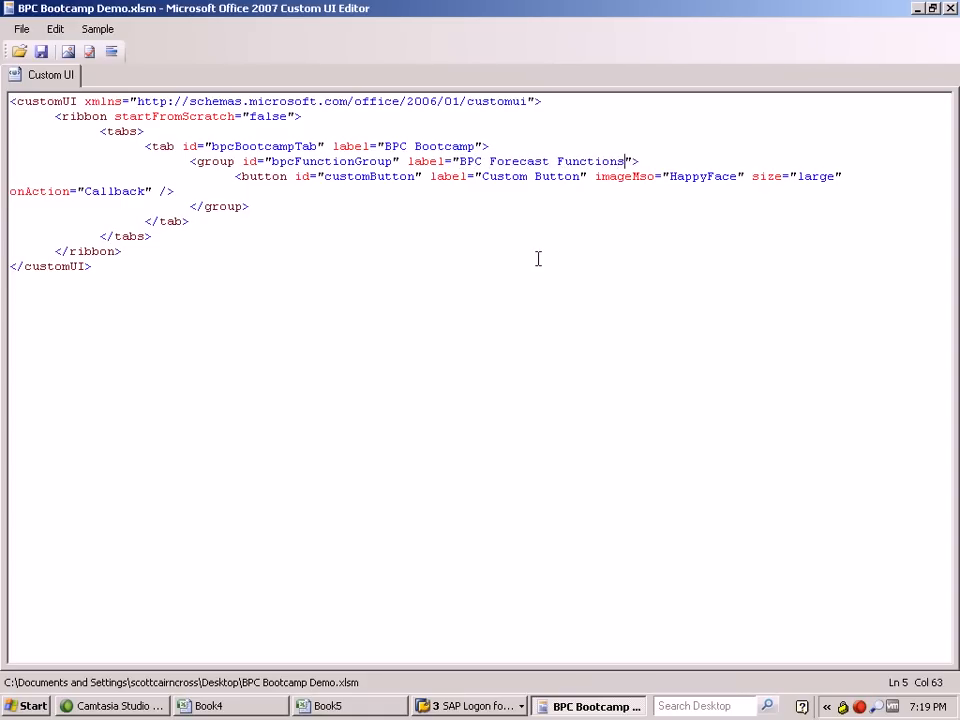
Copy the customButton element and paste a duplicate line below it.
left_click(237, 176)
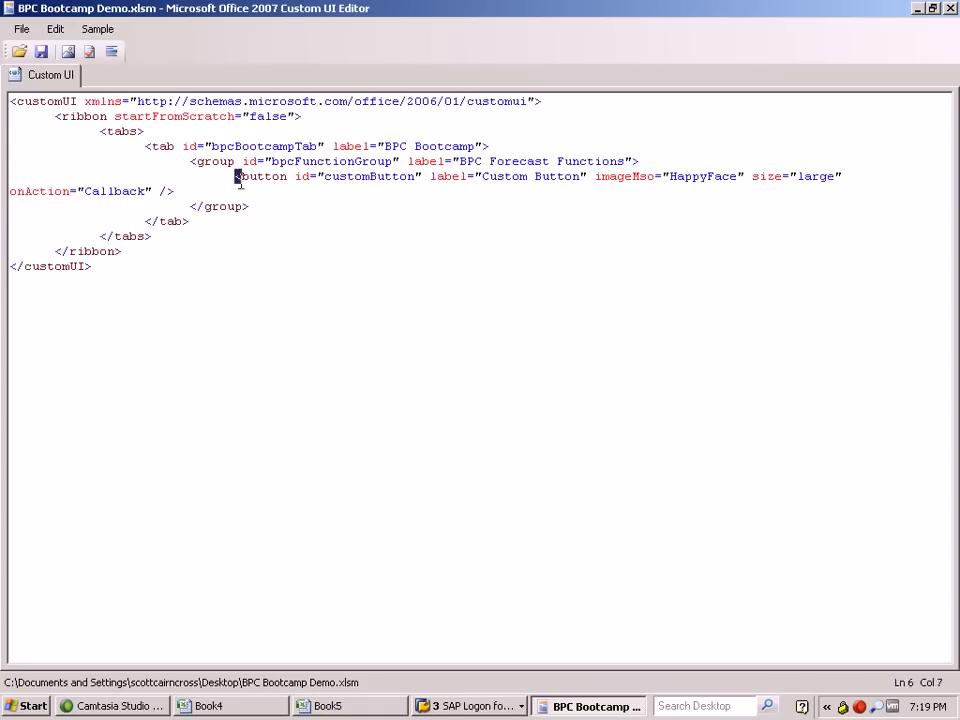
left_click(236, 176)
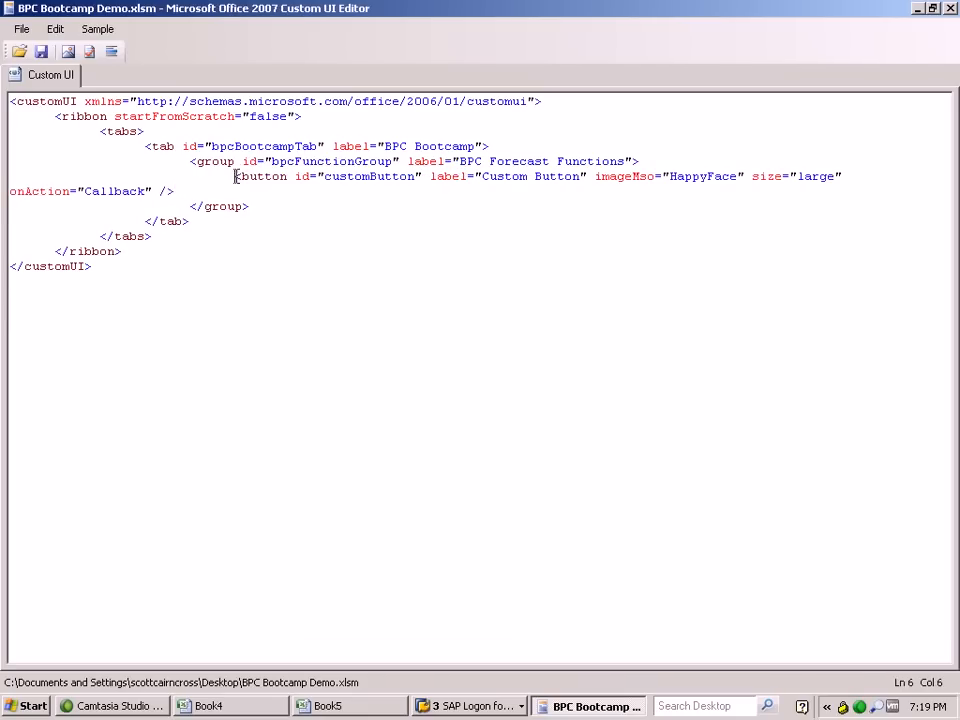
left_click_drag(237, 176, 175, 191)
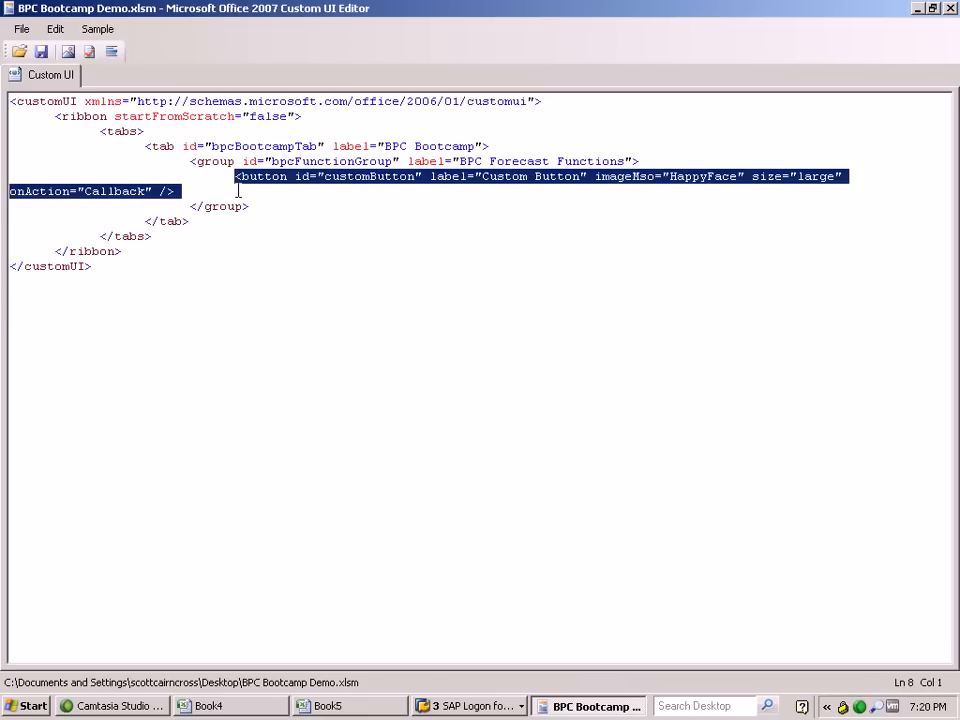
left_click(253, 190)
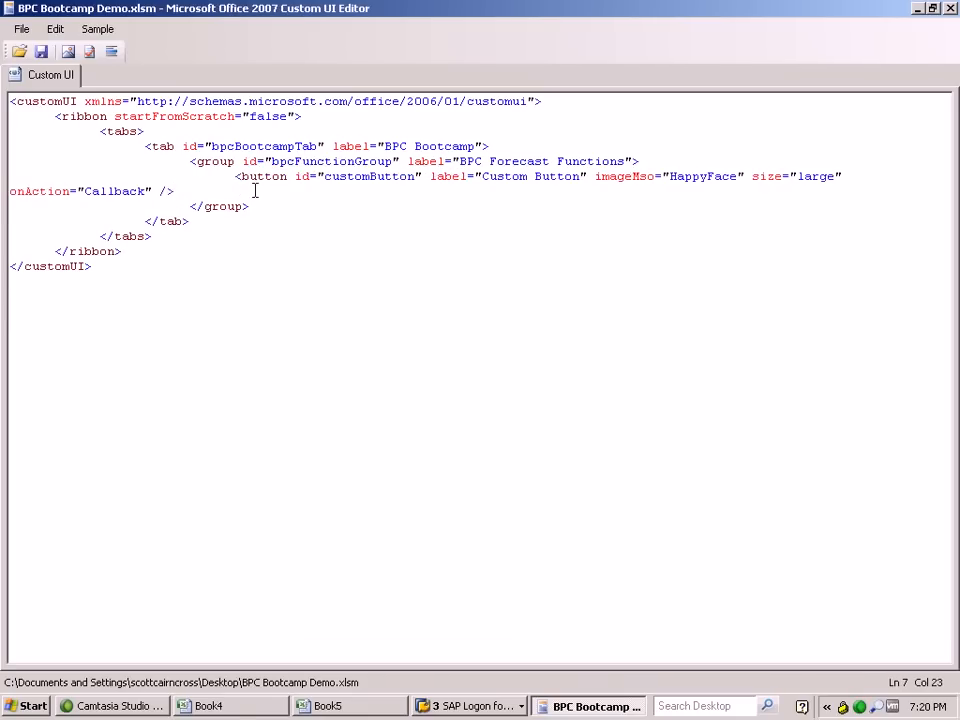
type("<button id=\"customButton\" label=\"Custom Button\" imageMso=\"HappyFace\" size=\"large\" onAction=\"Callback\" />")
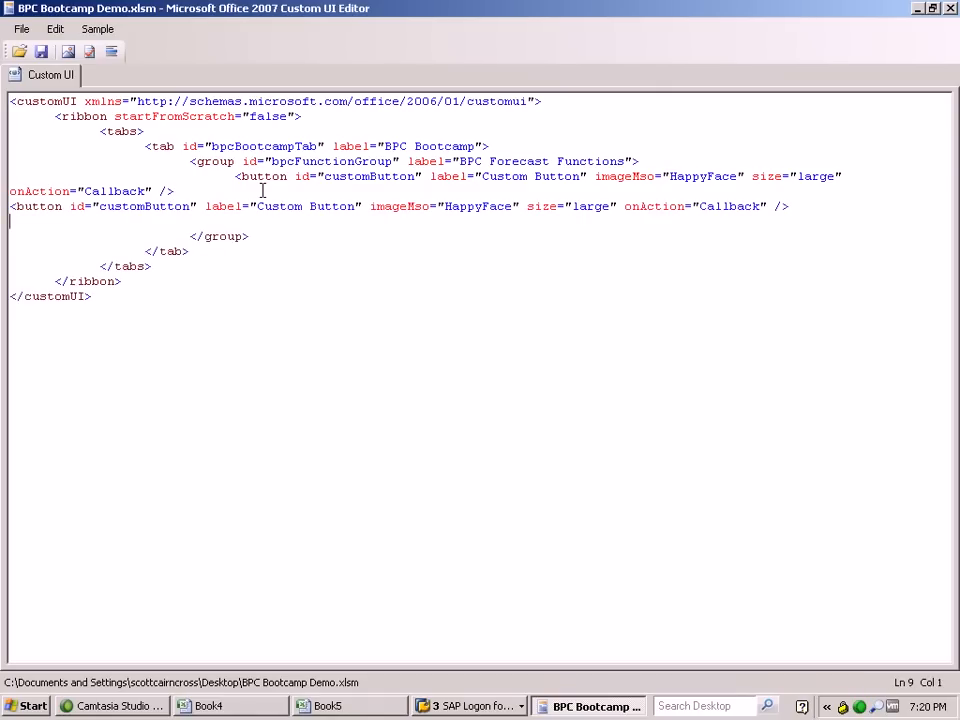
Change the For_SPR, For_TRD and For_WGT onAction values to Spread, Trend and Weight.
type("<button id=\"customButton\" label=\"Custom Button\" imageMso=\"HappyFace\" size=\"large\" onAction=\"Callback\" />")
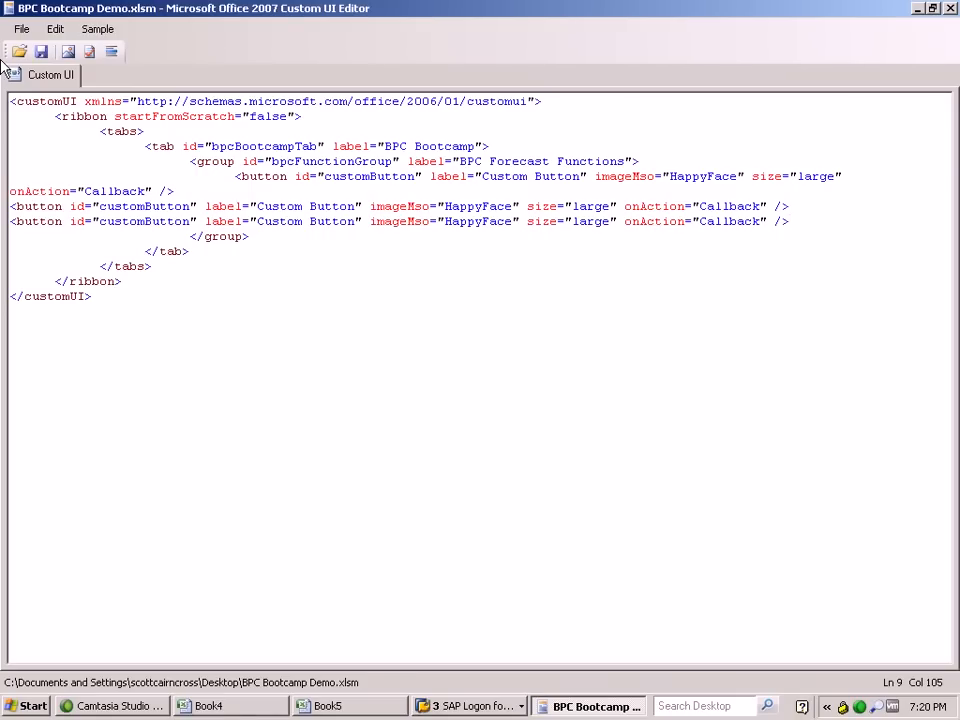
mouse_move(232, 176)
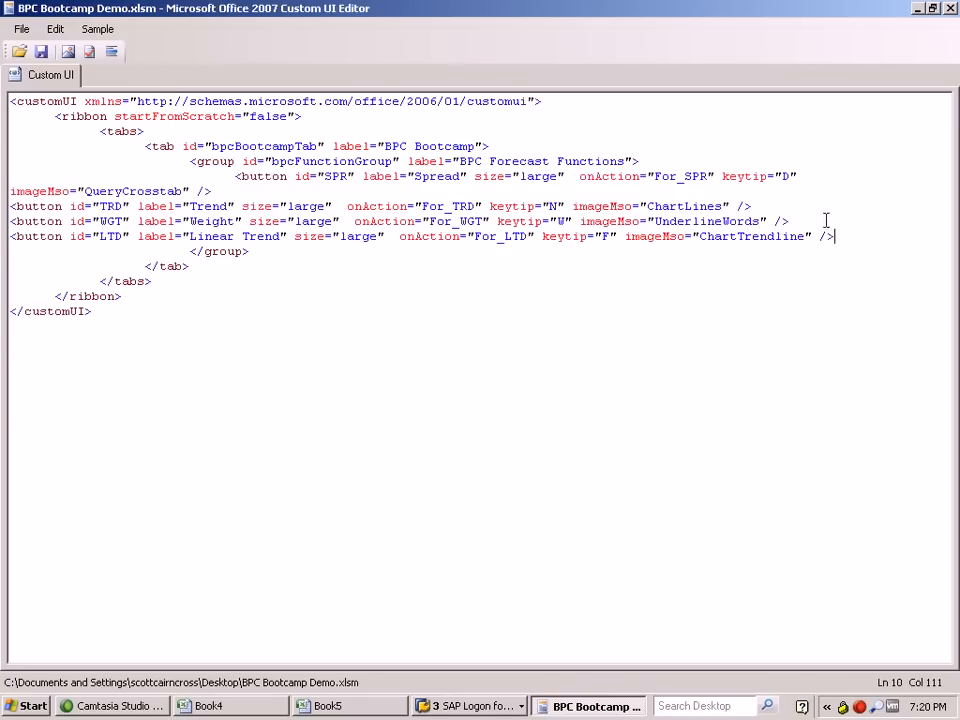
mouse_move(114, 198)
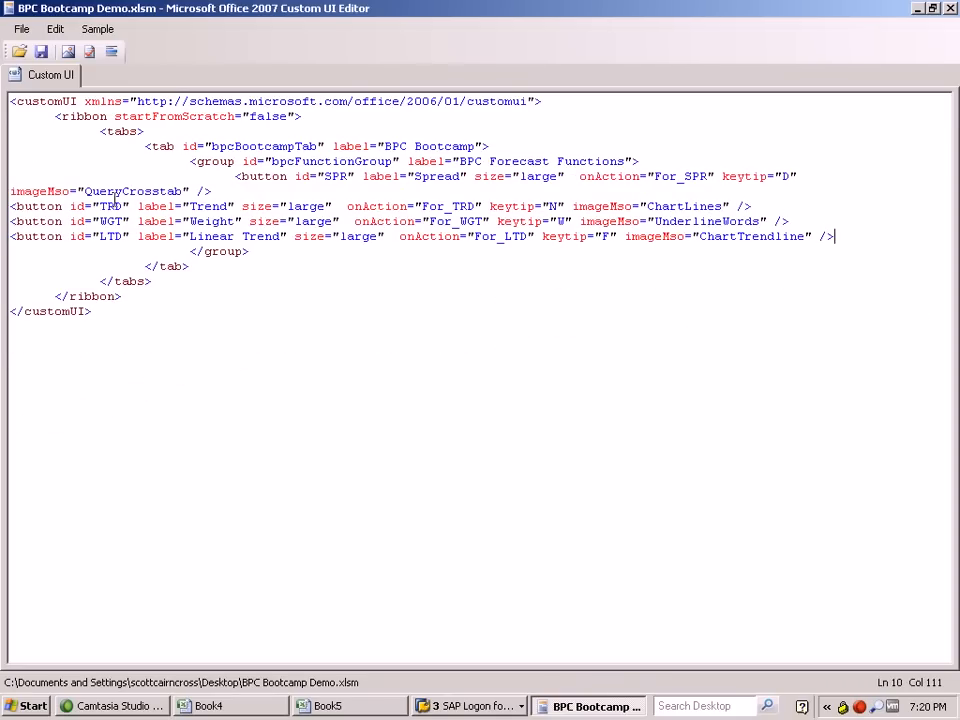
double_click(133, 191)
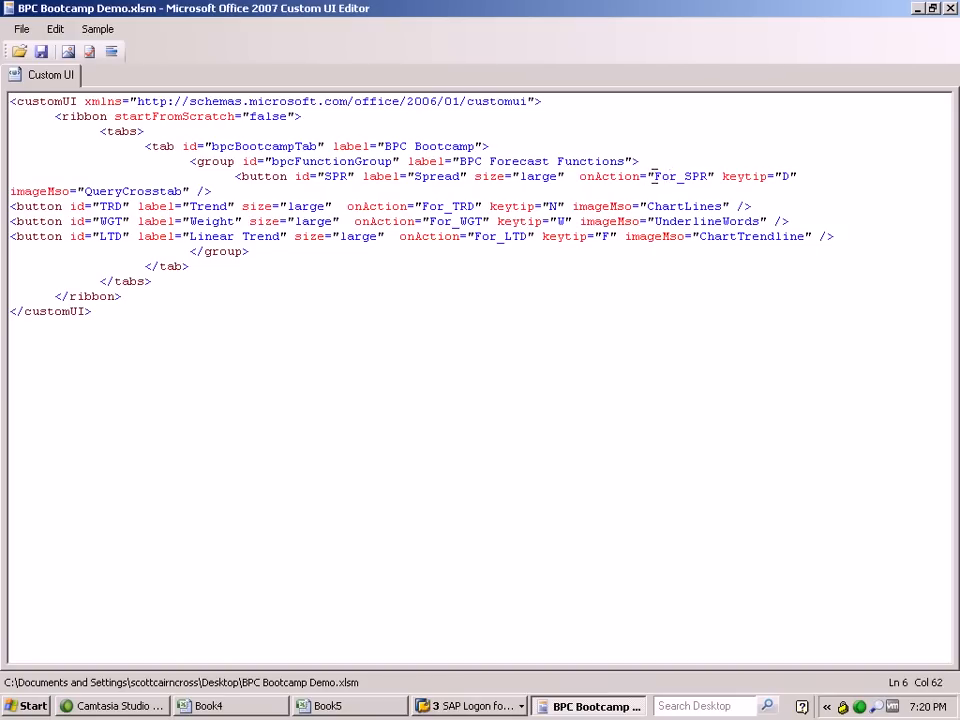
double_click(680, 176)
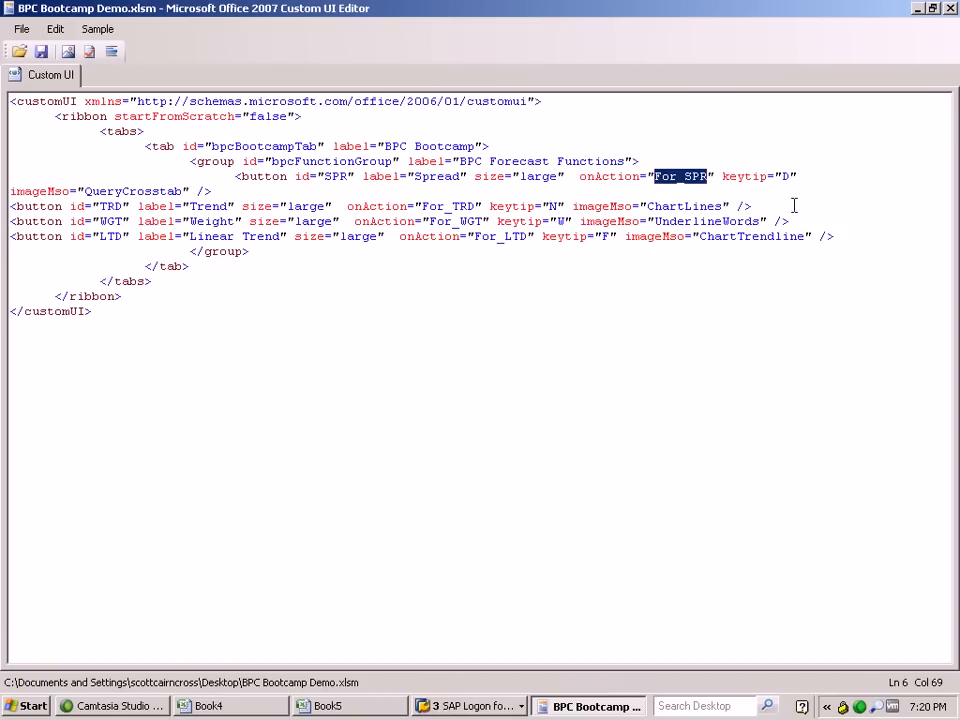
type("Spread")
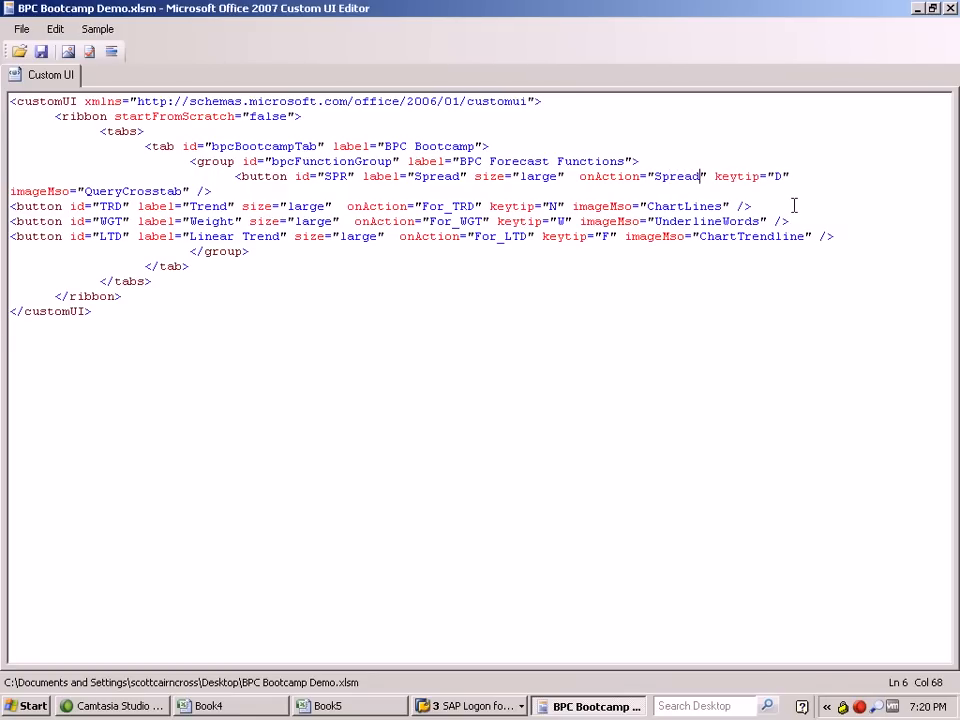
double_click(450, 206)
type("Trend")
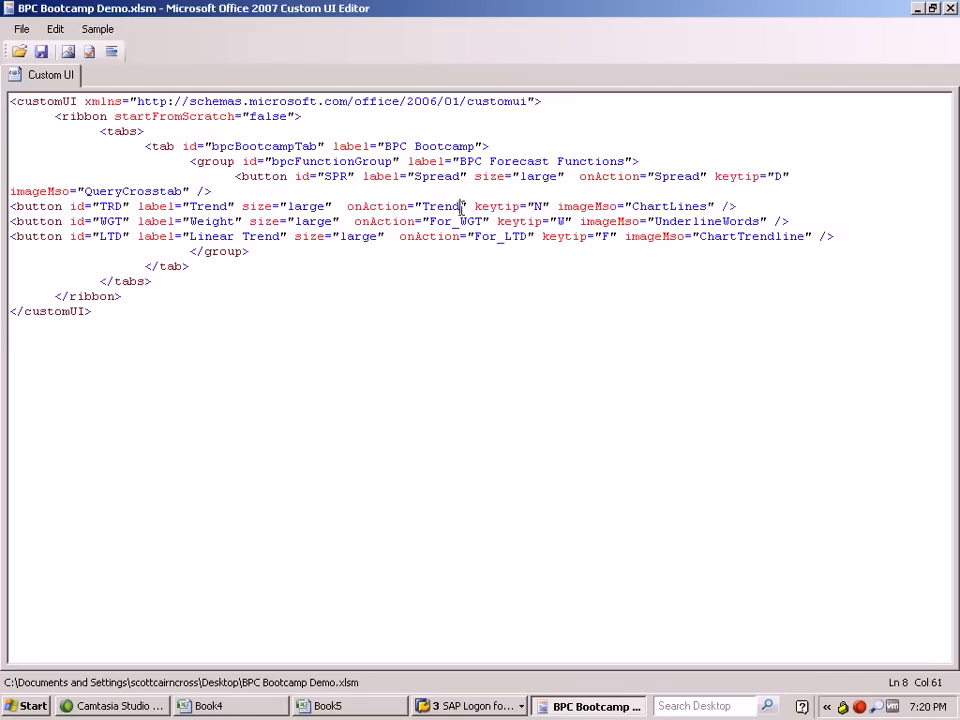
double_click(450, 221)
type("e")
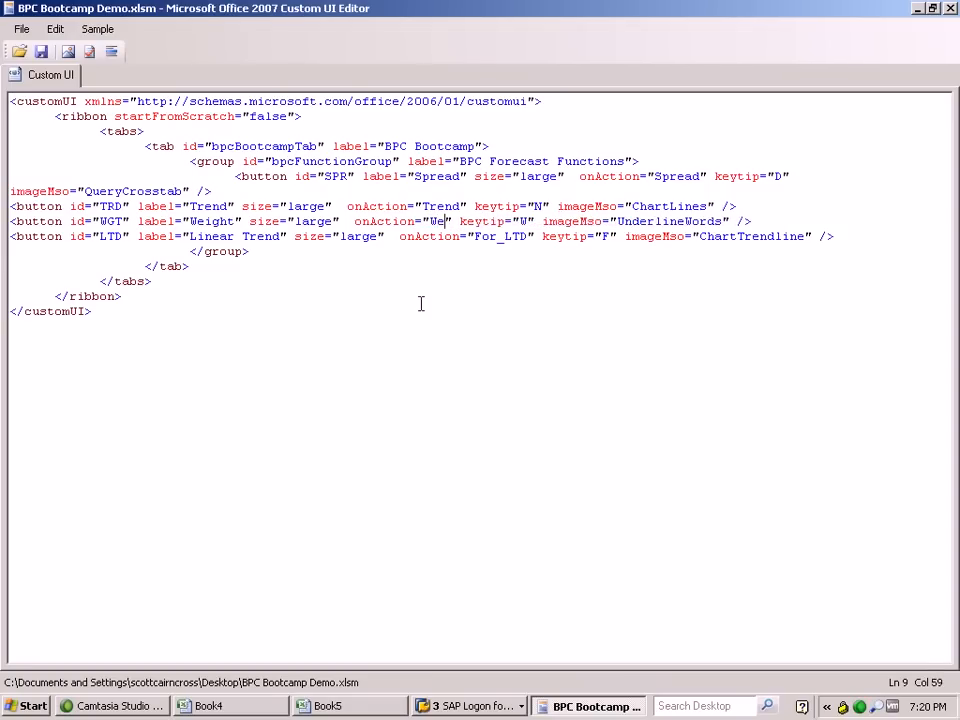
type("ight")
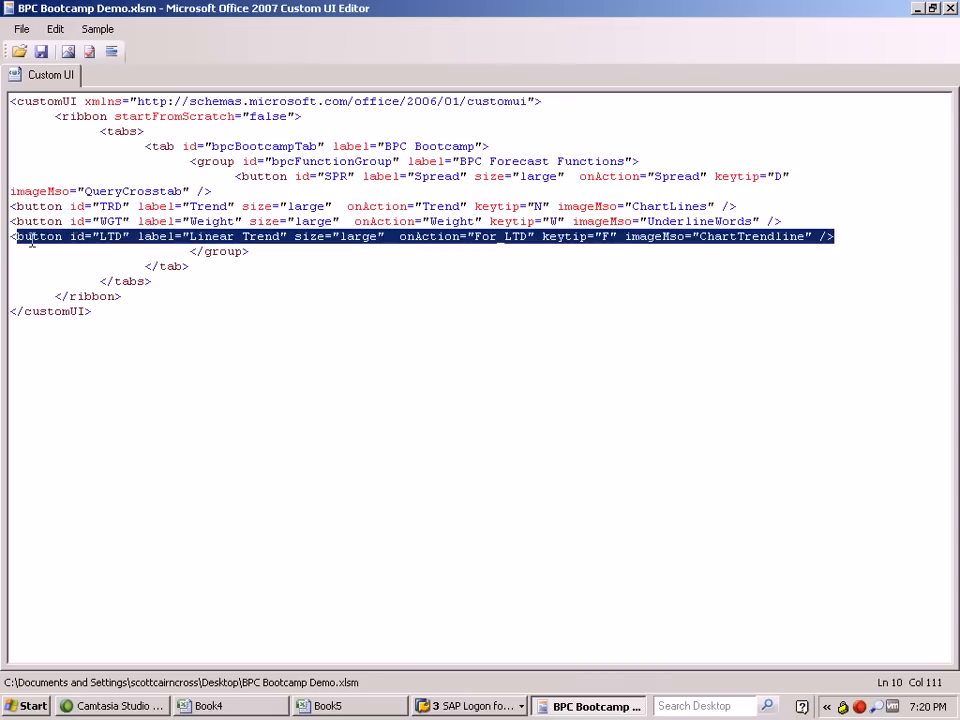
Delete the Linear Trend button definition from the ribbon XML.
key("Delete")
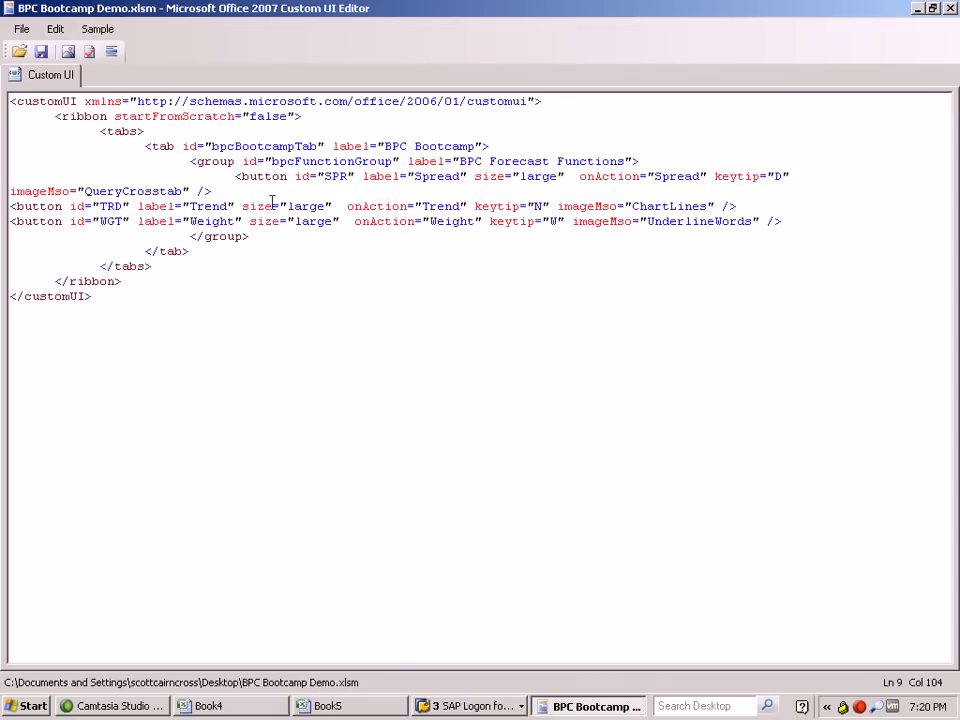
left_click(249, 236)
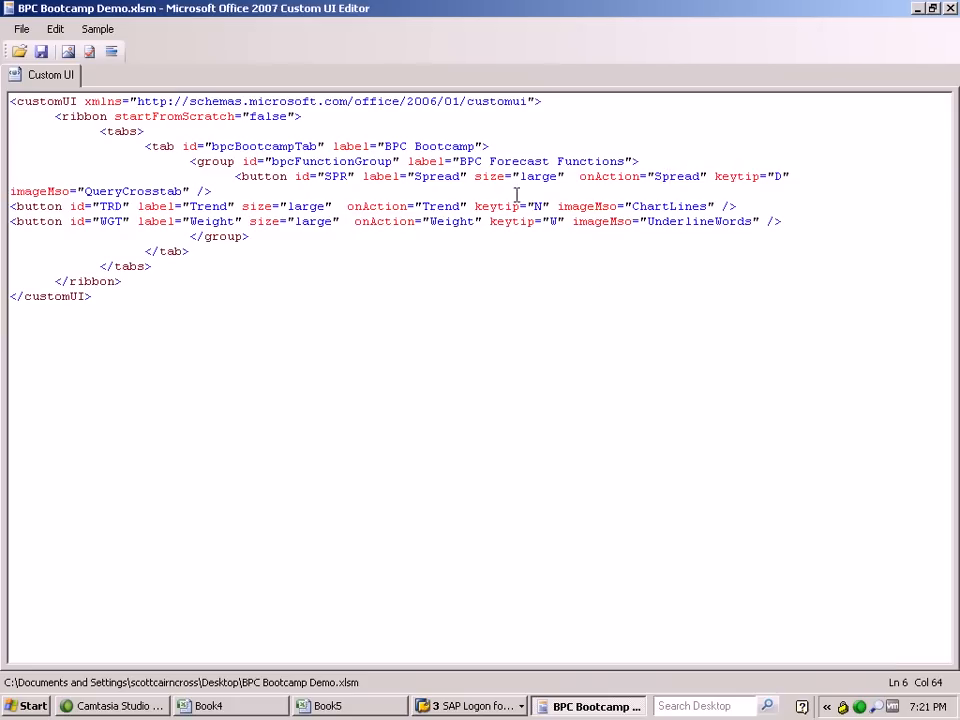
left_click(683, 221)
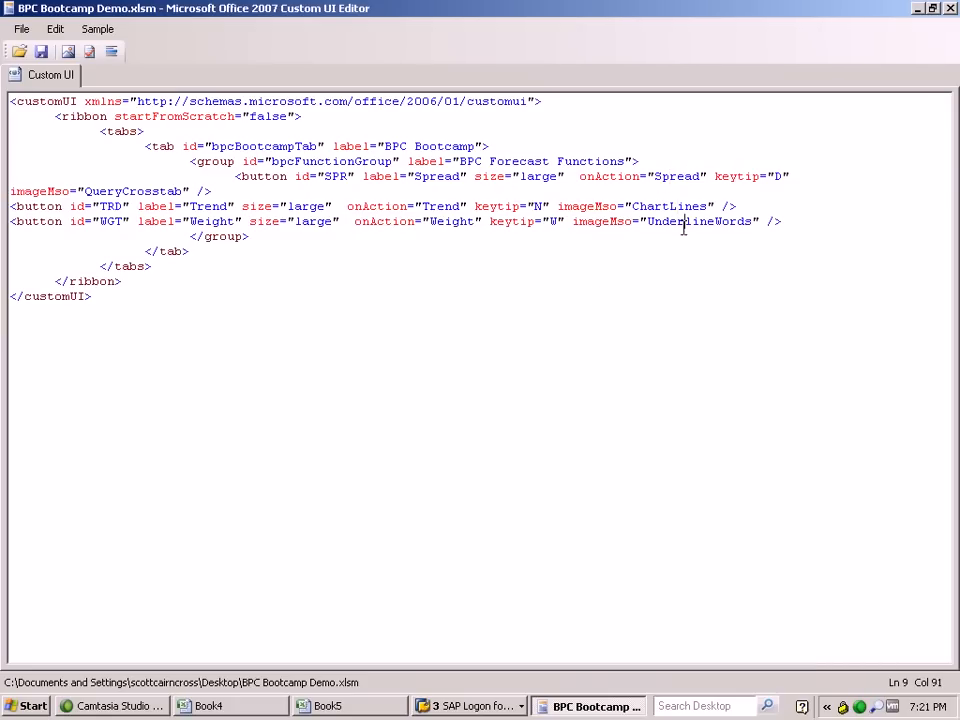
left_click(119, 190)
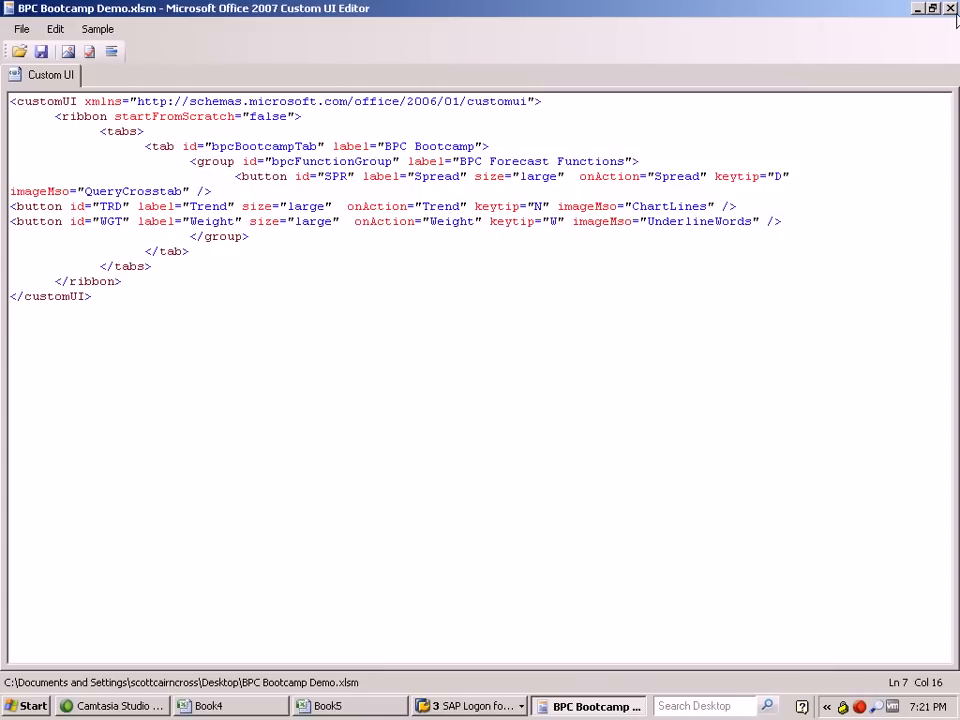
Close Custom UI Editor and reopen BPC Bootcamp Demo from Recent Documents.
left_click(949, 8)
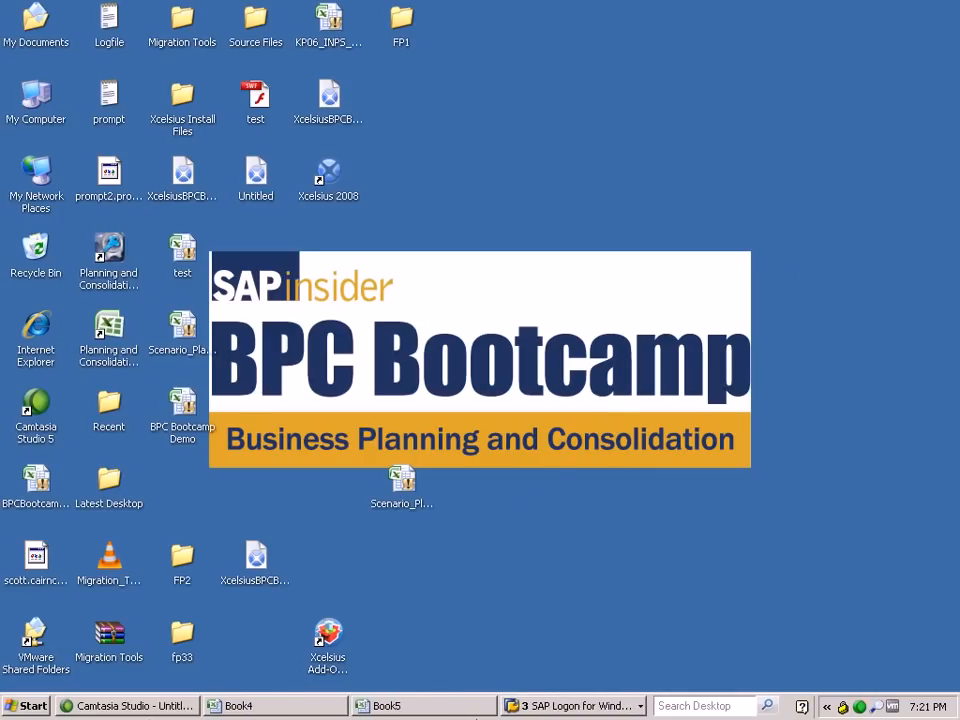
left_click(242, 706)
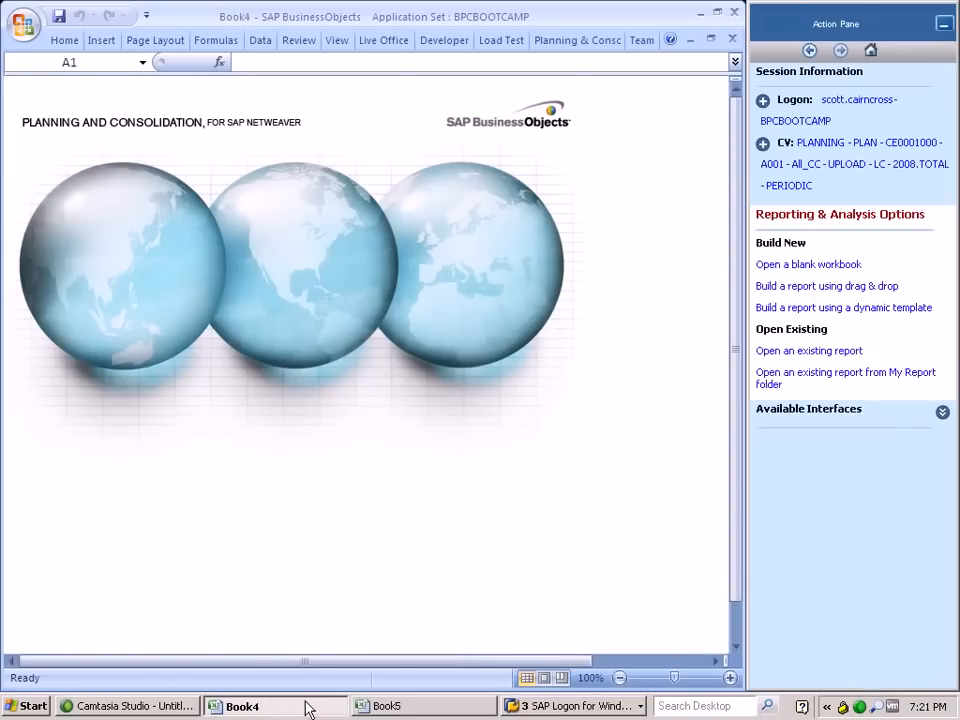
left_click(24, 24)
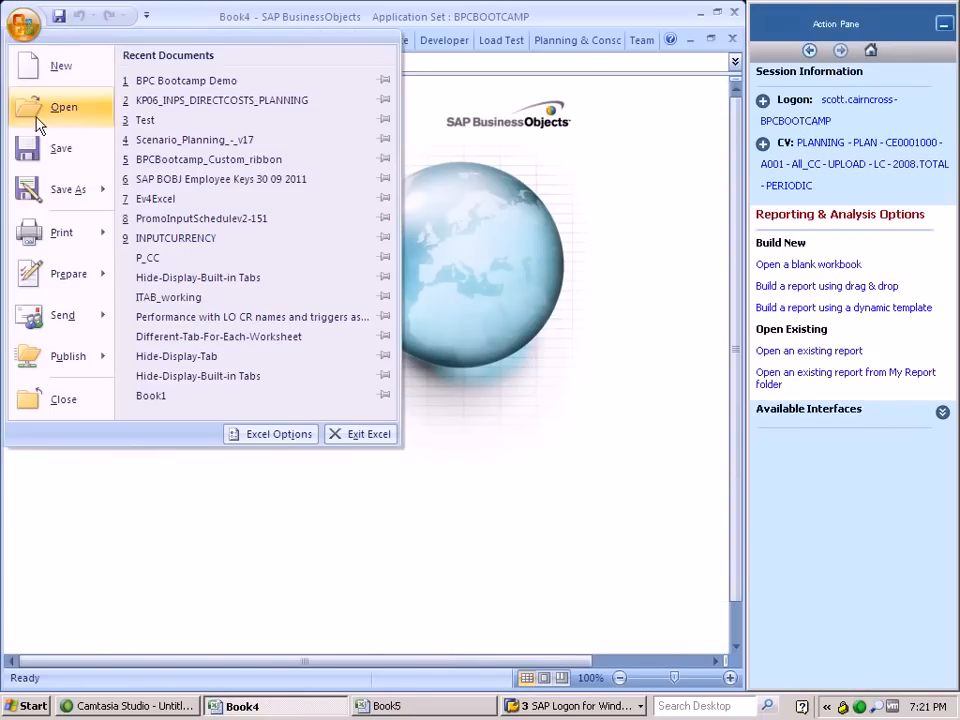
left_click(63, 107)
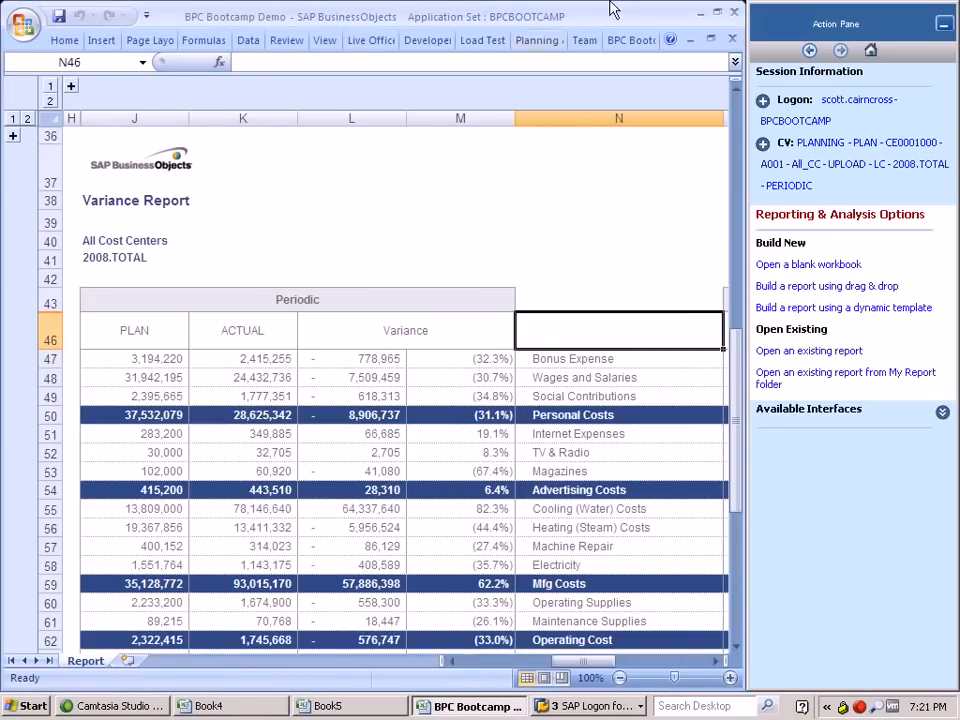
Show the BPC Bootcamp tab with the Spread, Trend and Weight buttons.
left_click(631, 40)
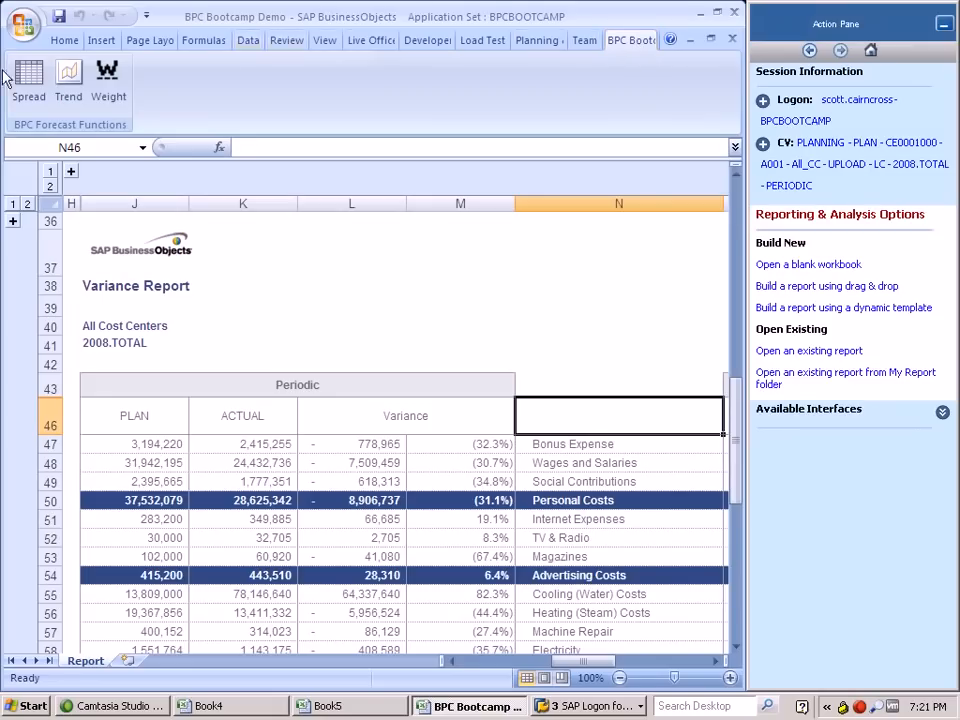
mouse_move(78, 131)
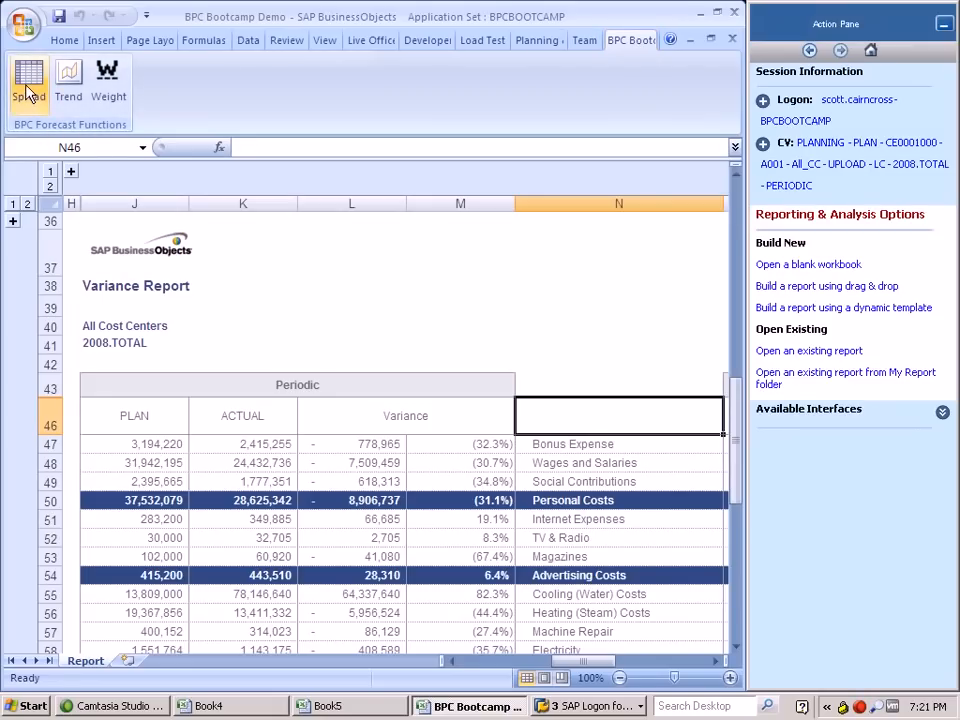
mouse_move(470, 396)
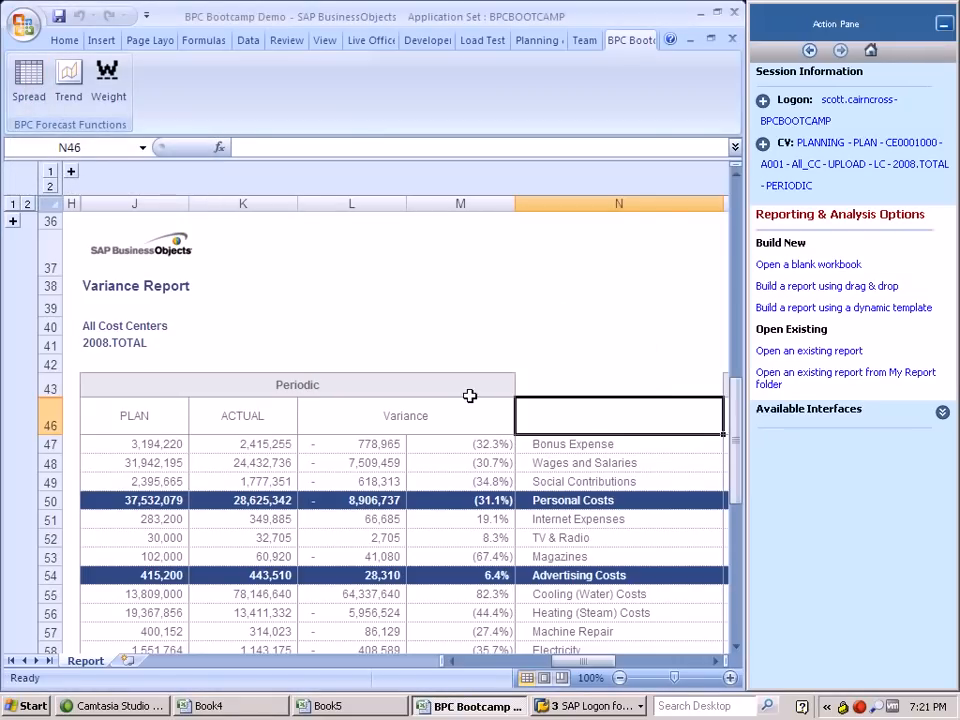
mouse_move(68, 80)
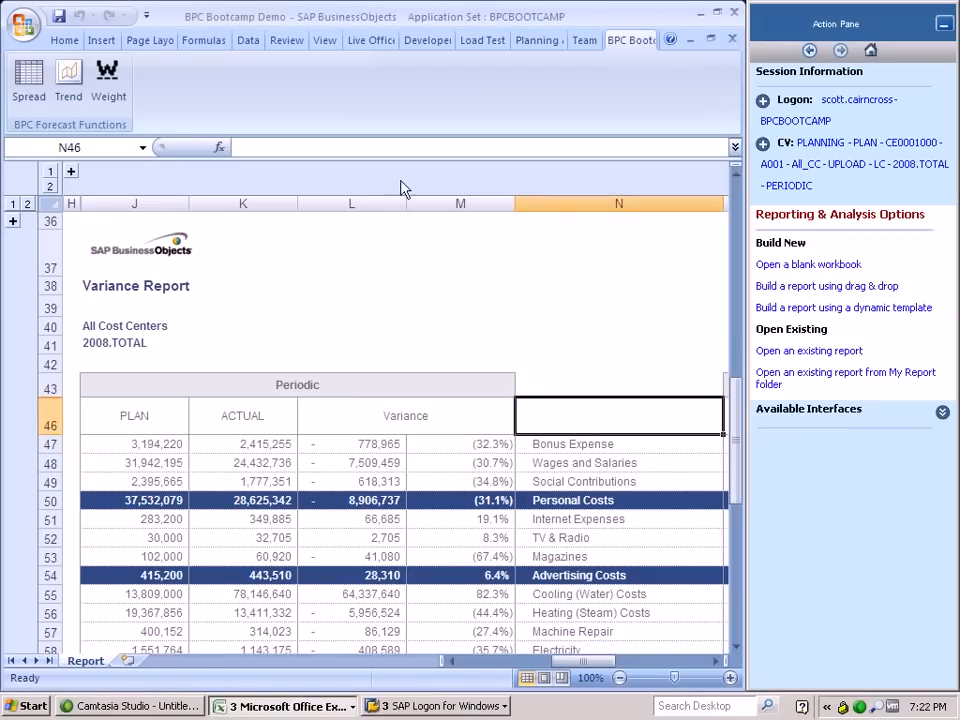
mouse_move(585, 40)
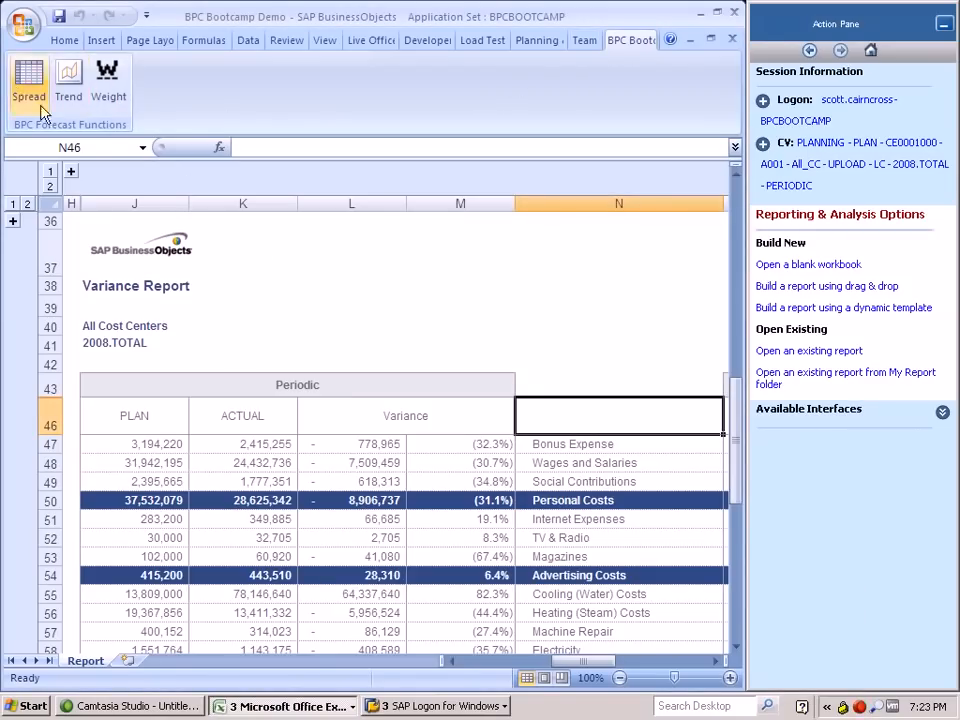
mouse_move(68, 80)
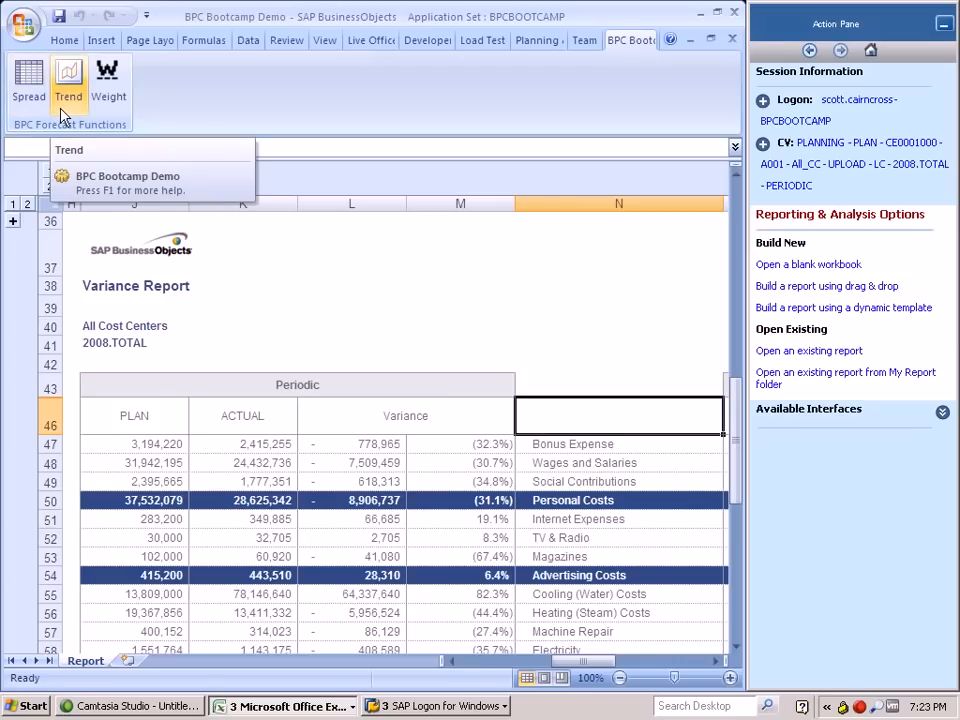
mouse_move(258, 100)
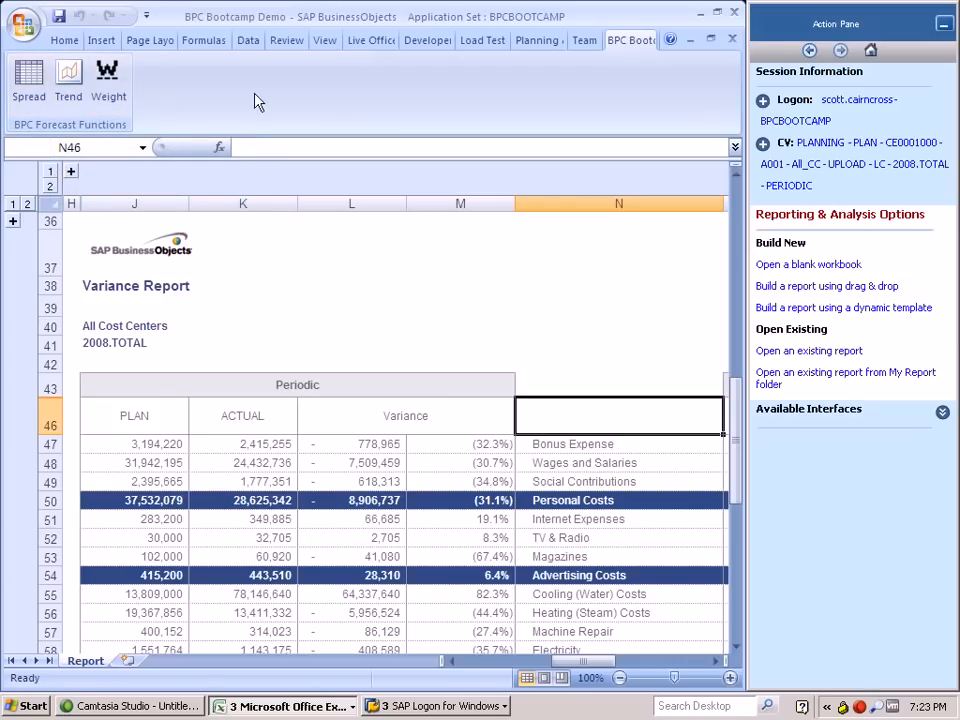
left_click(427, 40)
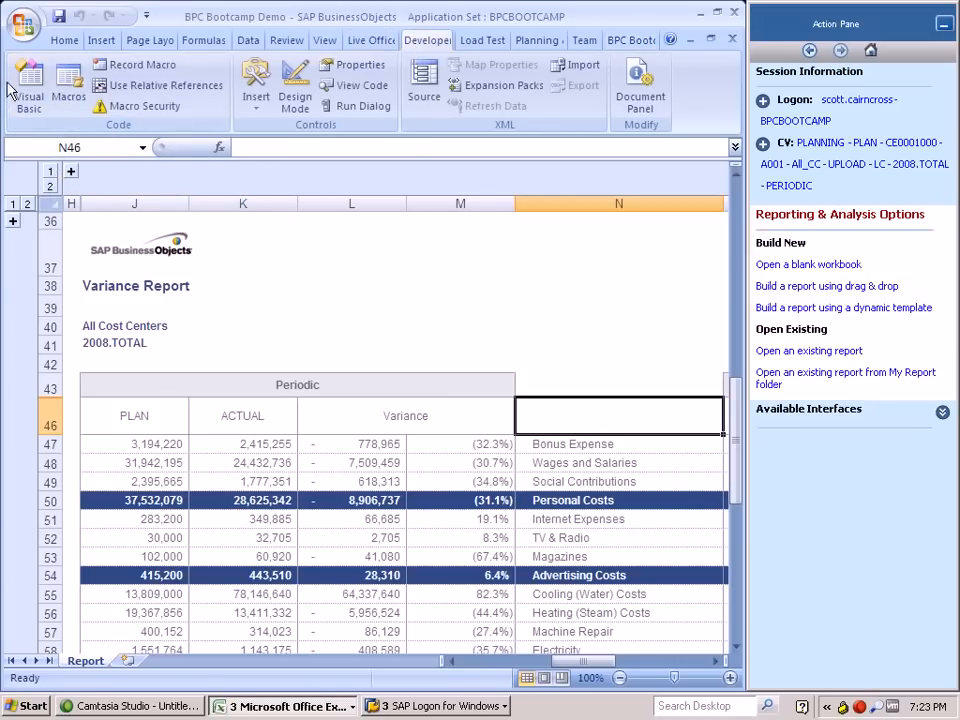
left_click(28, 87)
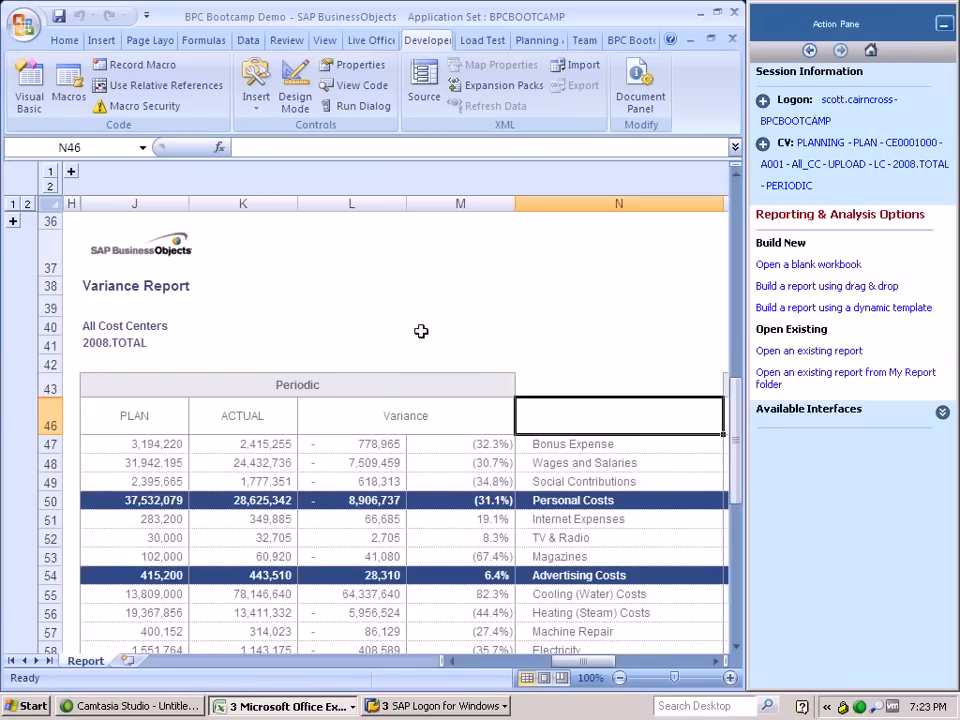
left_click(630, 40)
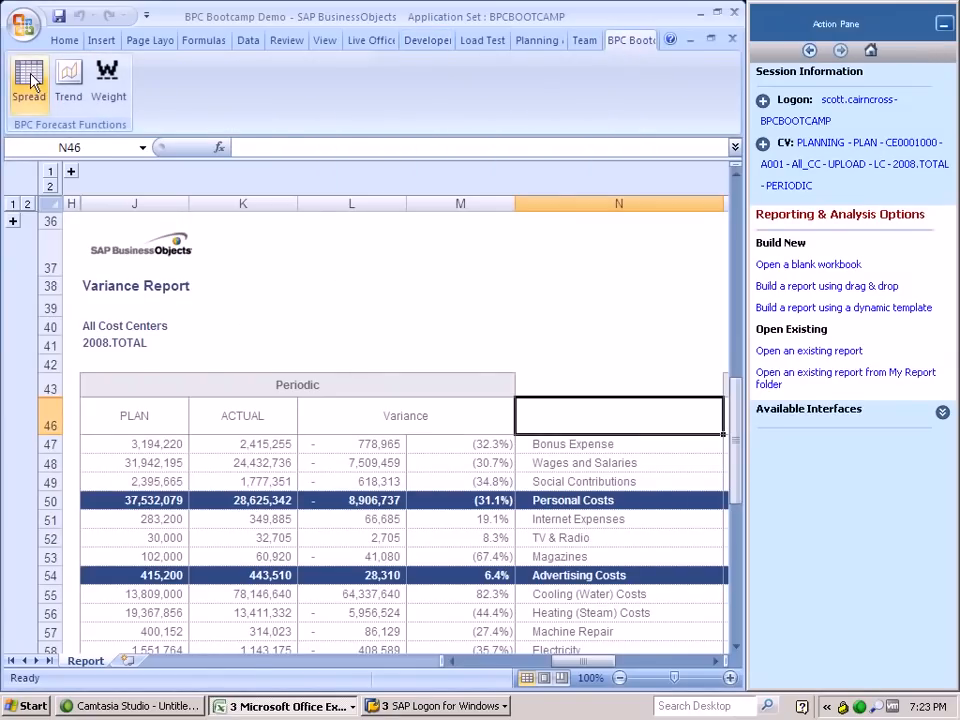
left_click(28, 82)
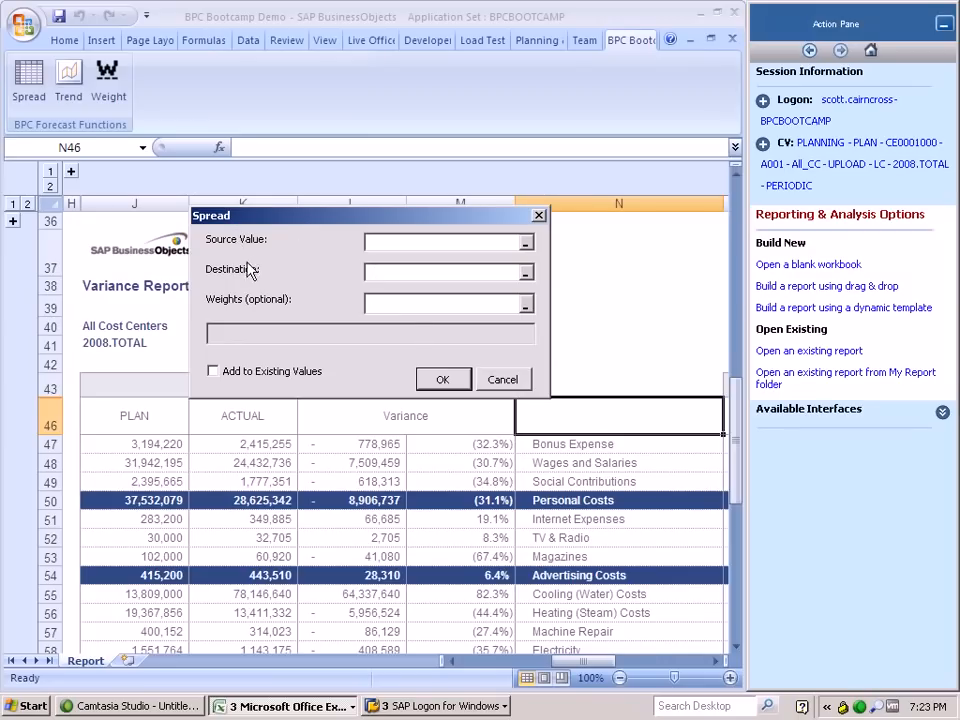
mouse_move(336, 262)
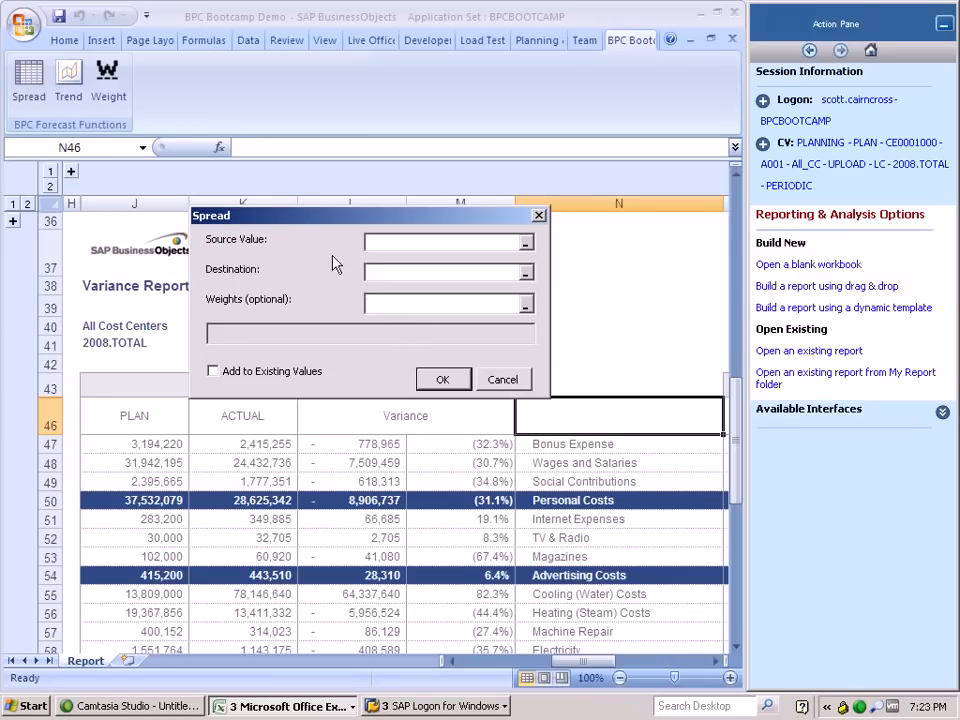
left_click(503, 379)
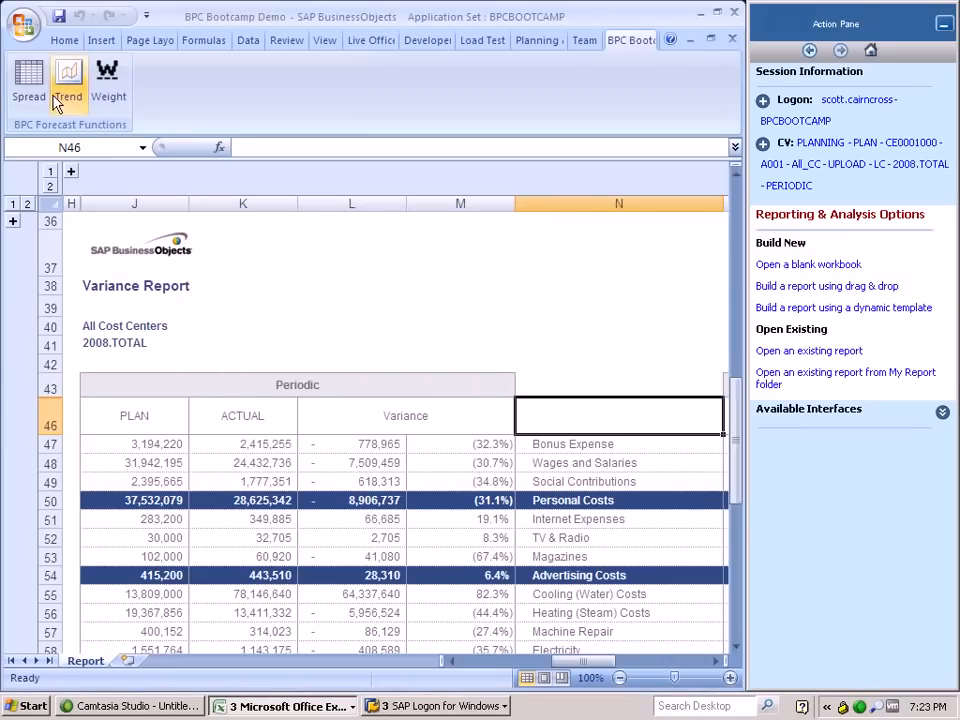
left_click(68, 85)
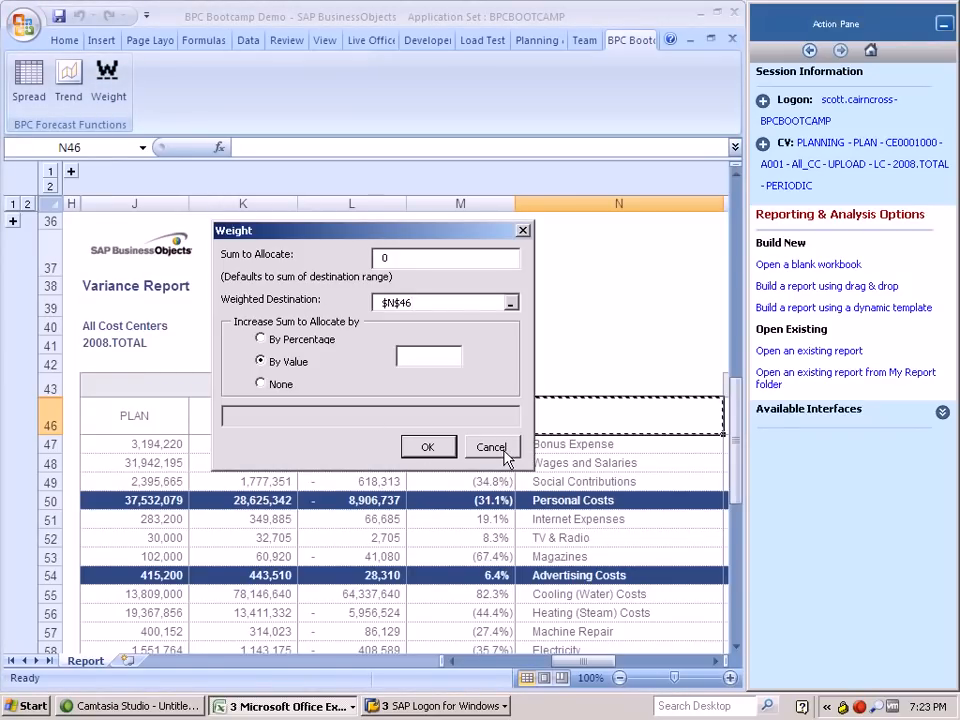
left_click(491, 447)
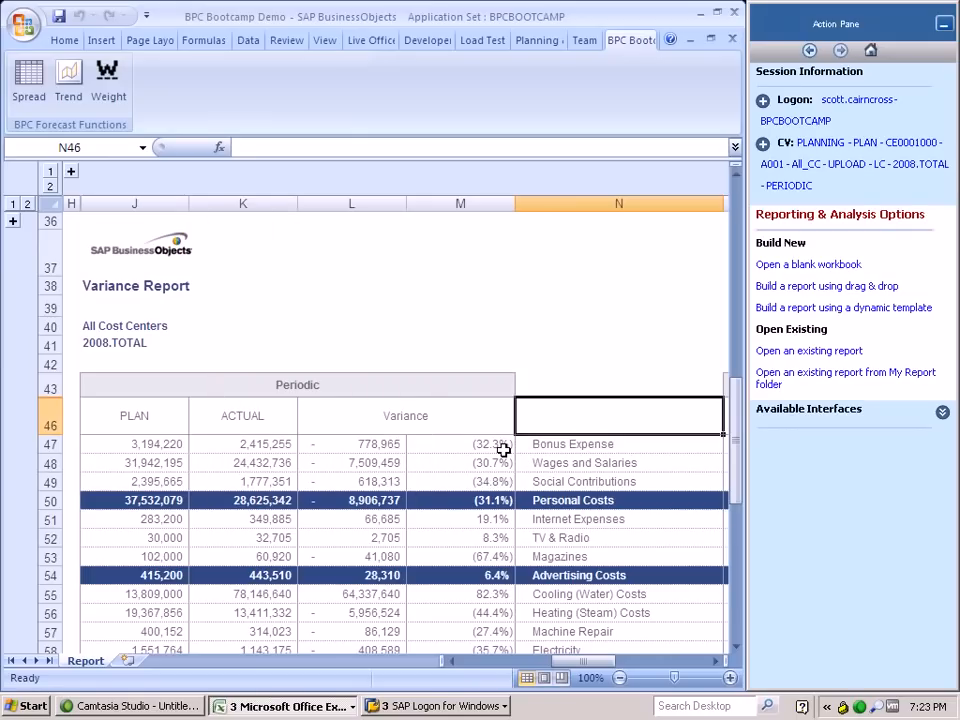